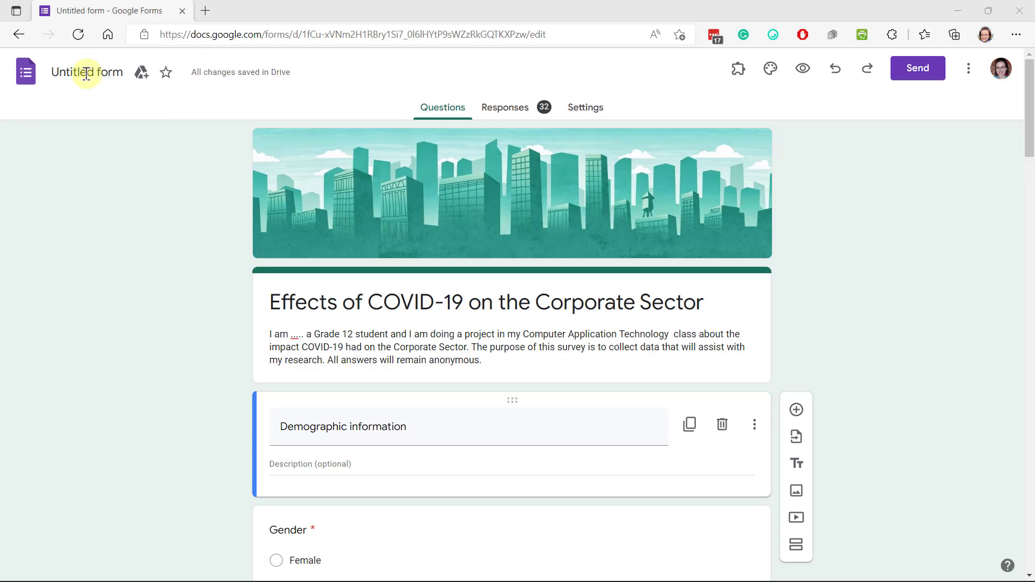
mouse_move(303, 303)
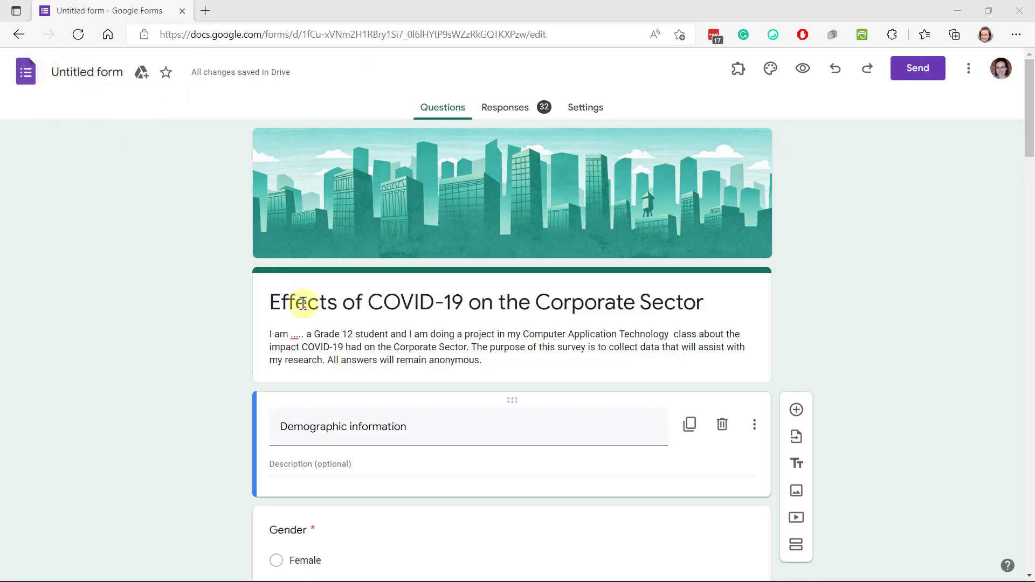
mouse_move(692, 292)
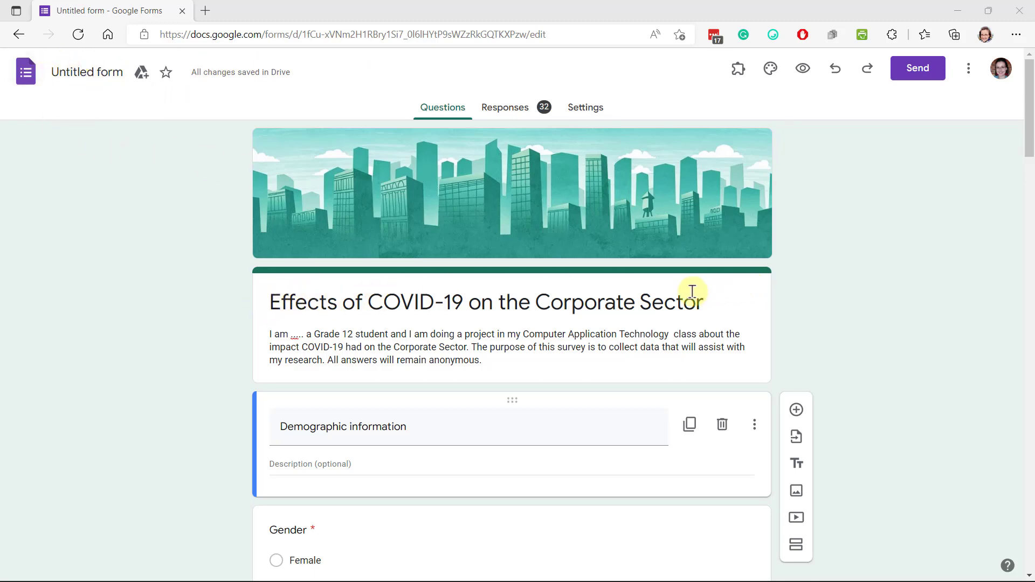
mouse_move(95, 80)
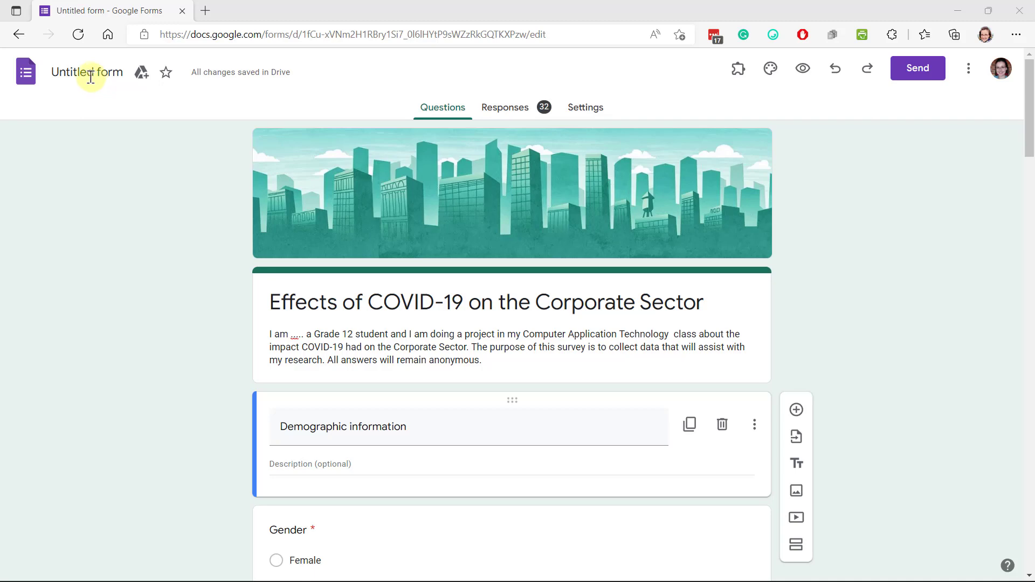
Retitle 'Untitled form' as 'Effects of COVID-19 on the Corporate Sector'.
left_click(89, 72)
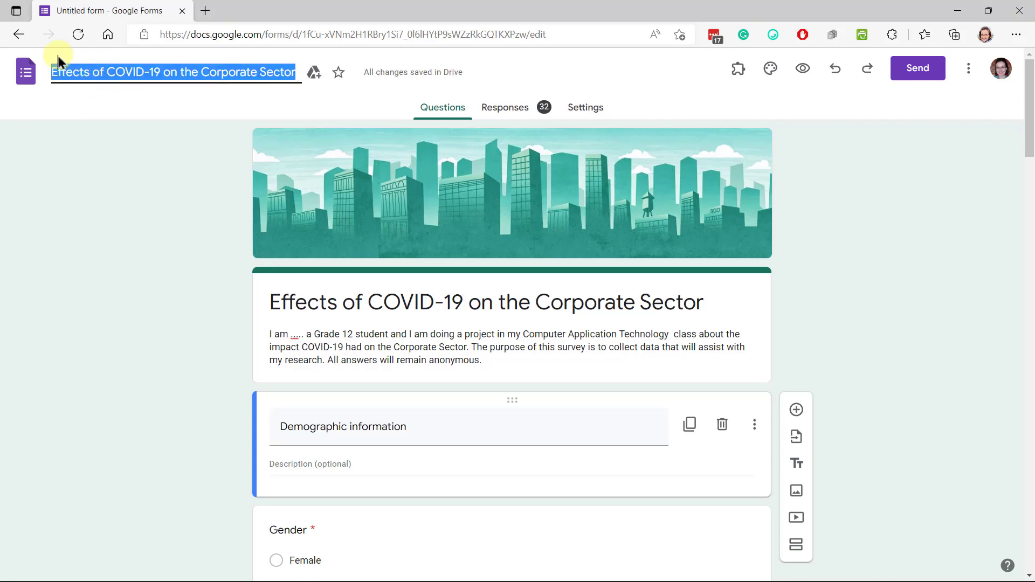
mouse_move(358, 233)
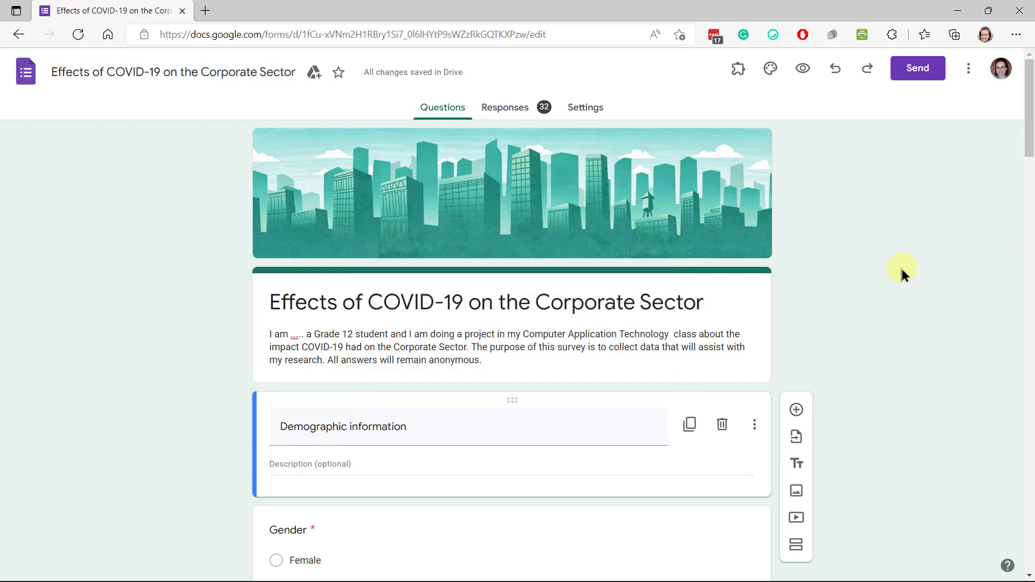
mouse_move(891, 251)
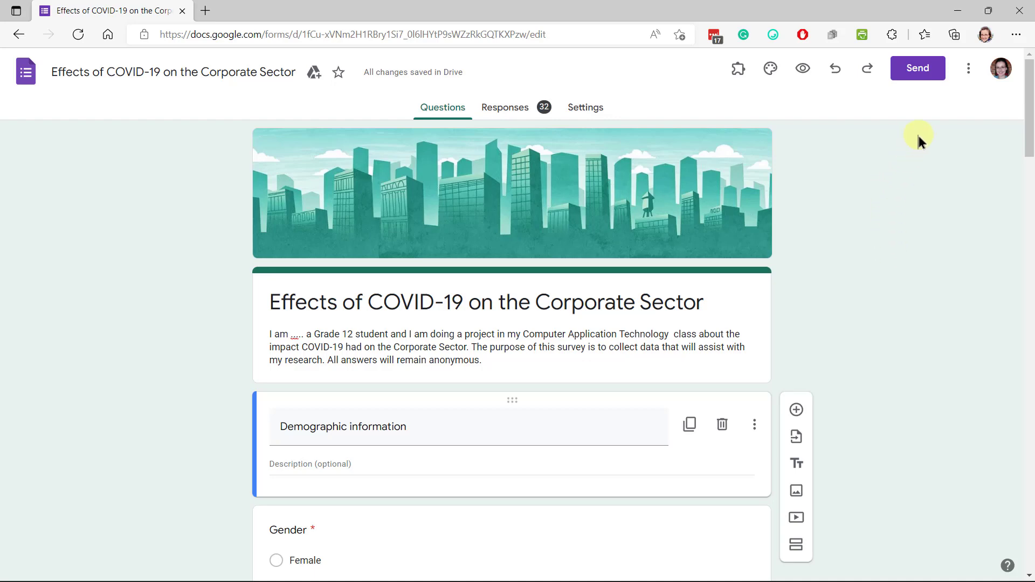
mouse_move(968, 68)
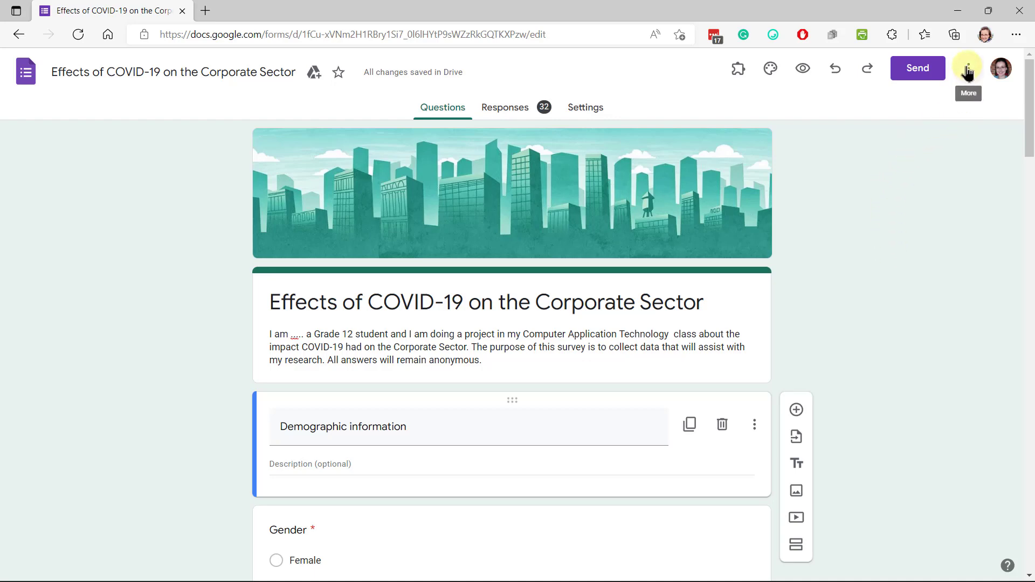
Print the blank four-page questionnaire using Microsoft Print to PDF.
left_click(968, 68)
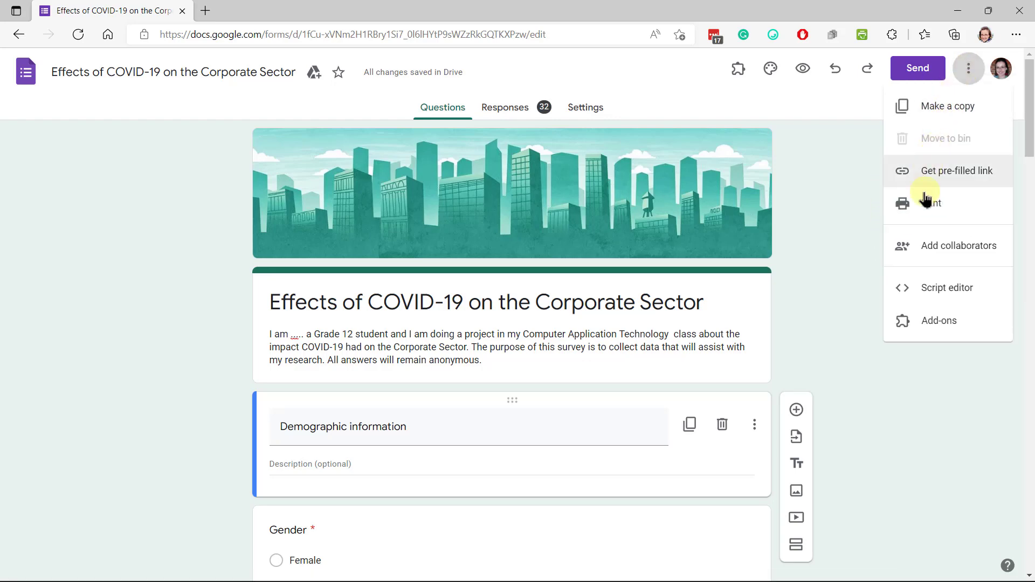
left_click(936, 203)
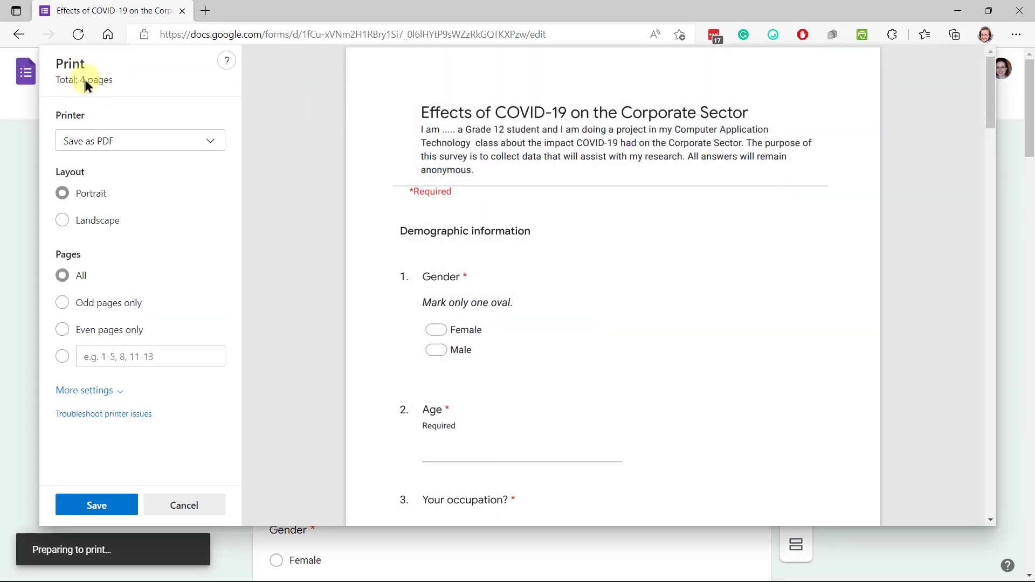
scroll("down", 3)
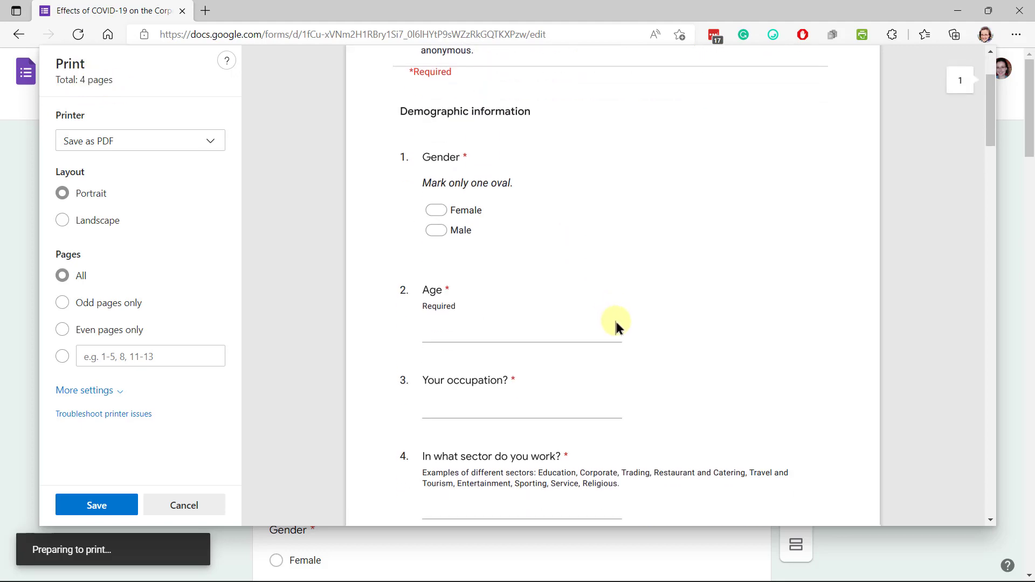
scroll("down", 3)
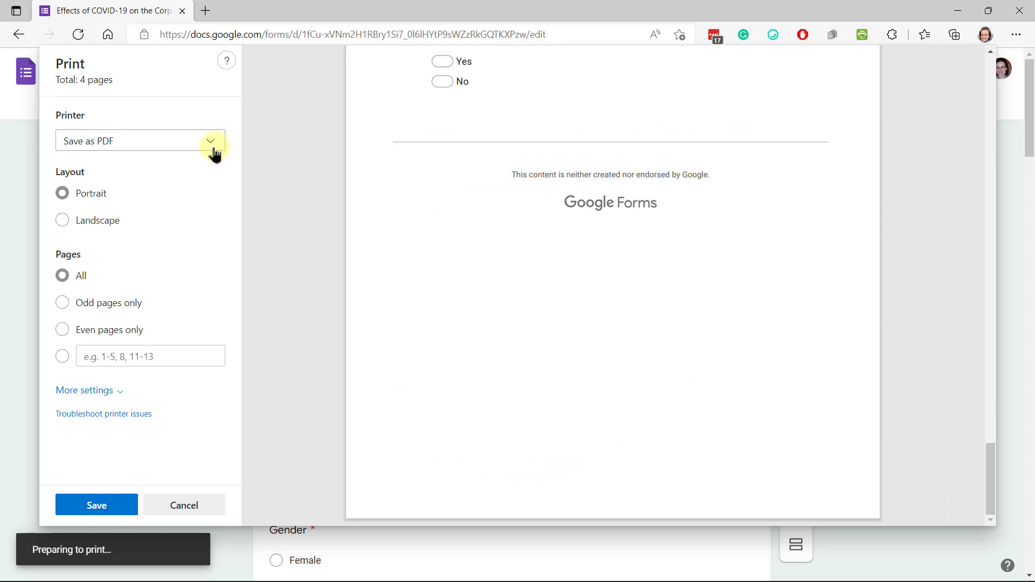
left_click(210, 141)
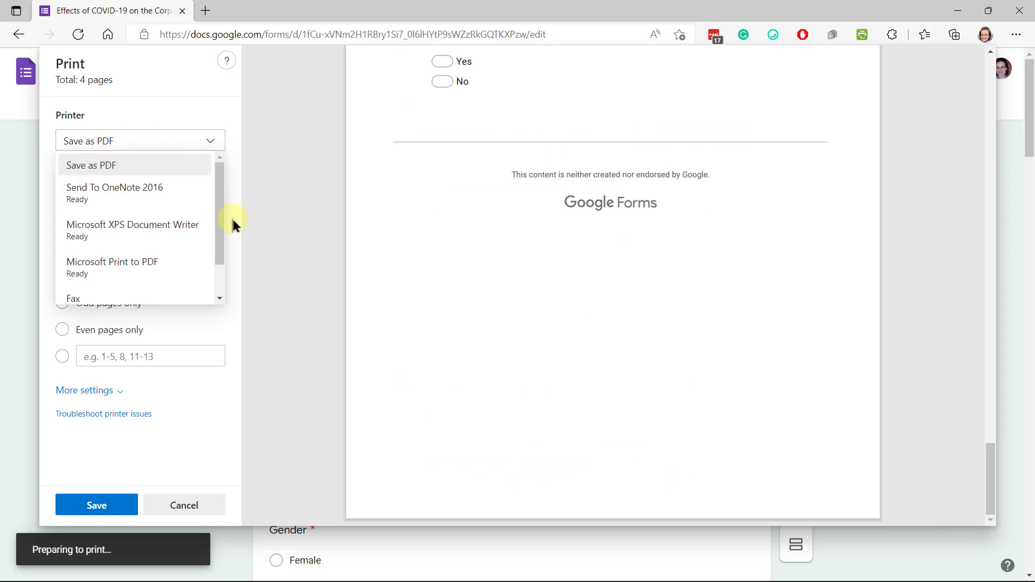
mouse_move(96, 273)
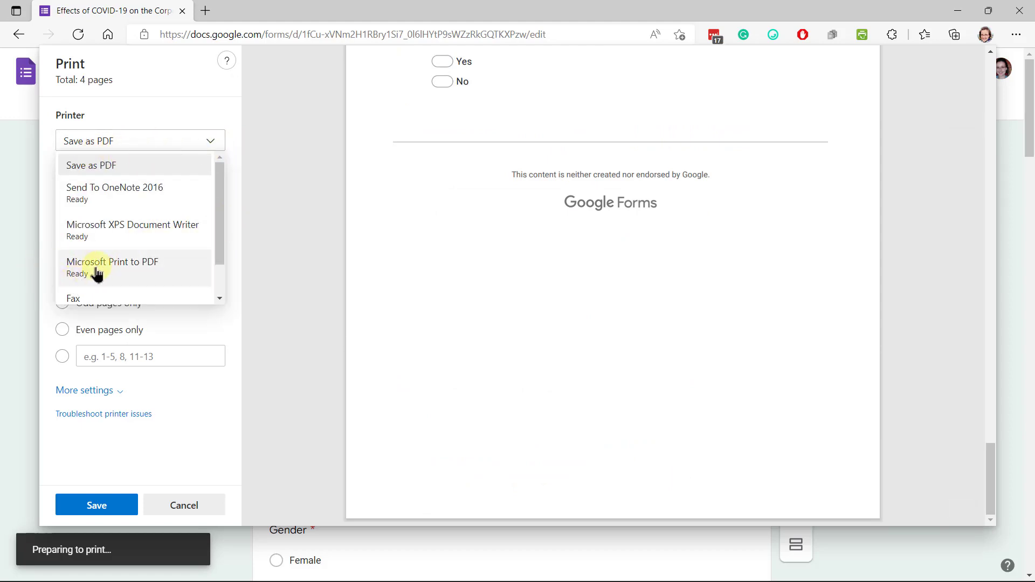
left_click(113, 262)
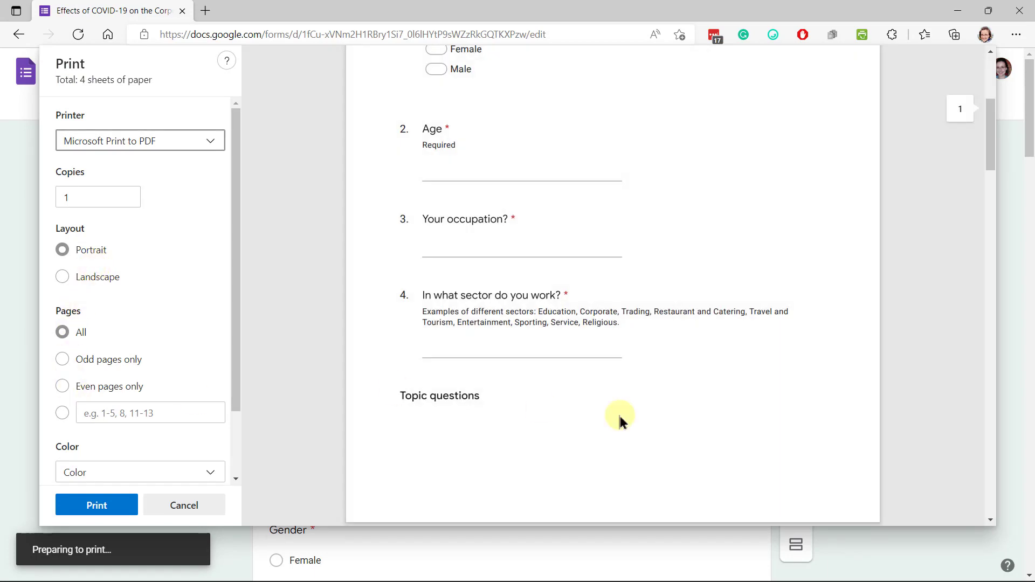
scroll("down", 3)
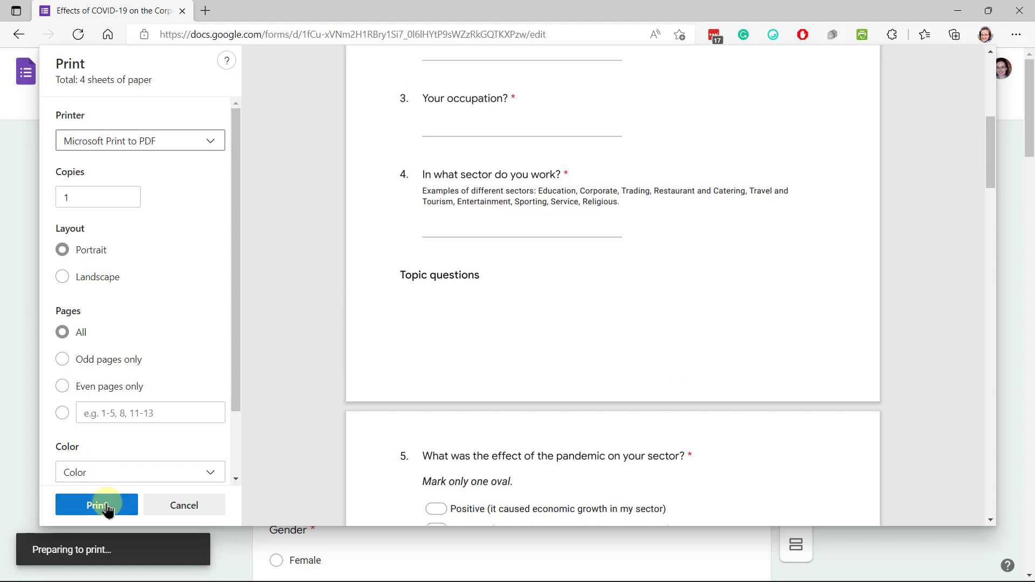
left_click(96, 505)
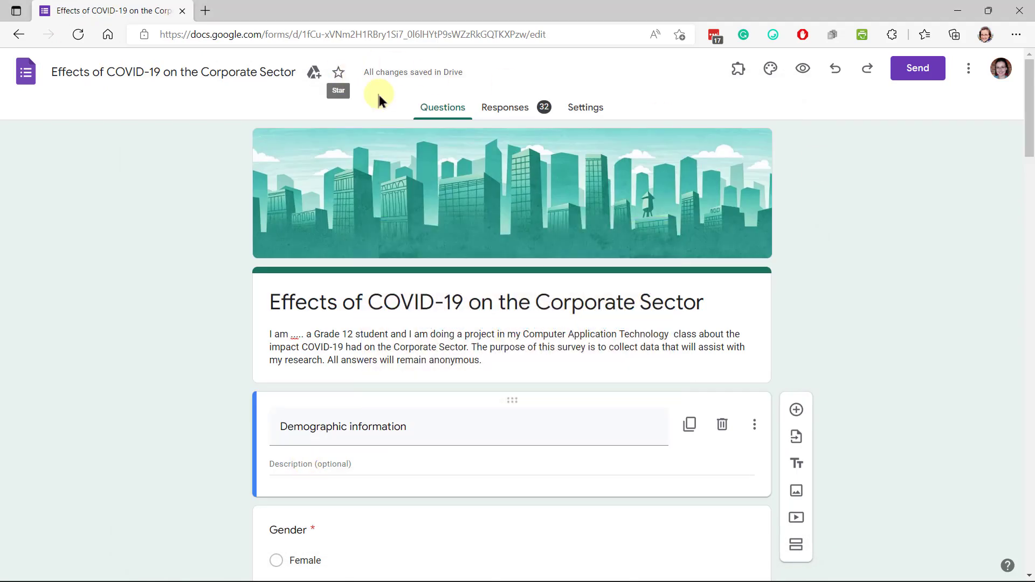
Turn off 'Accepting responses' for the survey's 32 responses.
left_click(510, 107)
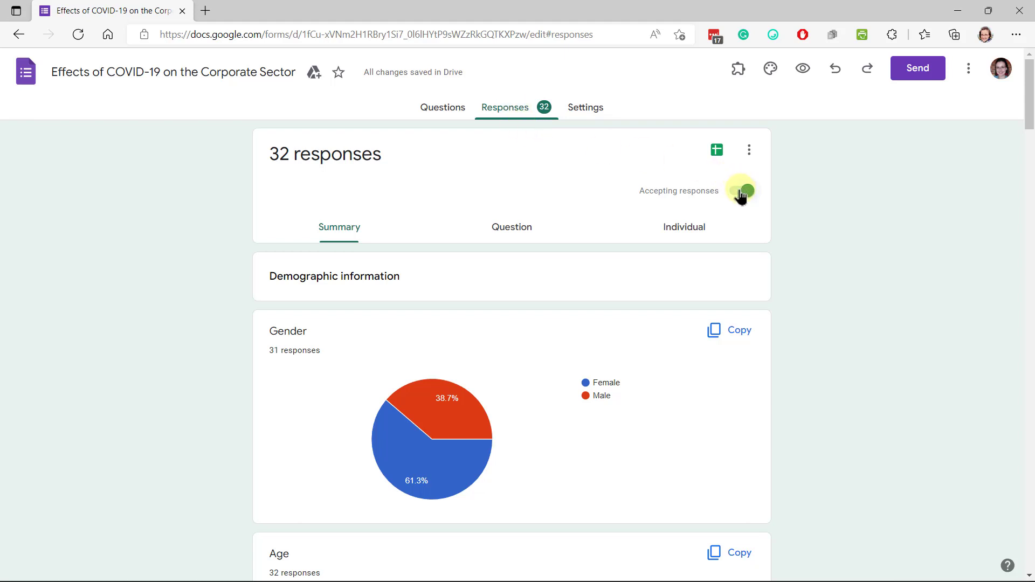
left_click(740, 190)
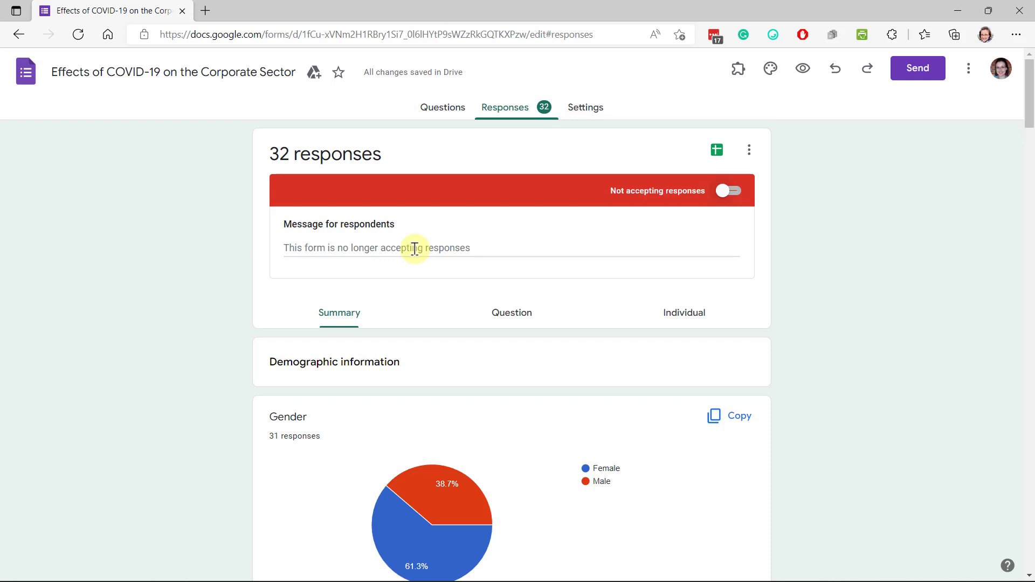
mouse_move(683, 251)
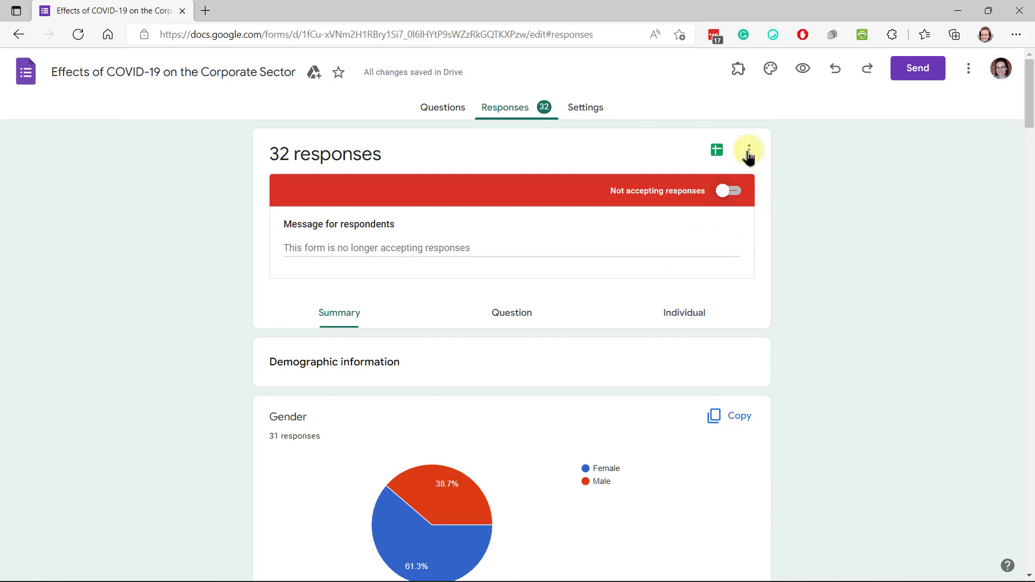
Print all 32 responses to a PDF named 'Individual responses - filled in'.
left_click(749, 149)
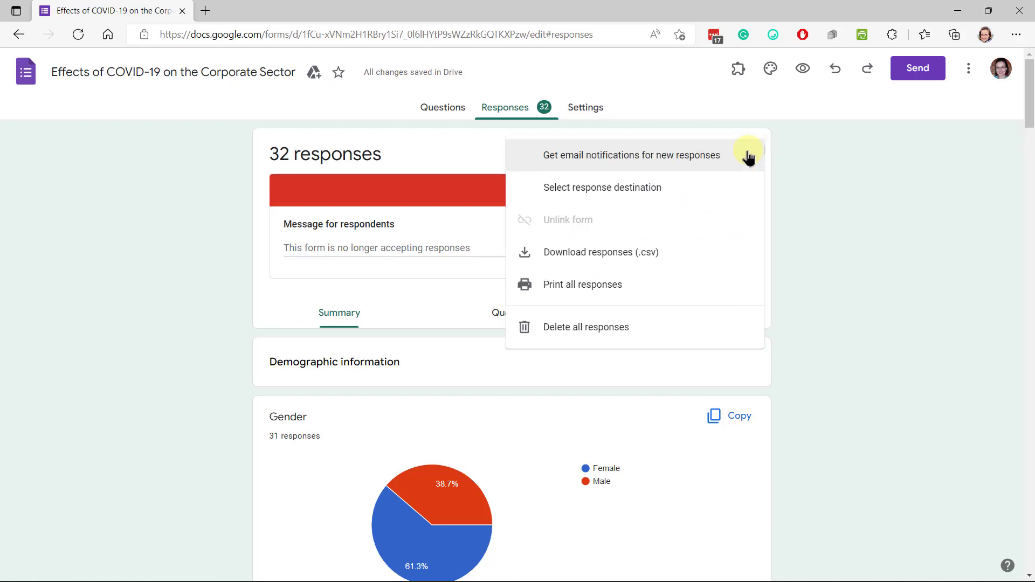
left_click(749, 150)
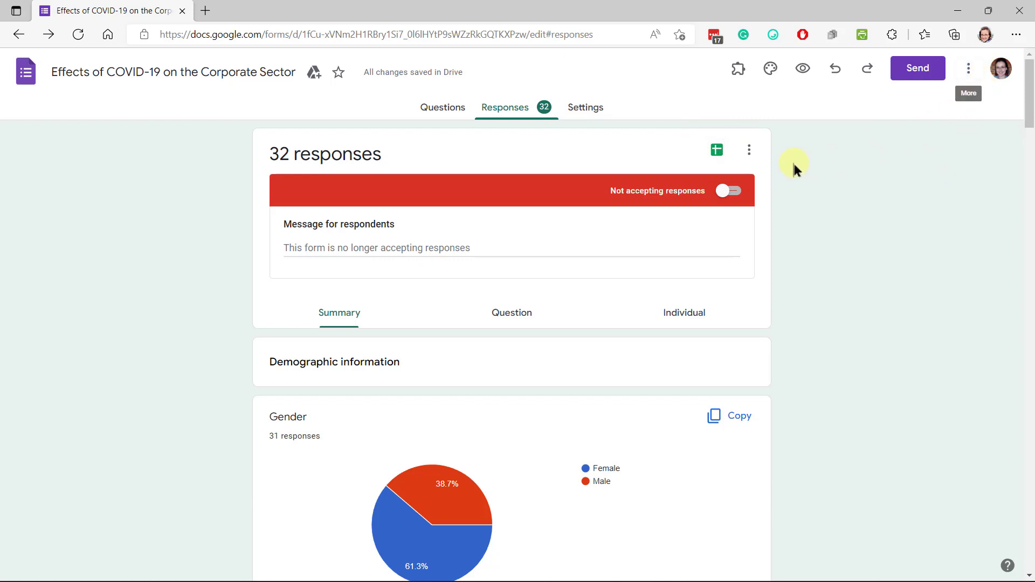
left_click(748, 150)
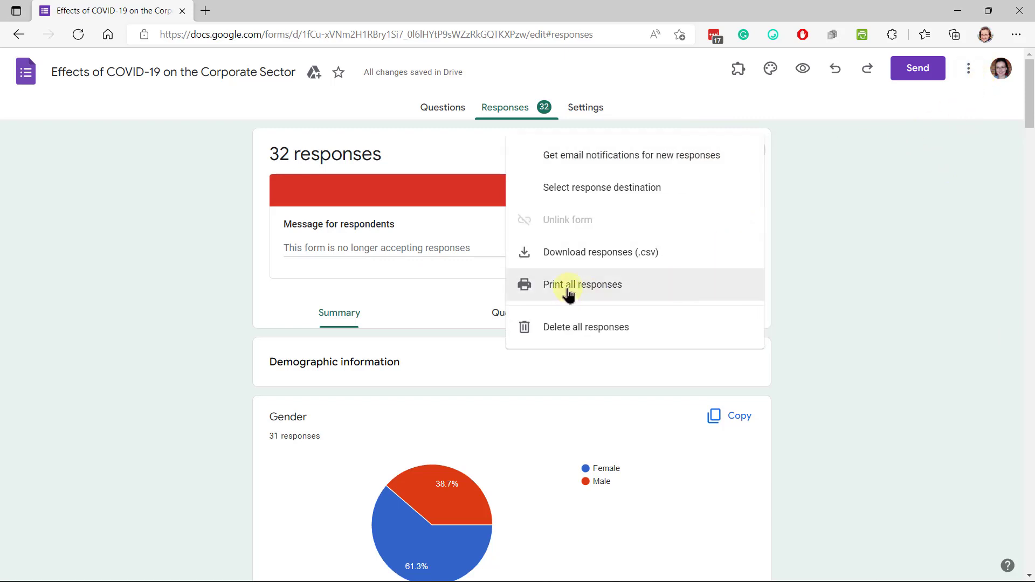
left_click(583, 284)
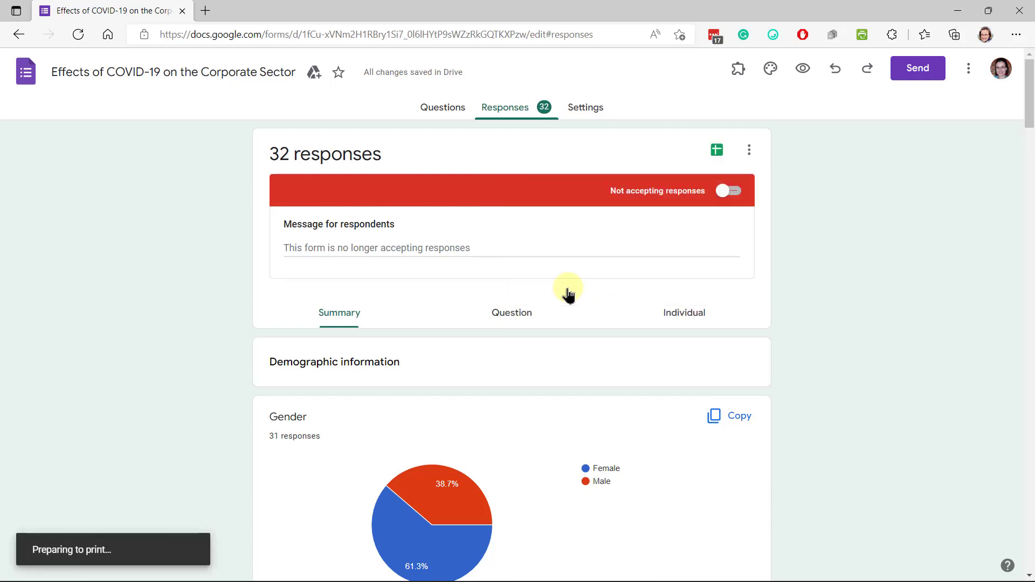
key("Ctrl+P")
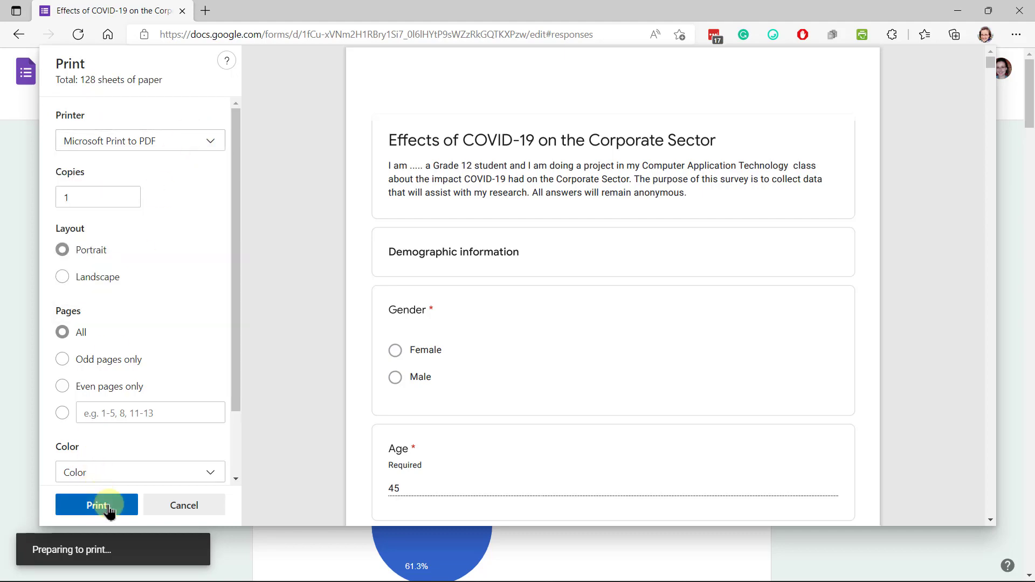
left_click(96, 504)
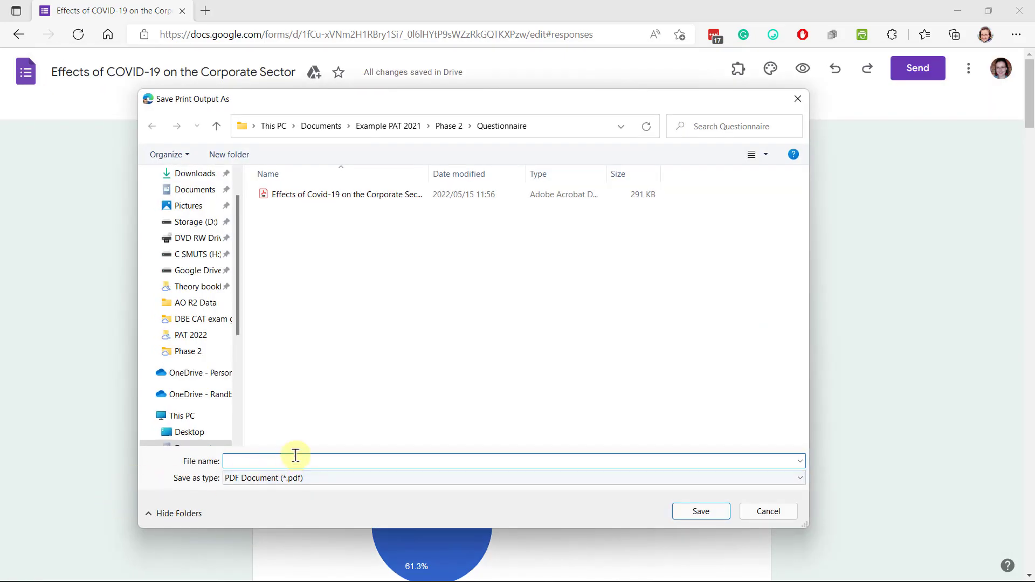
mouse_move(310, 448)
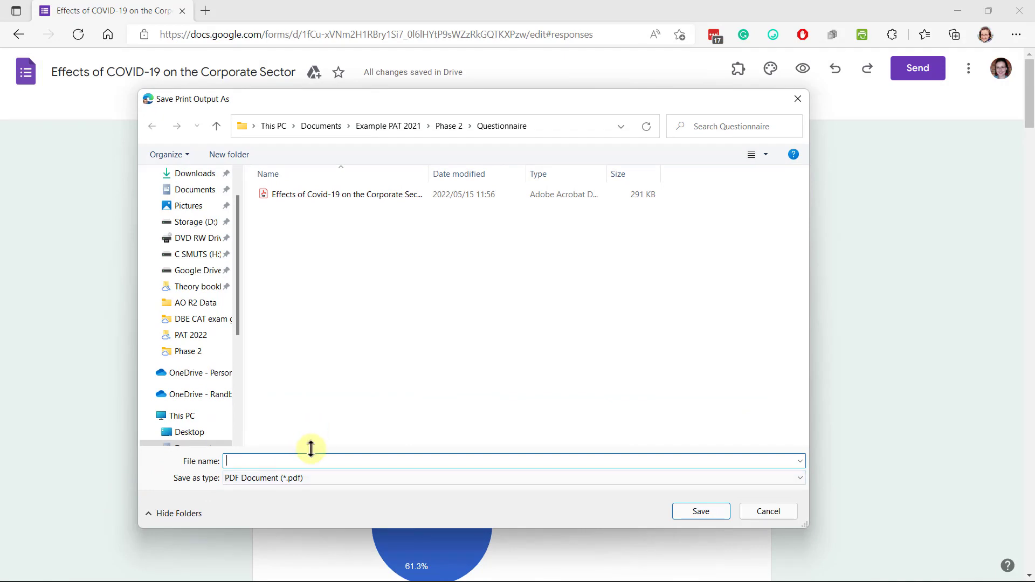
type("Individual responses - filled in")
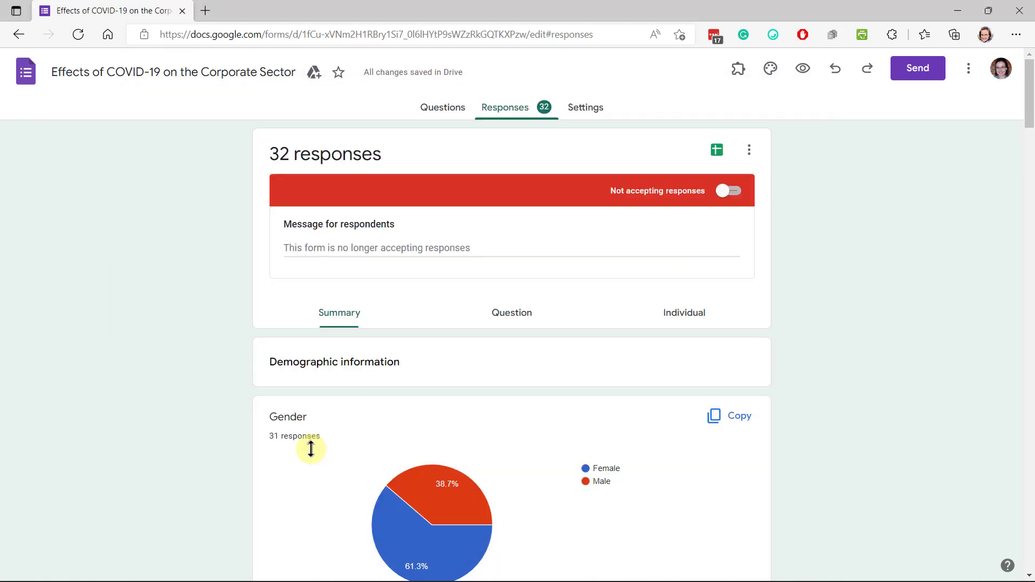
mouse_move(730, 378)
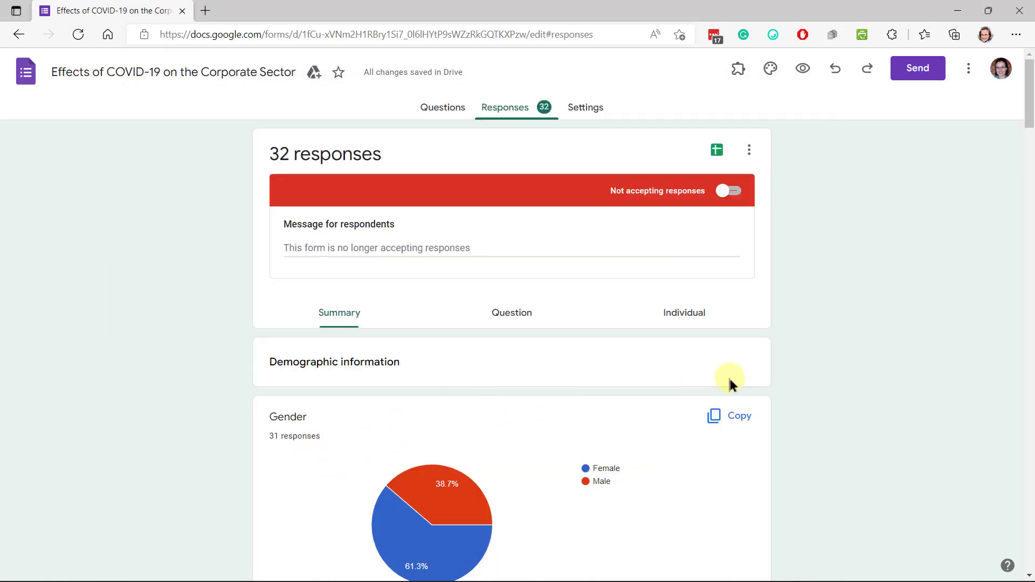
mouse_move(799, 298)
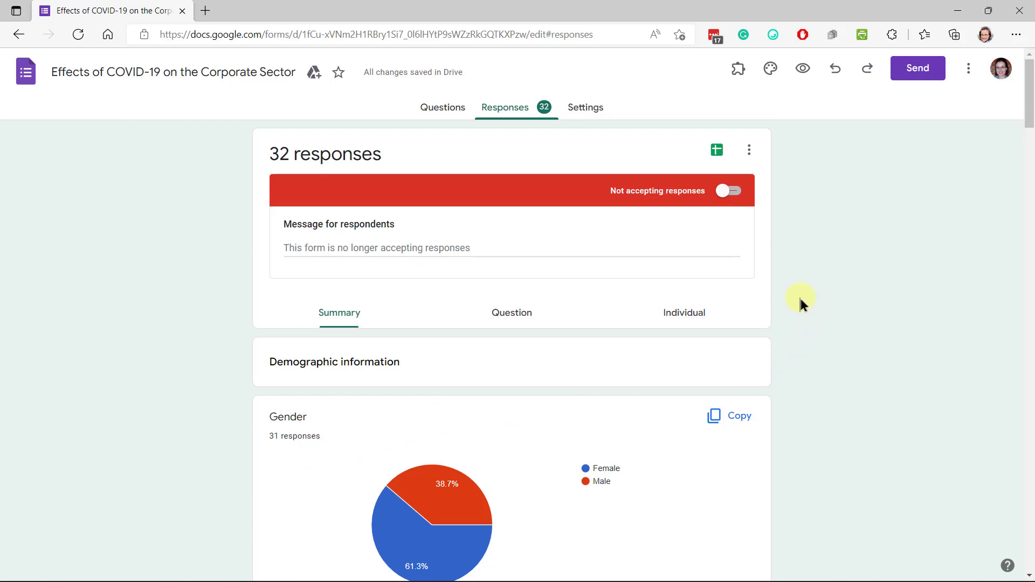
mouse_move(717, 149)
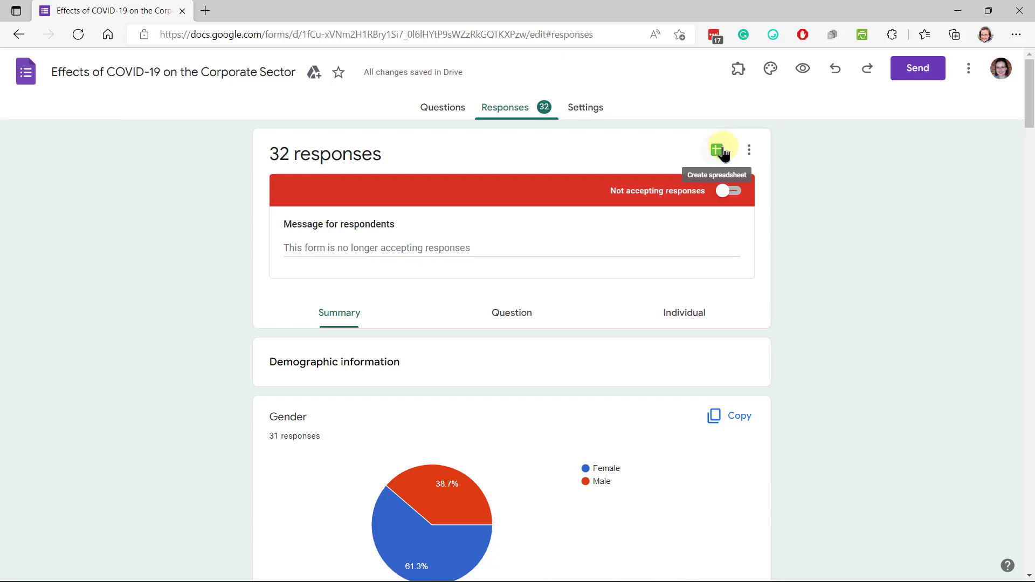
Link responses to a new spreadsheet 'Effects of COVID-19 on the Corporate Sector (Responses)'.
left_click(717, 149)
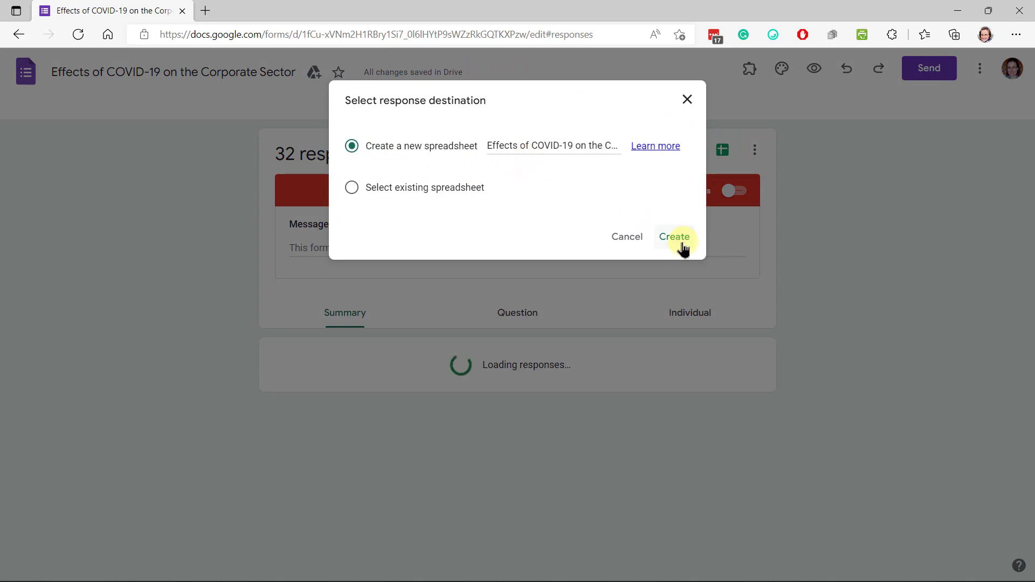
left_click(675, 236)
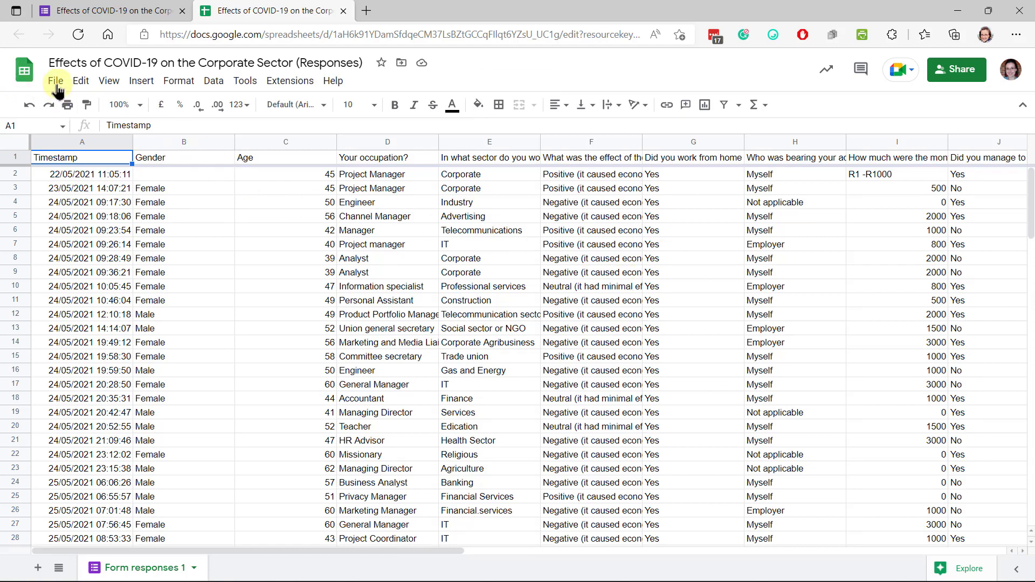
Download the sheet as a .xlsx file into Phase 2 > Questionnaire.
left_click(55, 81)
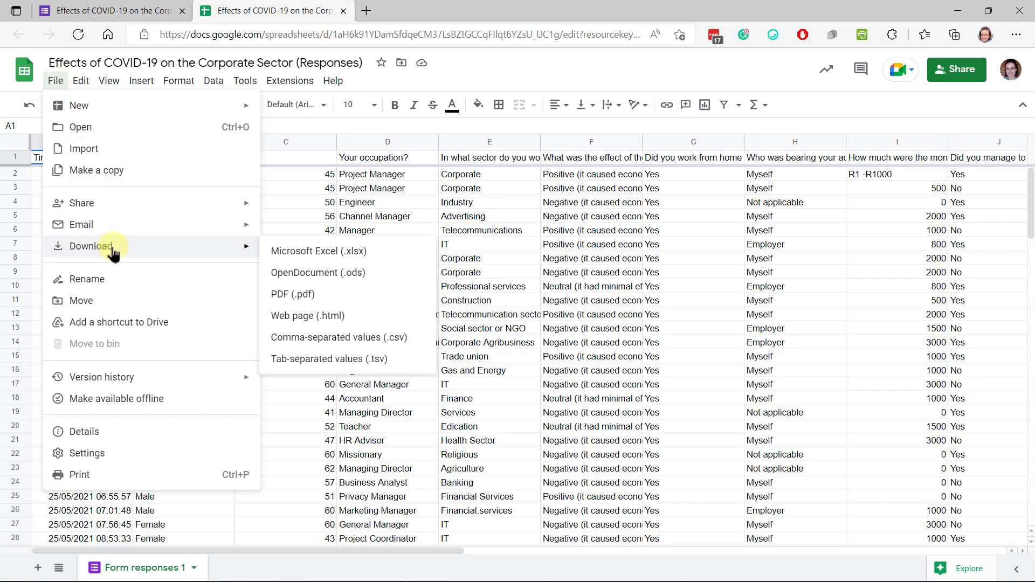
mouse_move(310, 252)
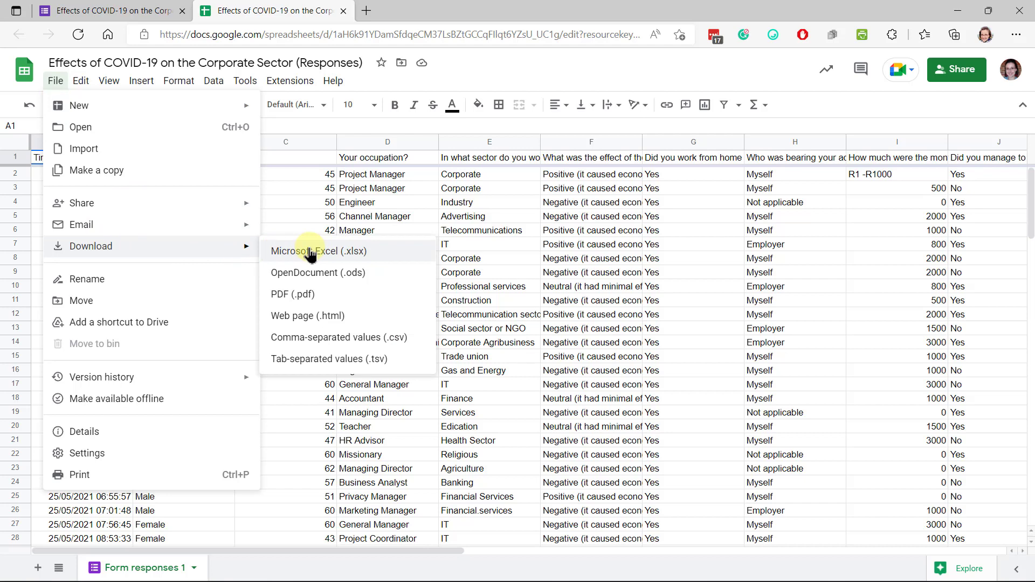
left_click(307, 251)
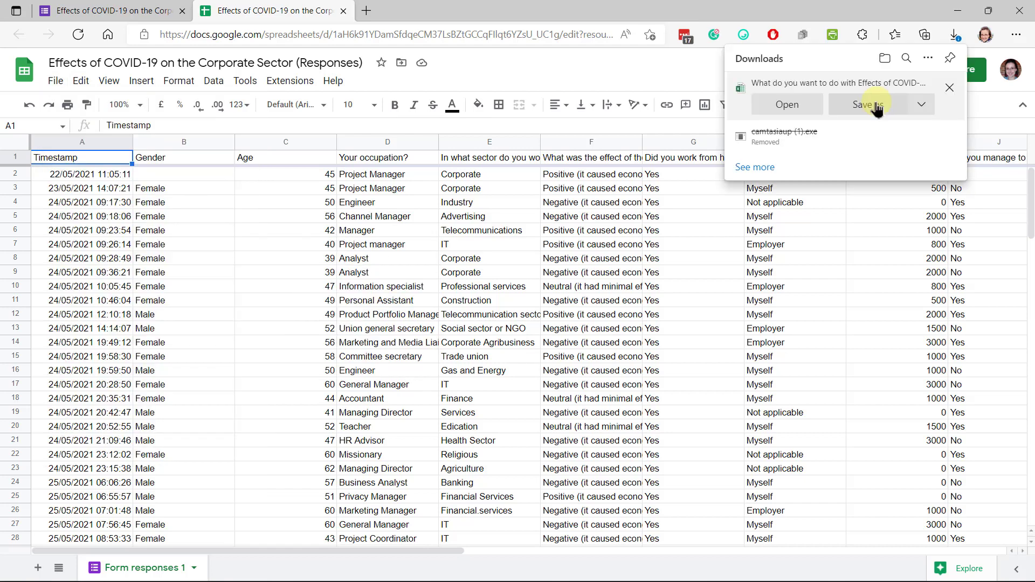
left_click(872, 104)
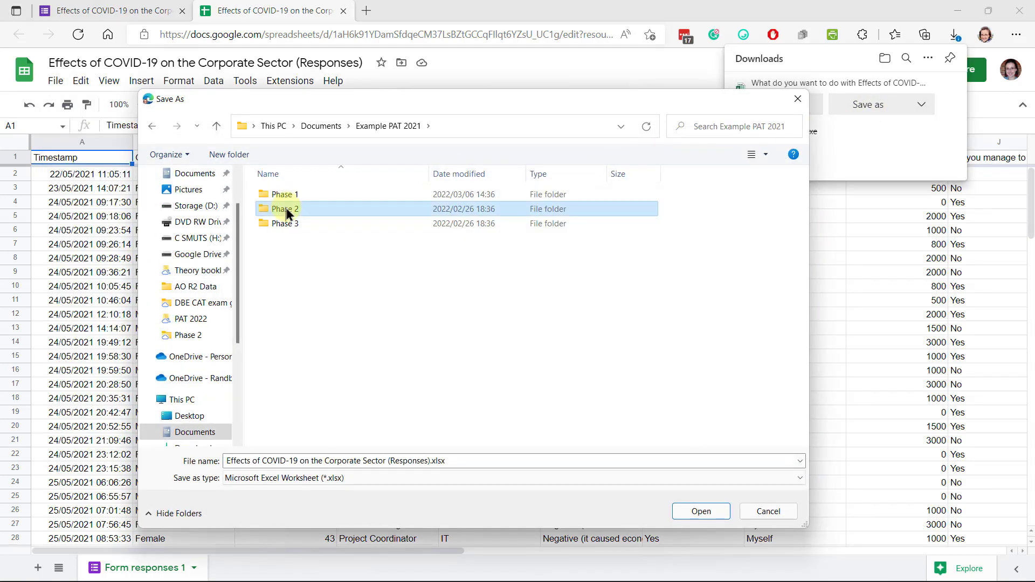
double_click(283, 209)
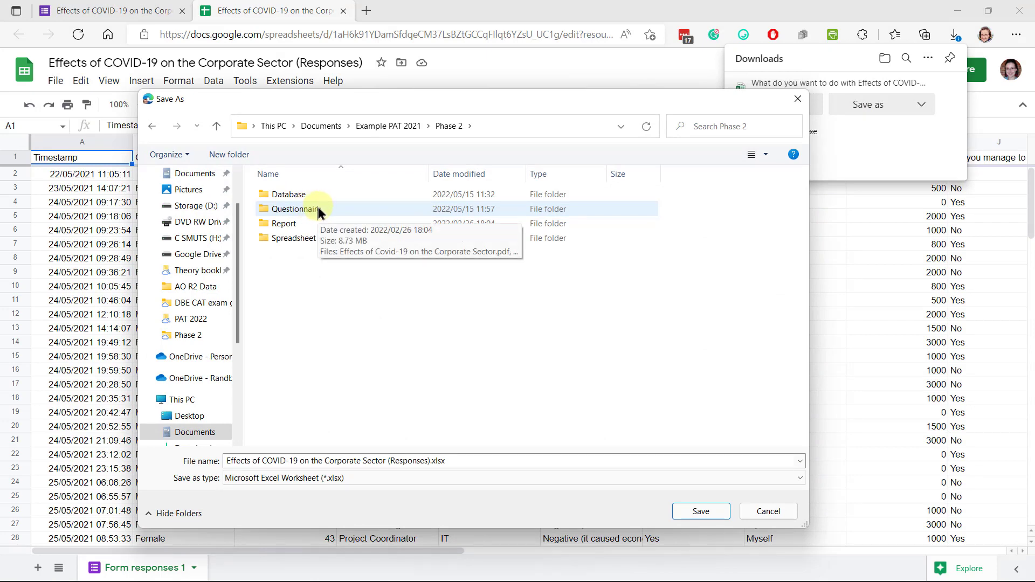
double_click(292, 209)
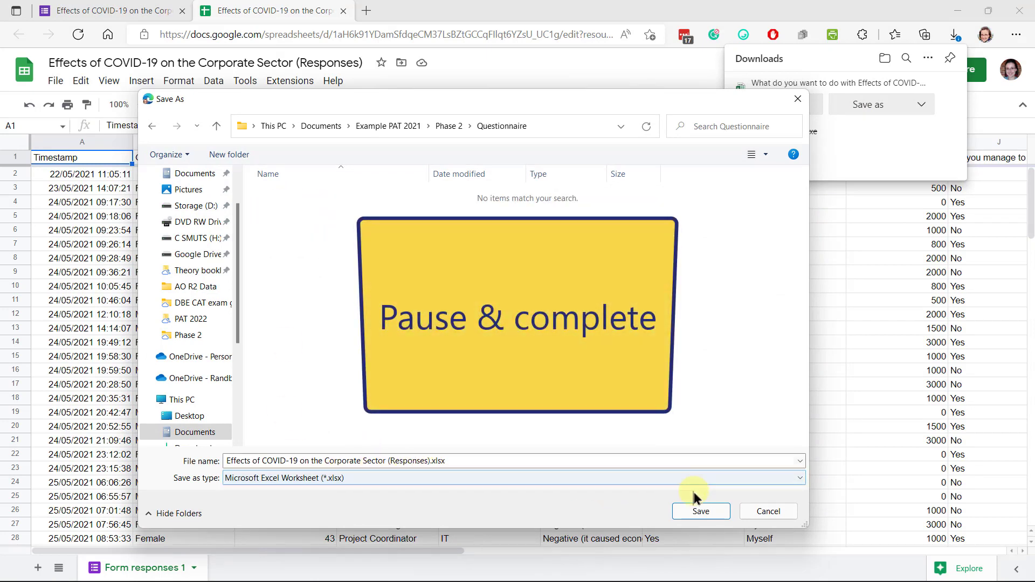
left_click(701, 511)
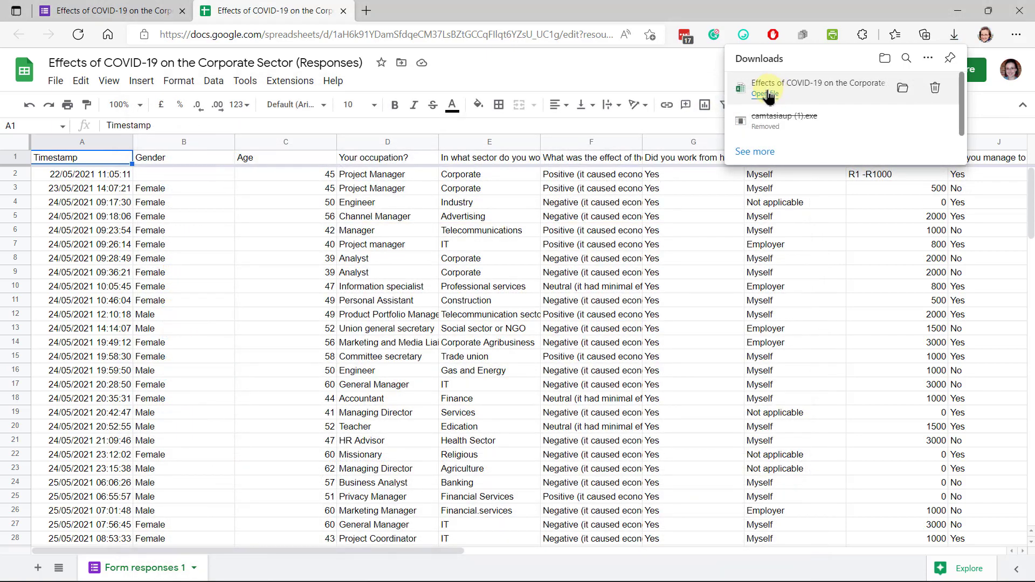
Open the downloaded workbook in Excel and inspect rows 8 and 9 for duplicates.
left_click(763, 93)
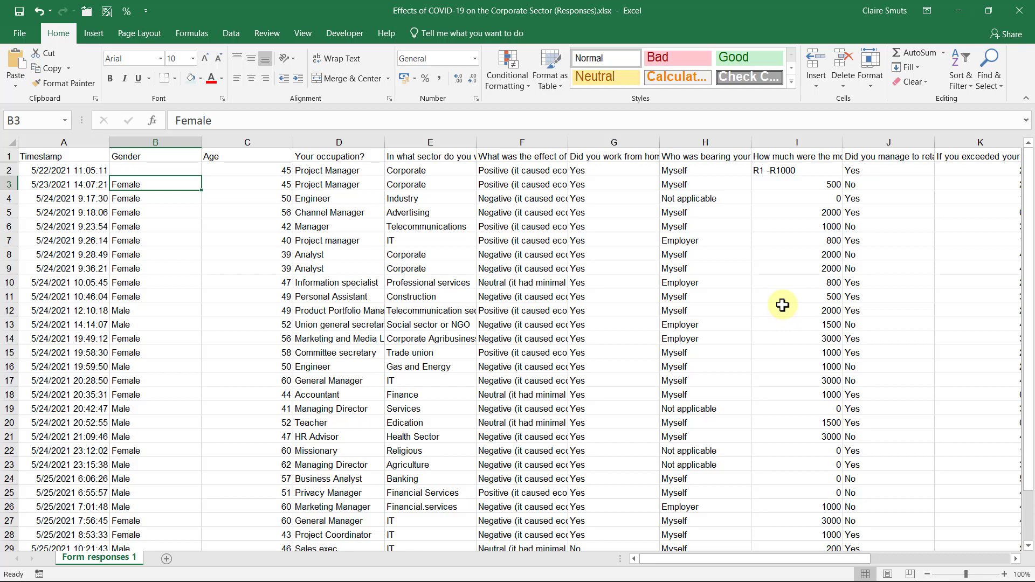
mouse_move(256, 527)
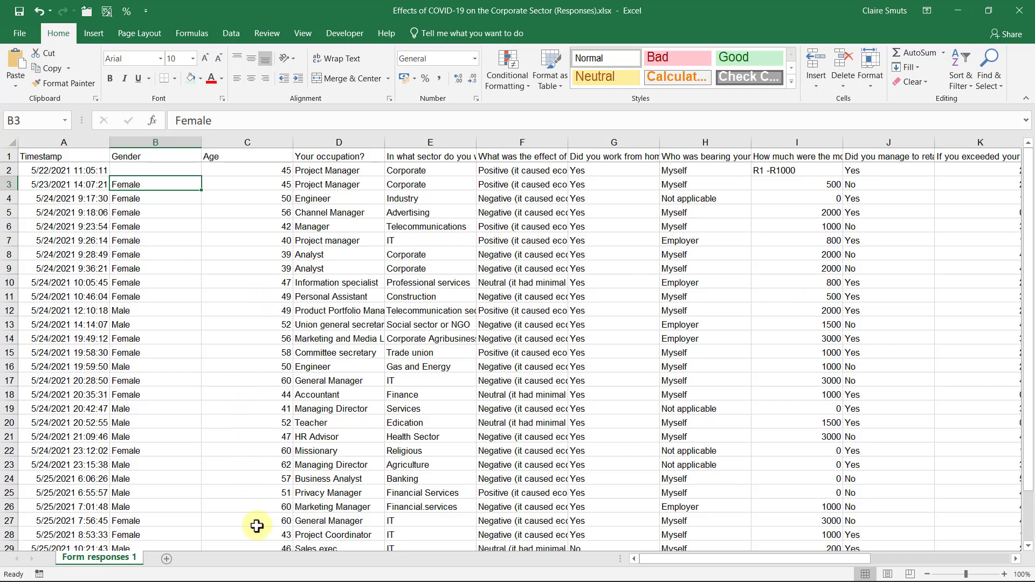
mouse_move(49, 296)
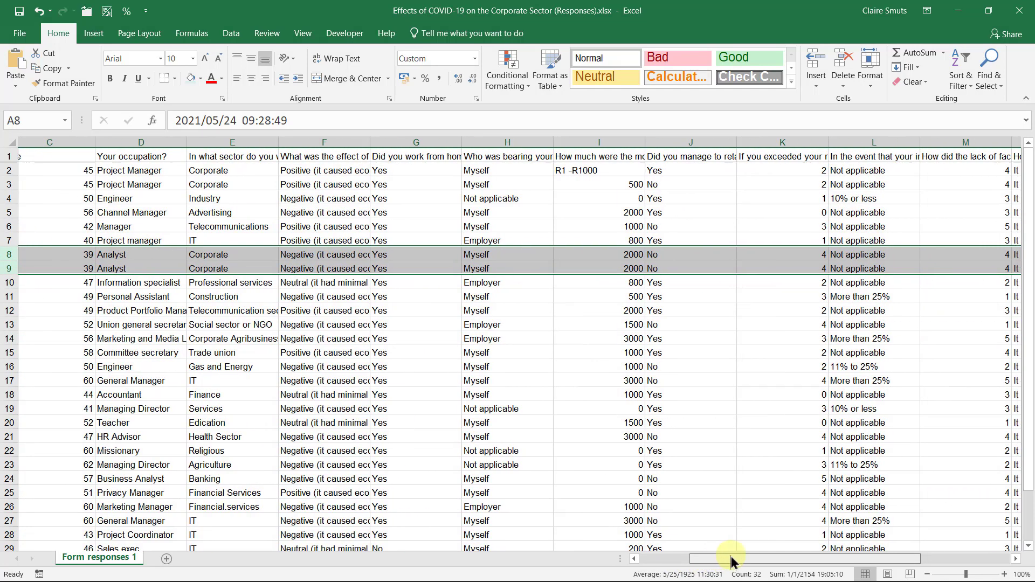
scroll("right", 3)
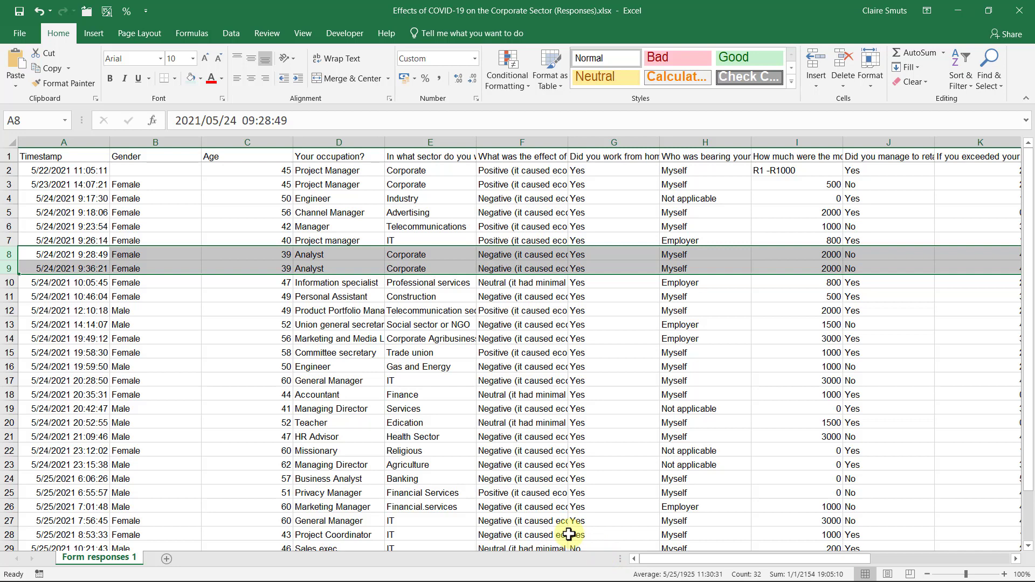
left_click(156, 254)
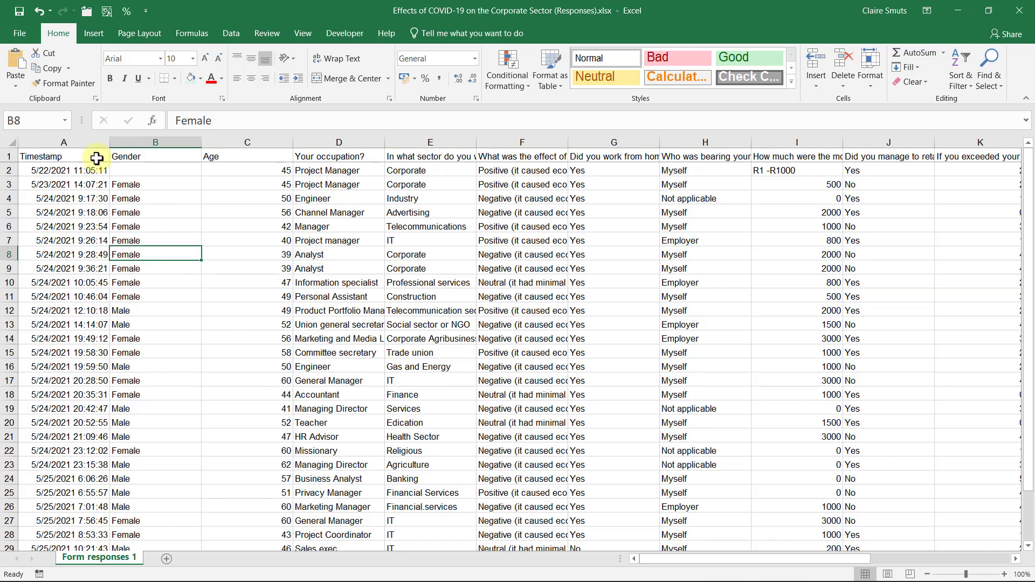
mouse_move(52, 149)
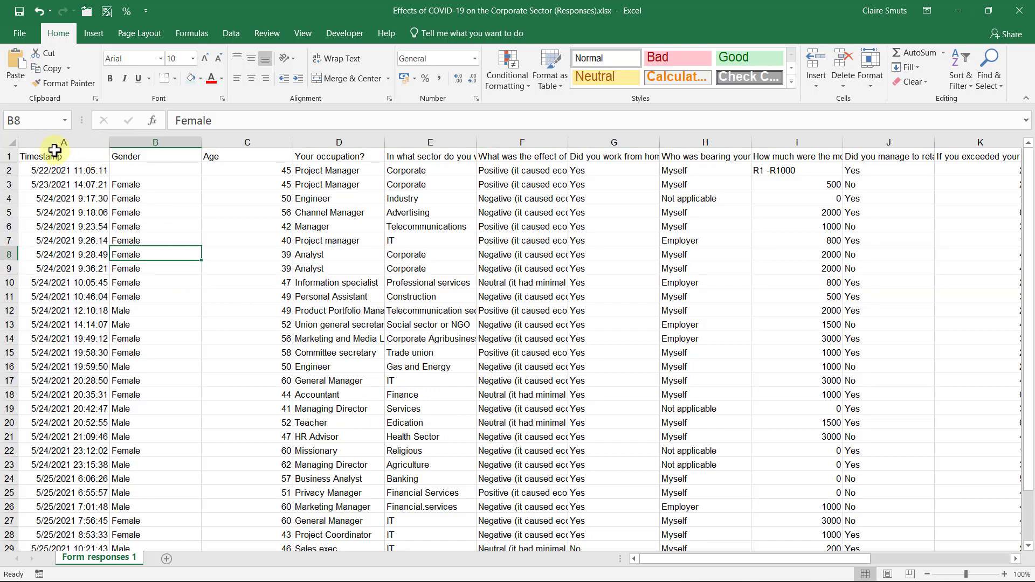
Select the entire Form responses 1 sheet and switch to the Data tools.
left_click(41, 156)
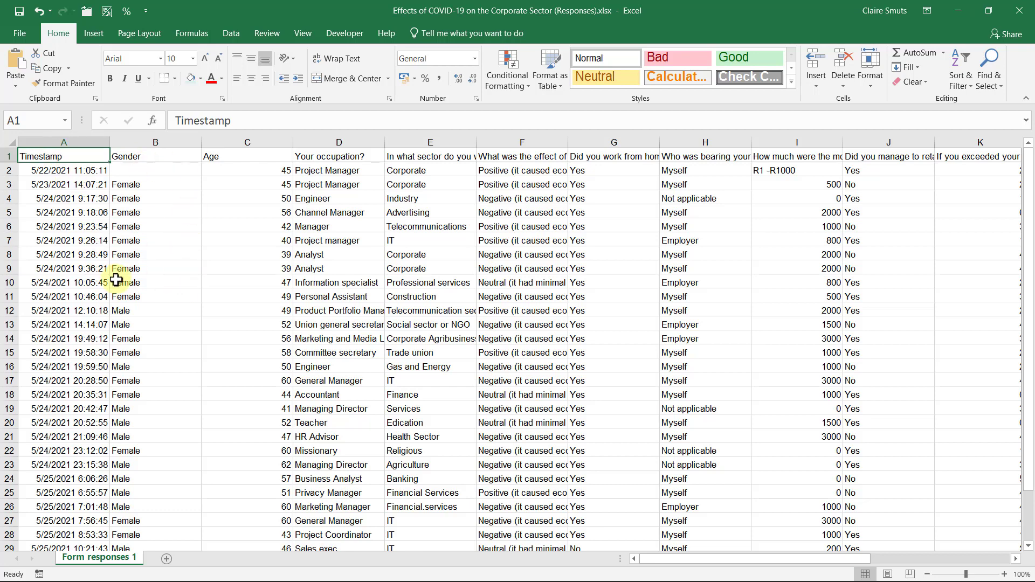
scroll("right", 3)
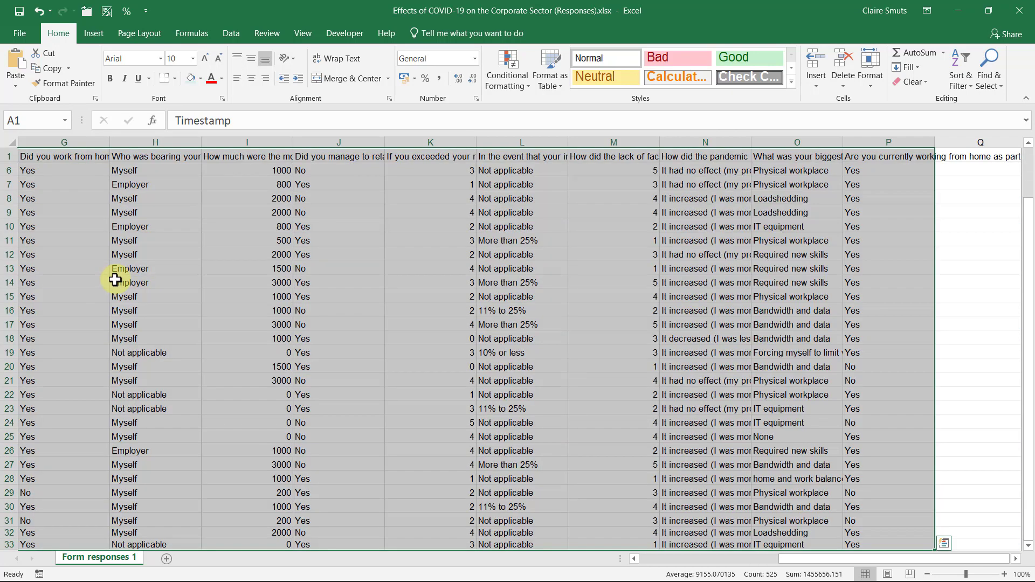
mouse_move(834, 455)
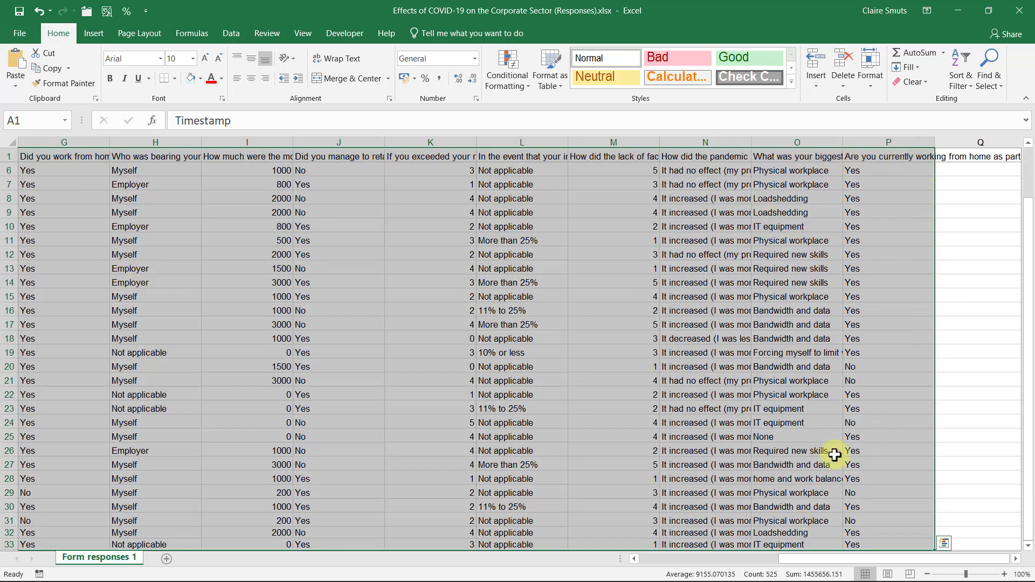
mouse_move(975, 386)
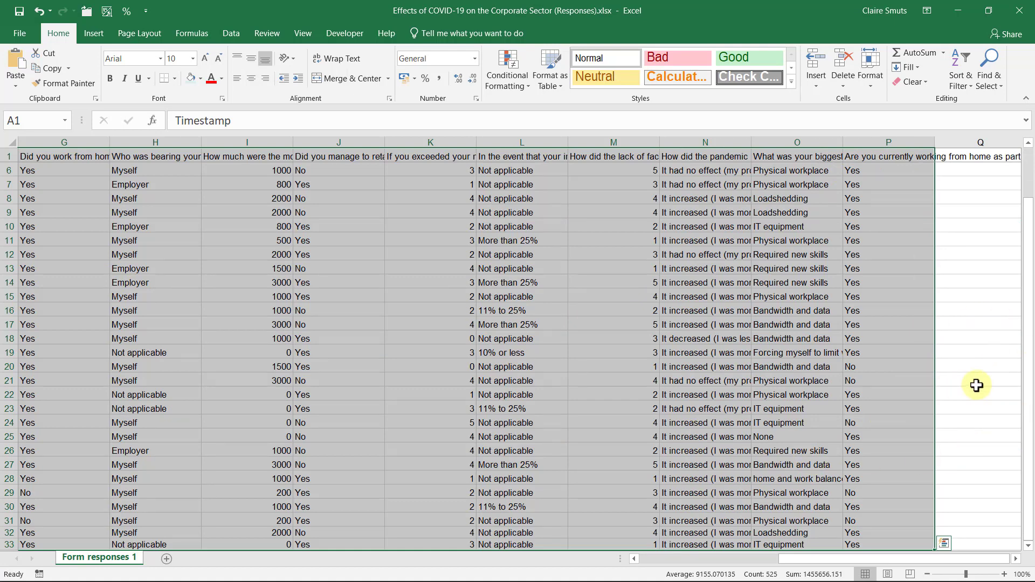
mouse_move(230, 34)
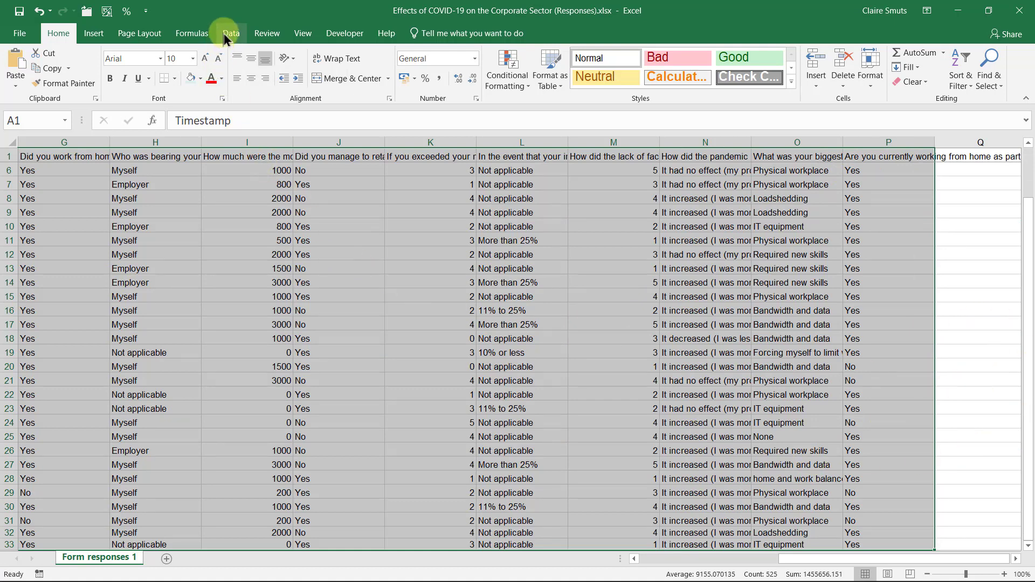
left_click(231, 33)
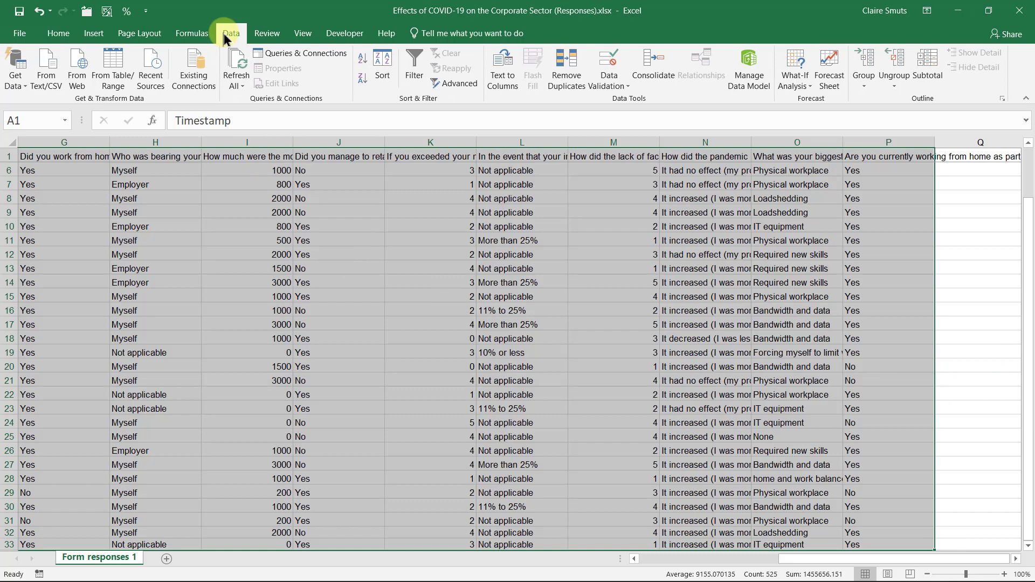
mouse_move(566, 62)
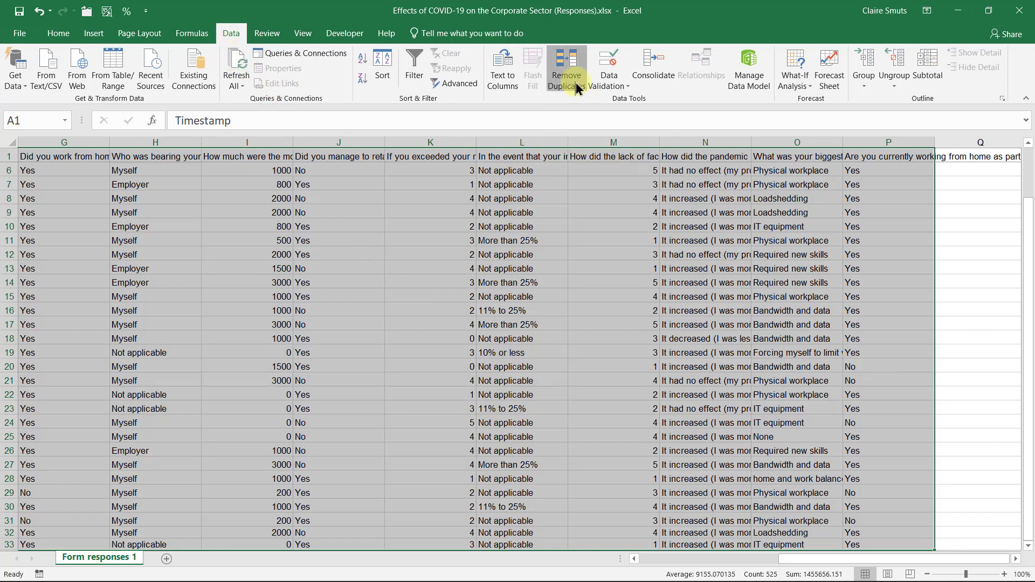
Remove duplicates comparing every column except Timestamp, with headers kept.
left_click(567, 65)
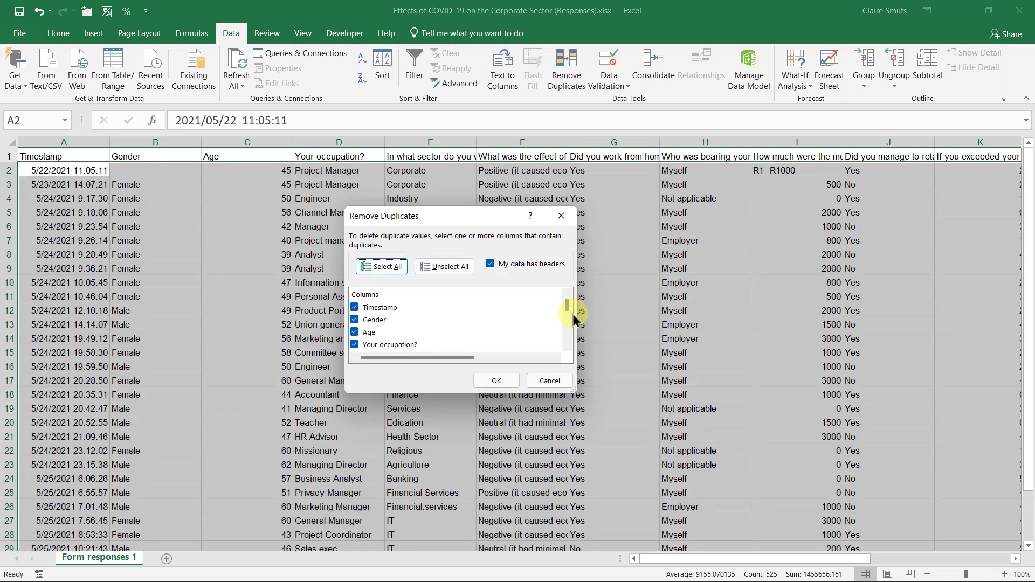
mouse_move(514, 314)
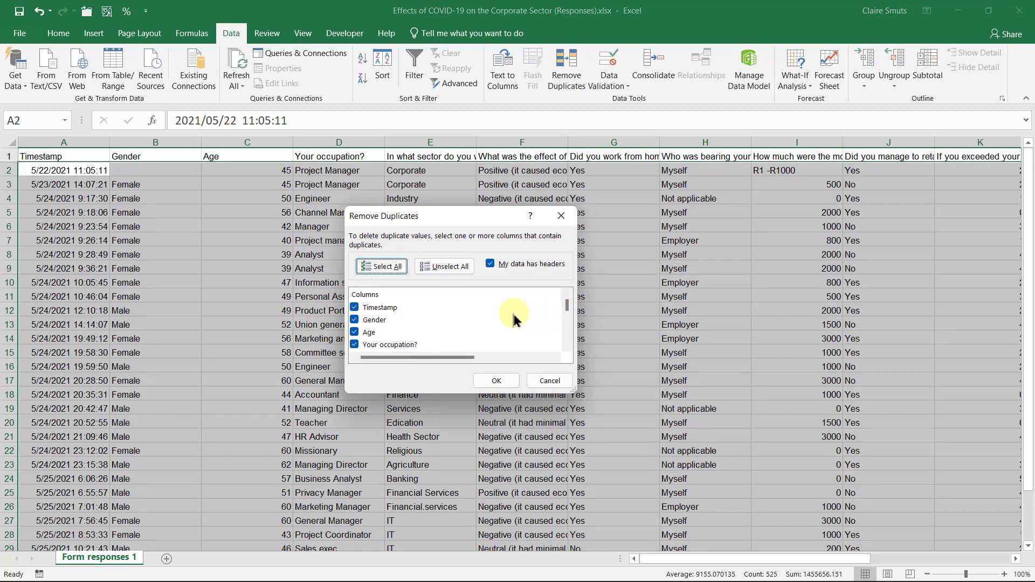
mouse_move(510, 315)
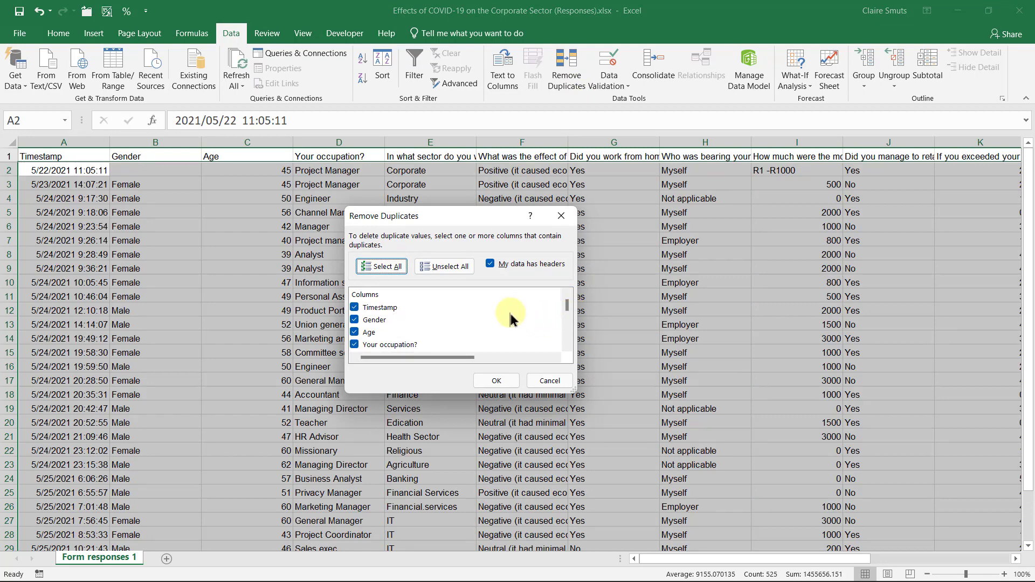
mouse_move(453, 369)
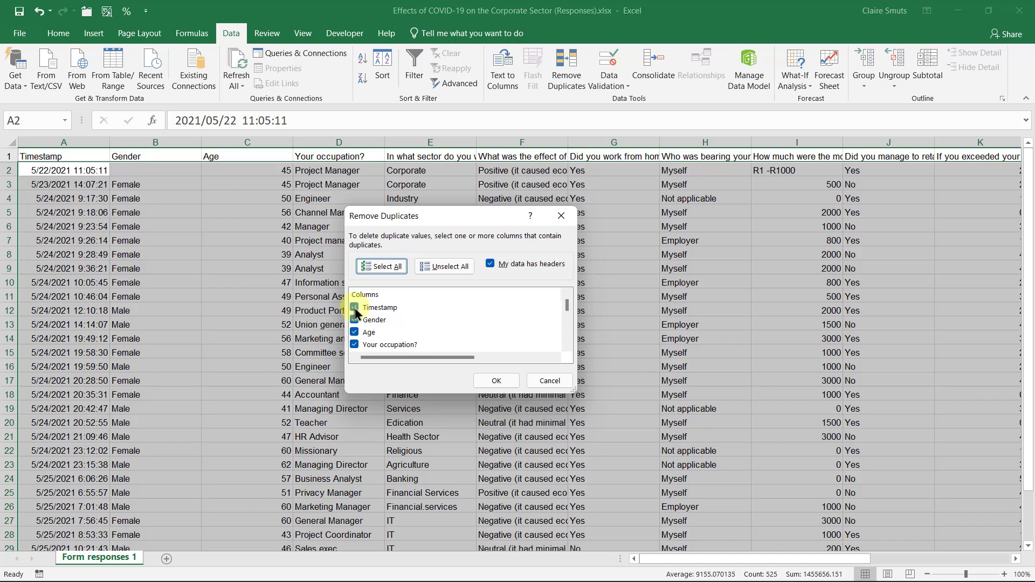
left_click(354, 307)
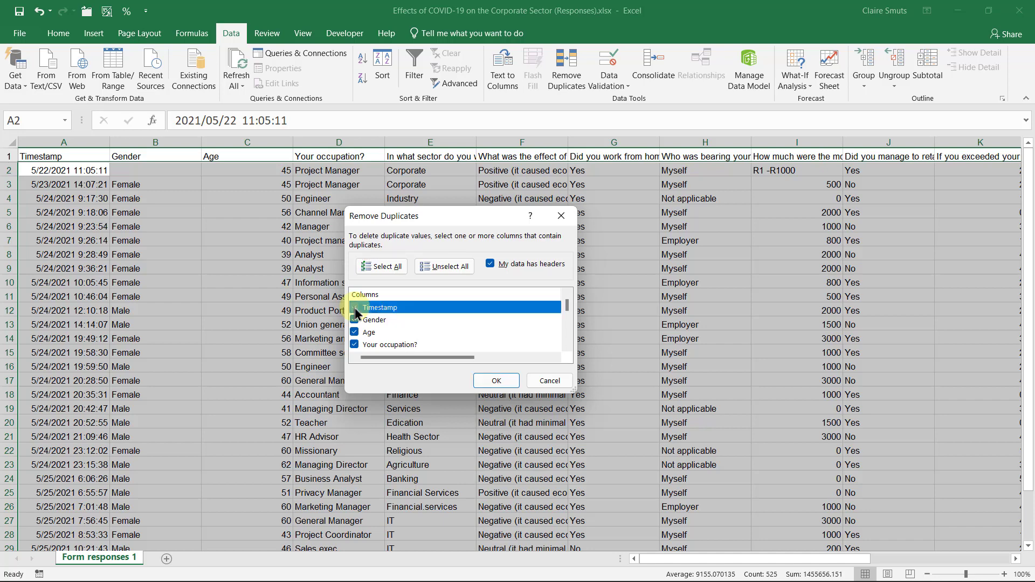
left_click(354, 307)
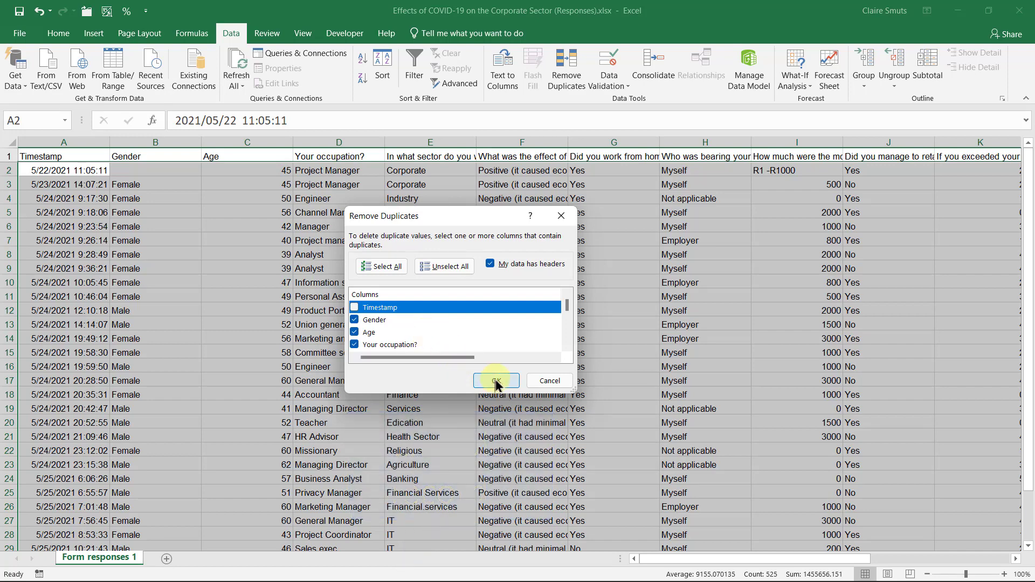
left_click(496, 381)
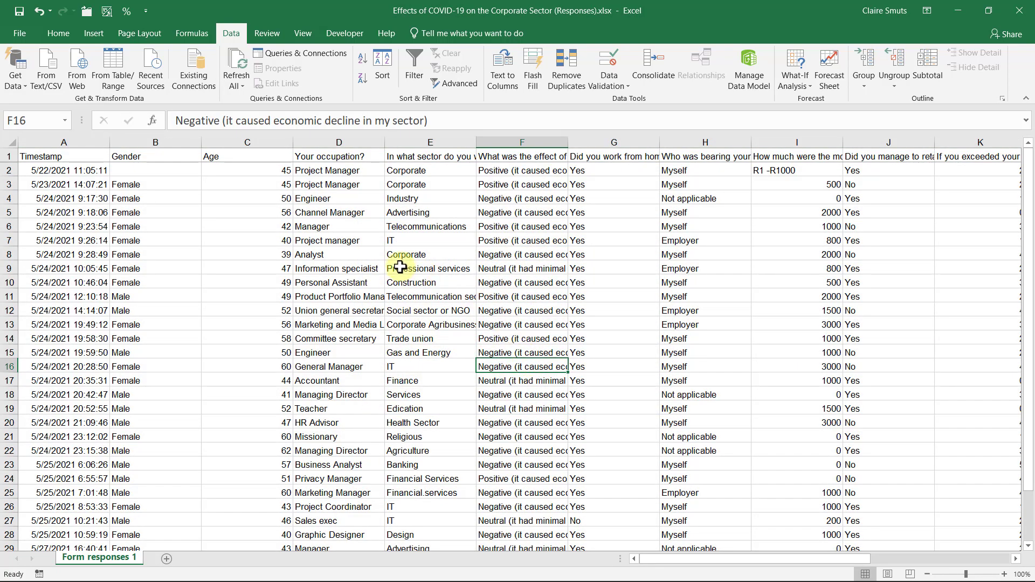
mouse_move(810, 263)
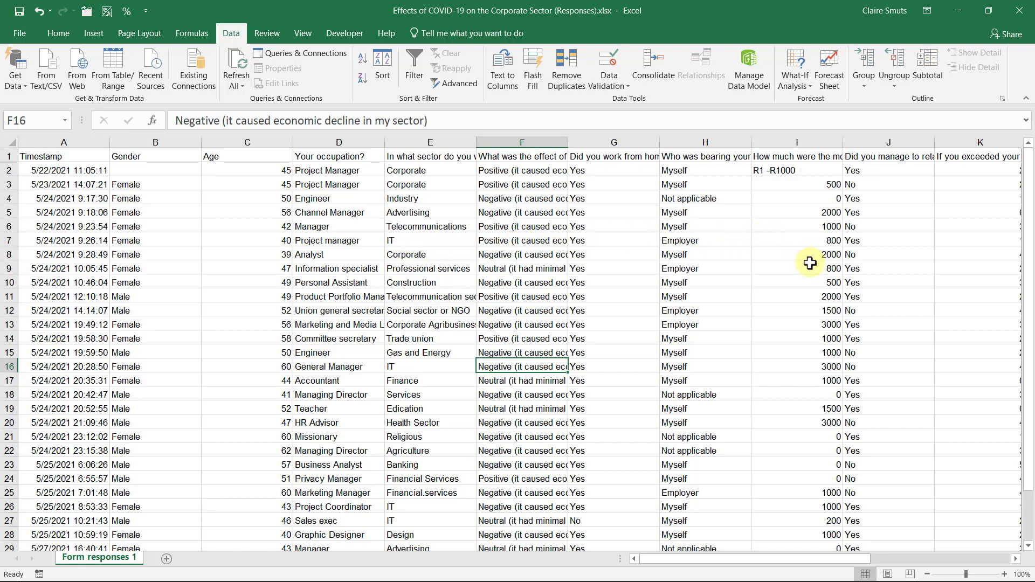
mouse_move(800, 231)
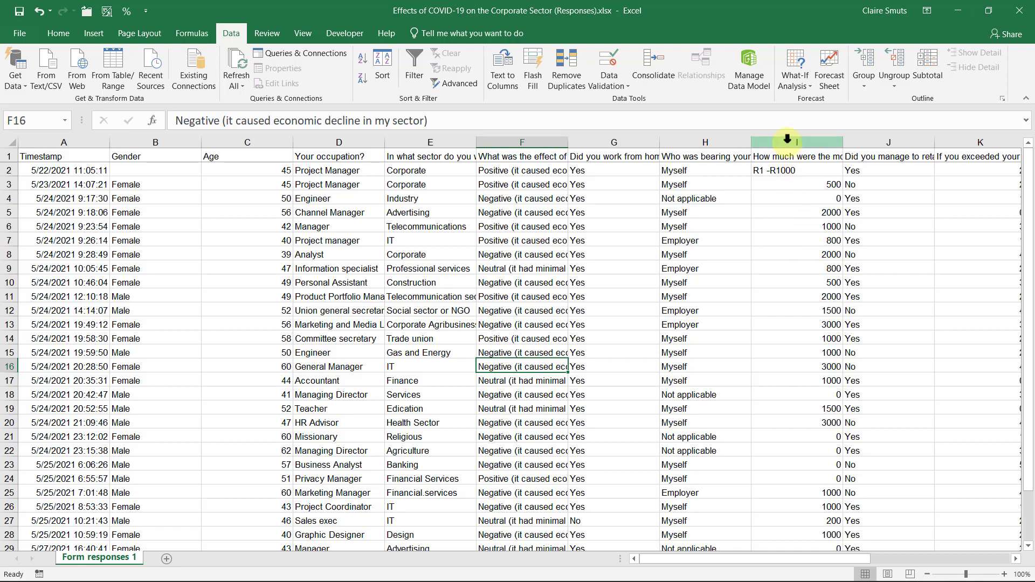
Change cell I2 from 'R1 -R1000' to 1000, then review row 18's zero-expense answer.
left_click(780, 156)
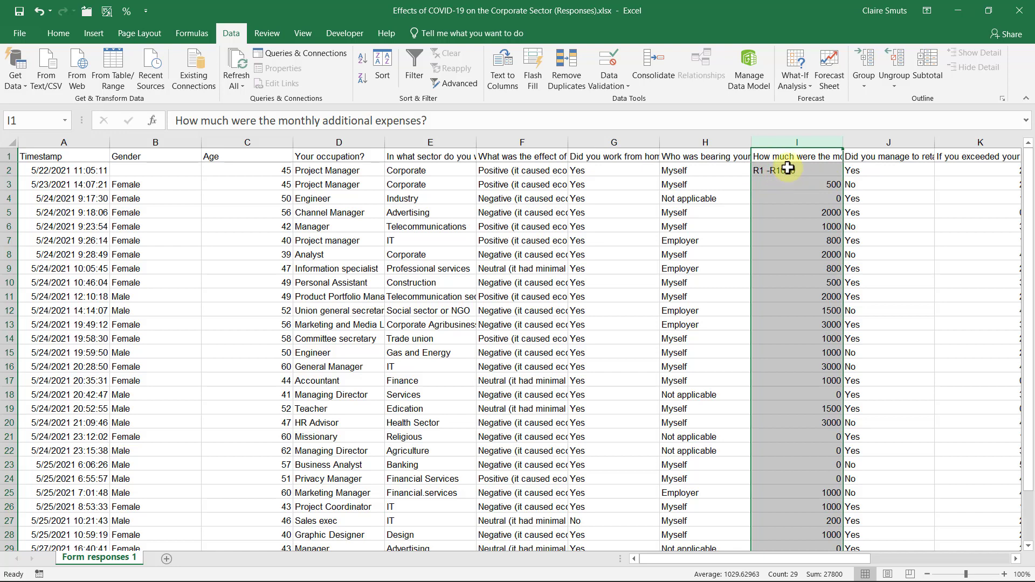
mouse_move(786, 362)
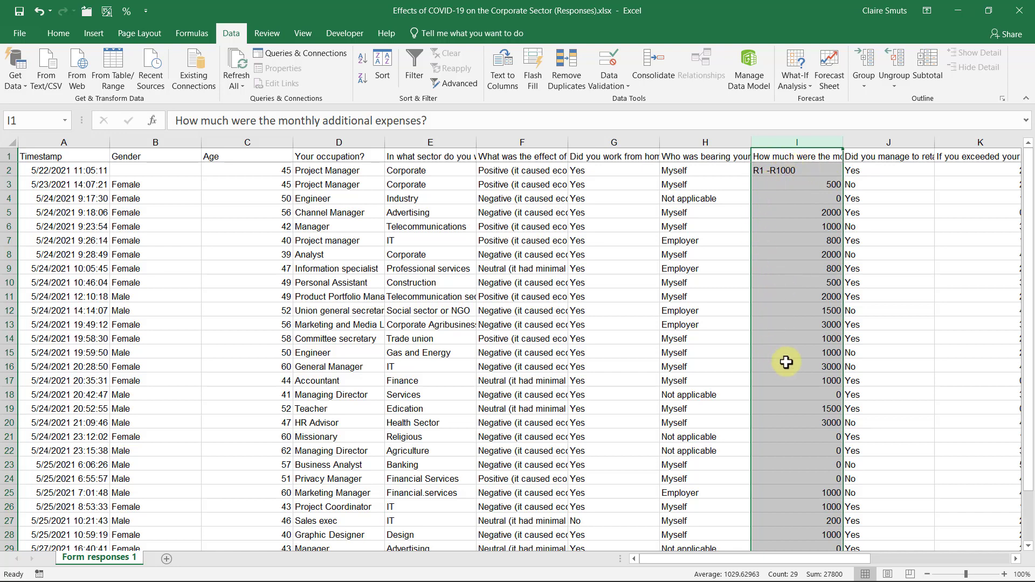
mouse_move(769, 173)
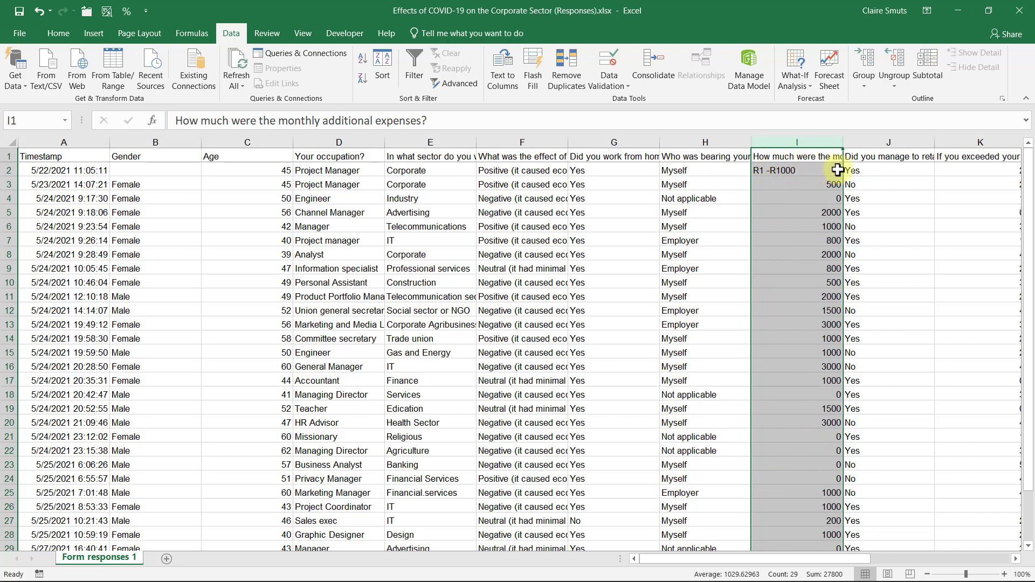
double_click(796, 170)
type("1000")
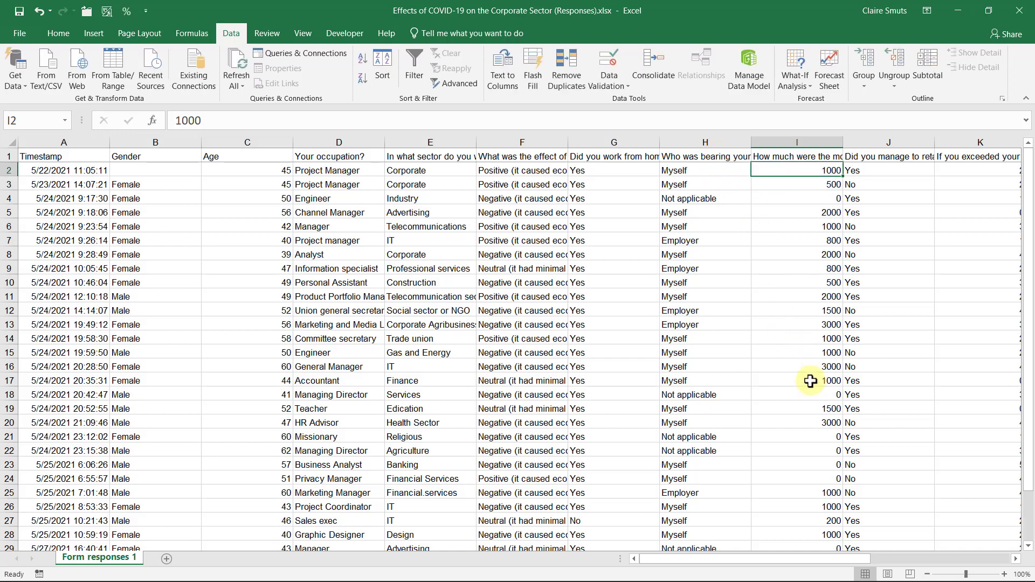
mouse_move(806, 340)
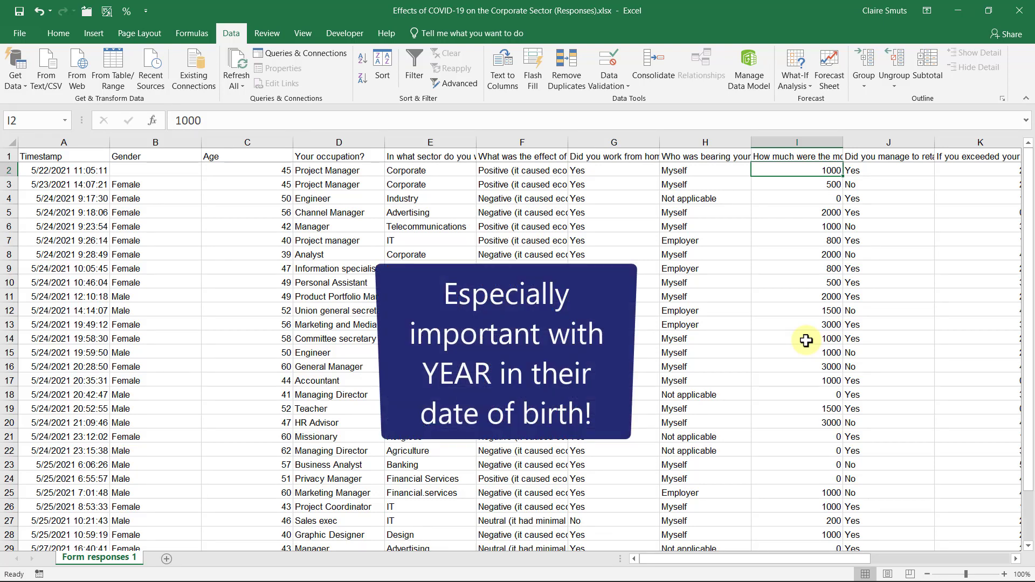
left_click(818, 399)
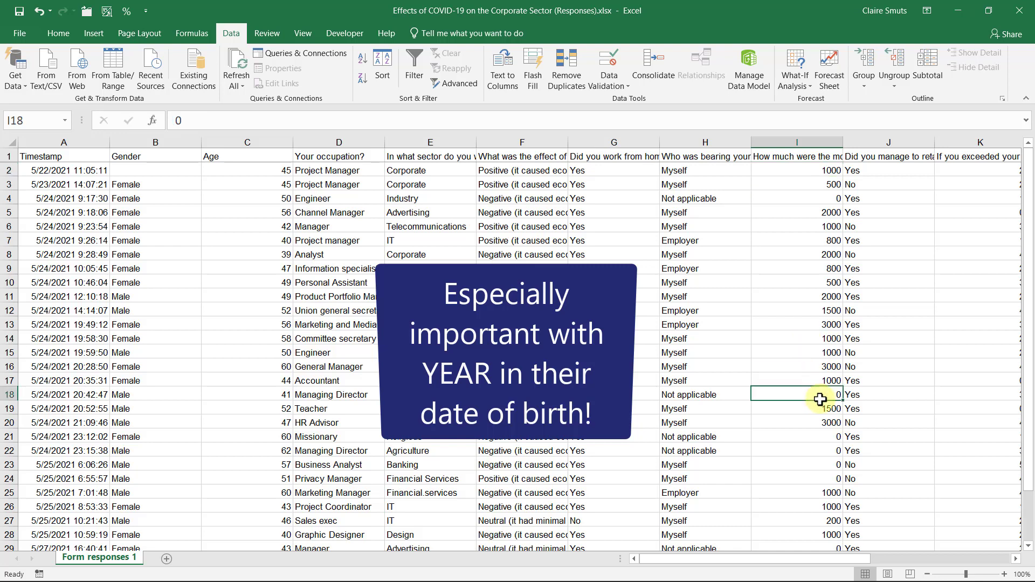
mouse_move(843, 508)
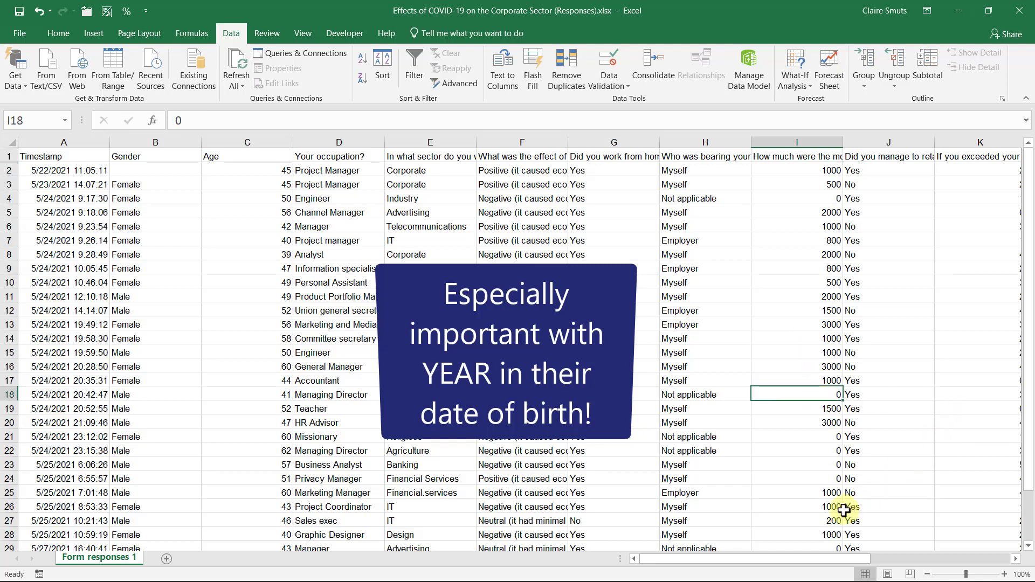
scroll("right", 3)
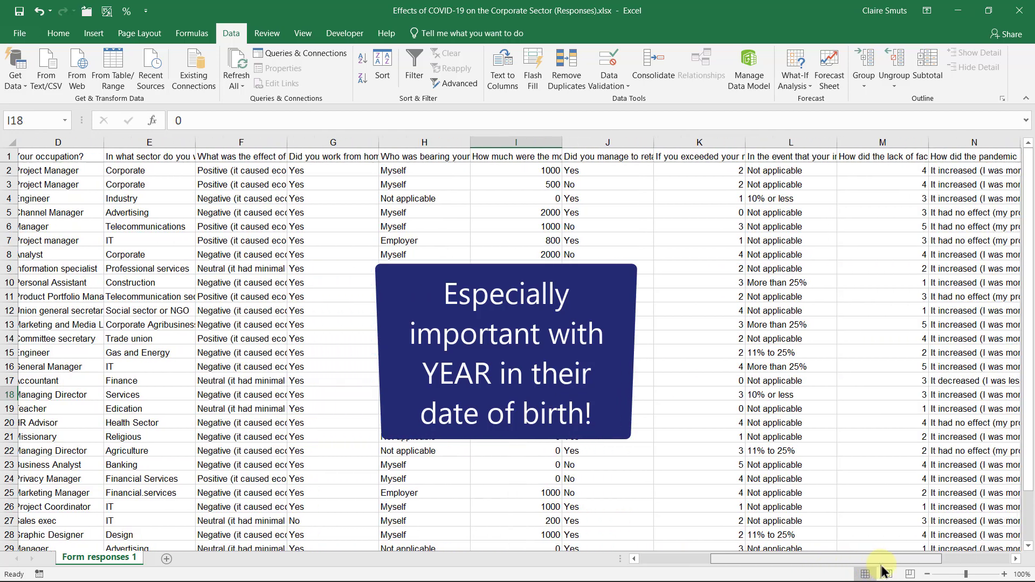
scroll("right", 3)
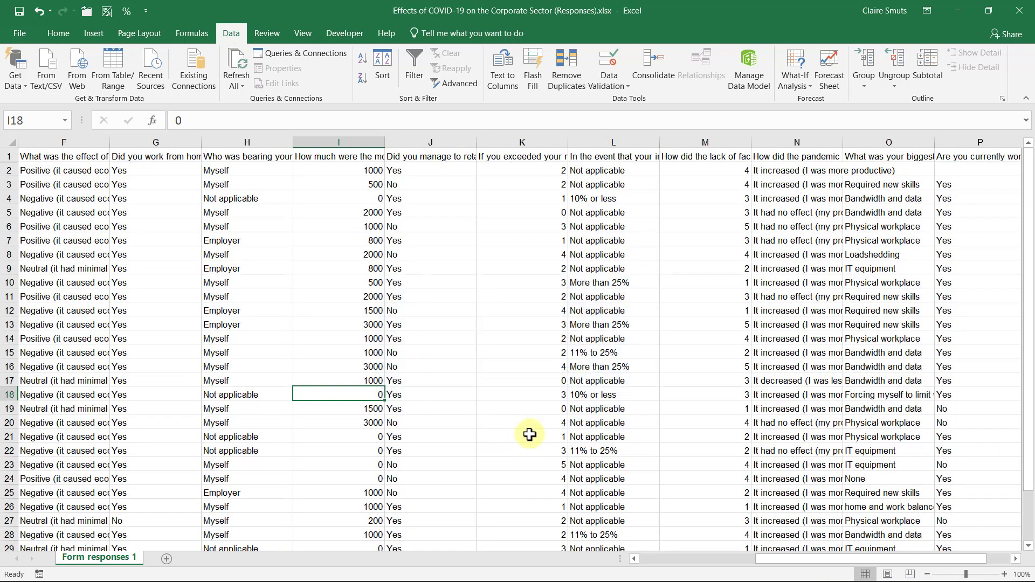
mouse_move(543, 433)
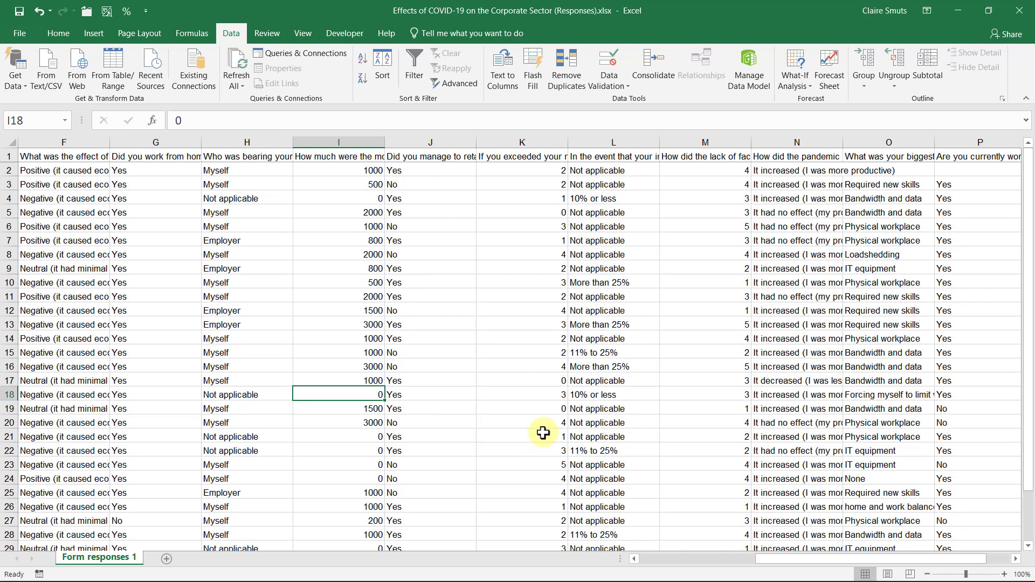
mouse_move(518, 156)
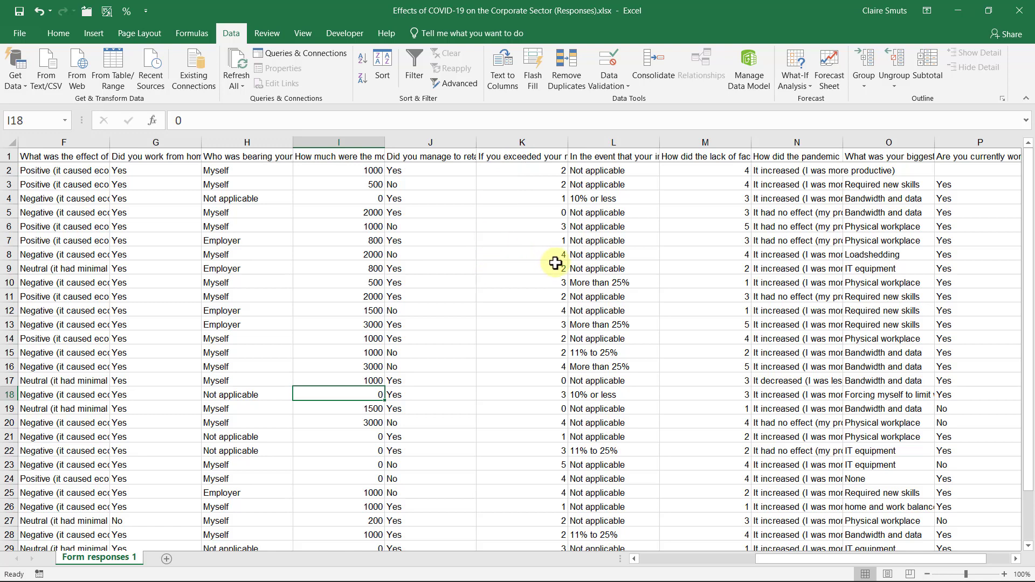
mouse_move(671, 273)
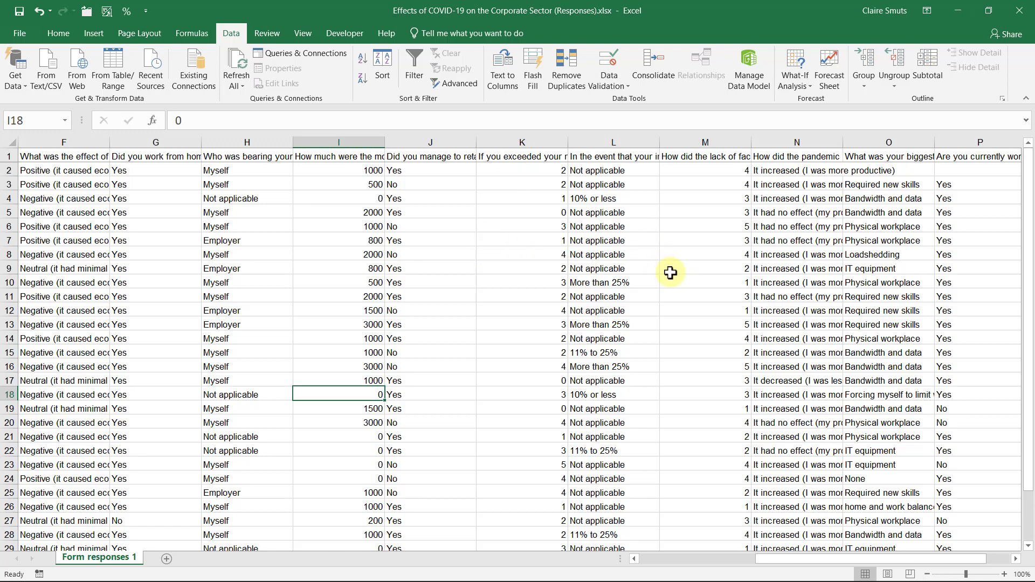
mouse_move(517, 459)
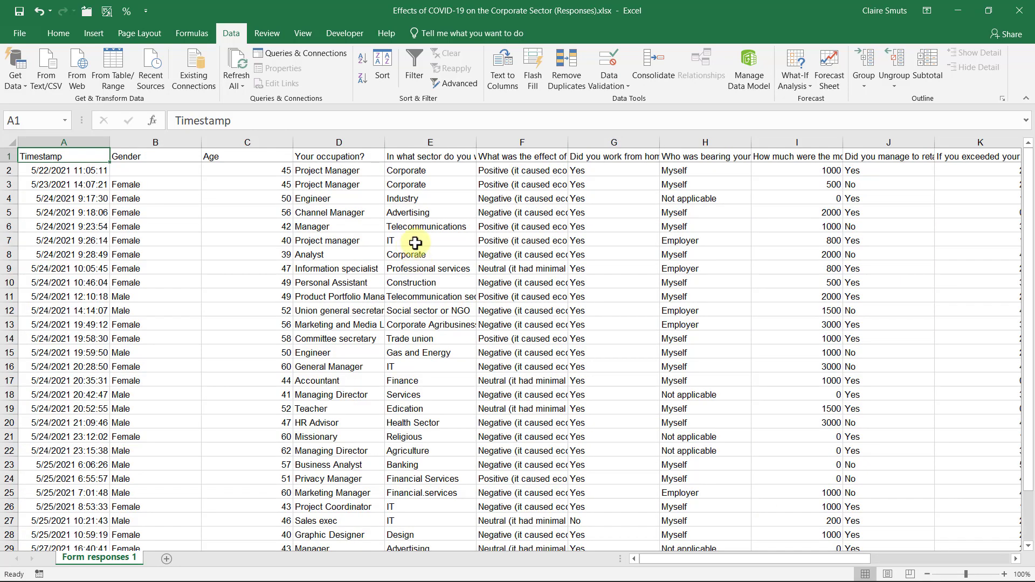
mouse_move(290, 140)
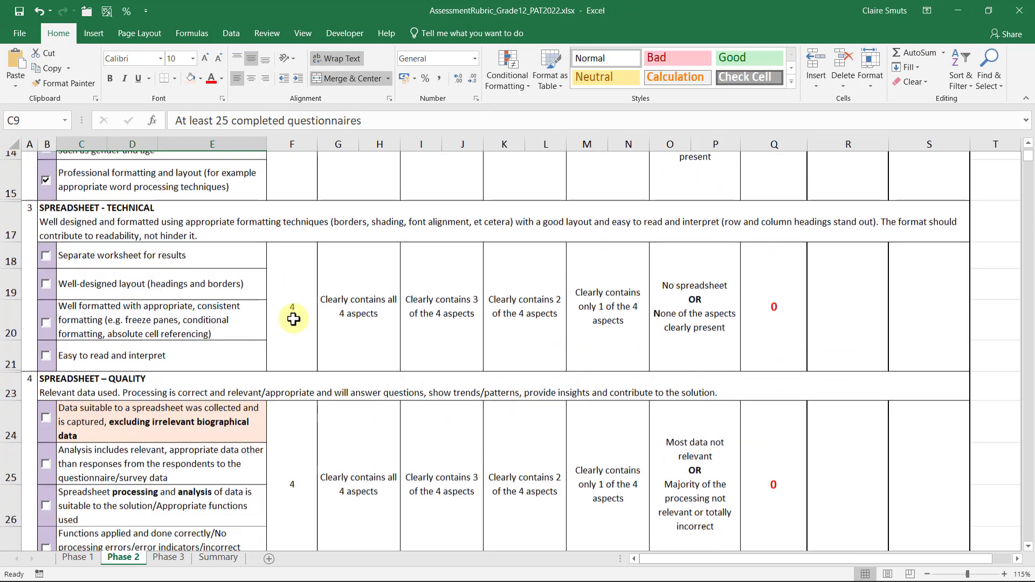
Scroll the Phase 2 rubric to the table-creation database design criterion.
scroll("down", 3)
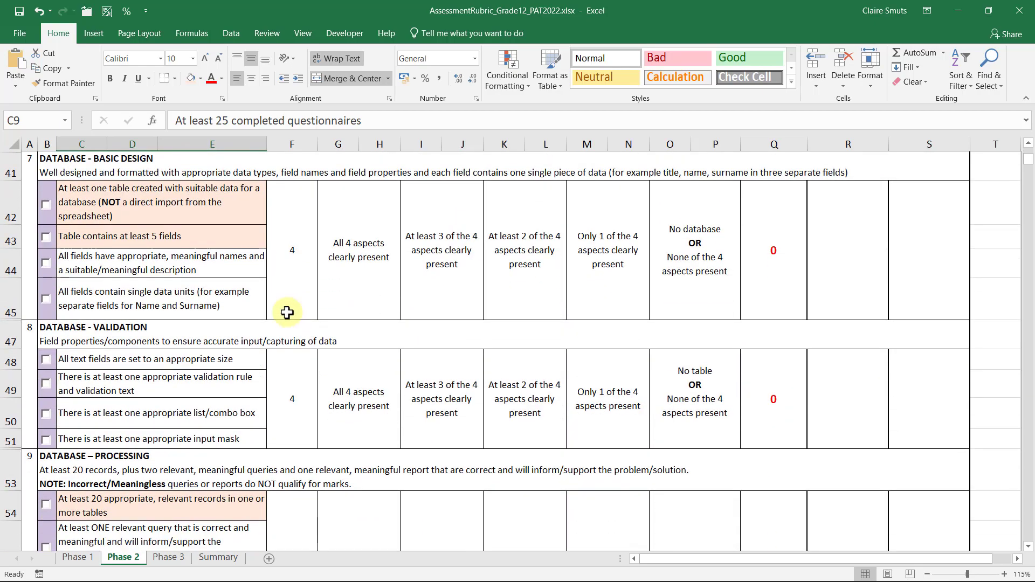
left_click(103, 196)
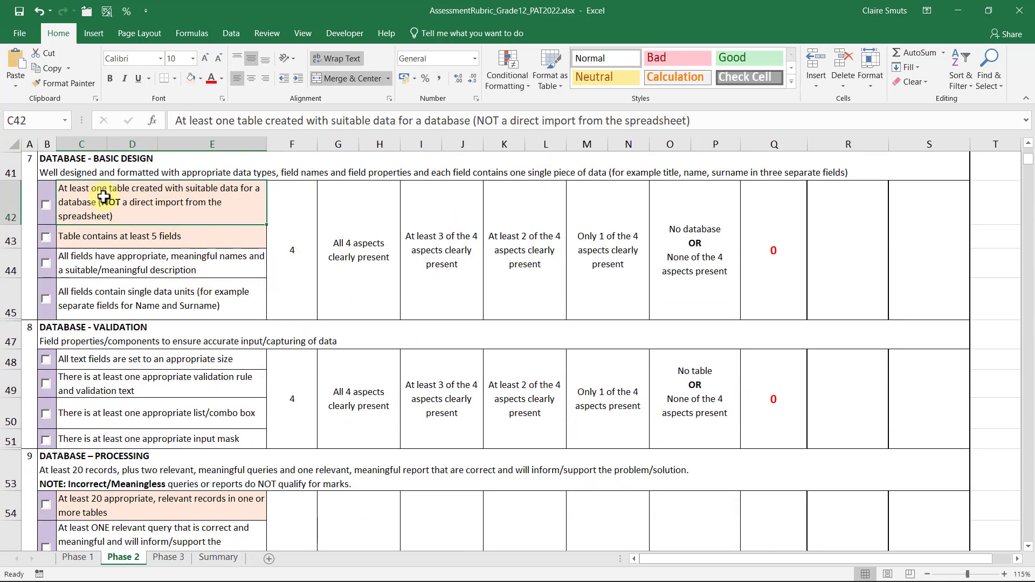
mouse_move(123, 210)
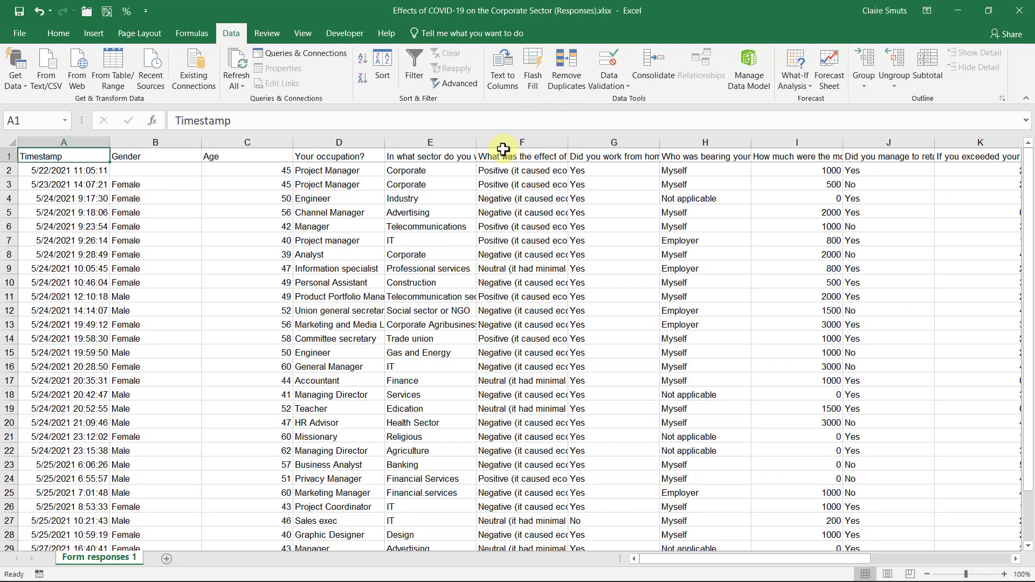
mouse_move(929, 414)
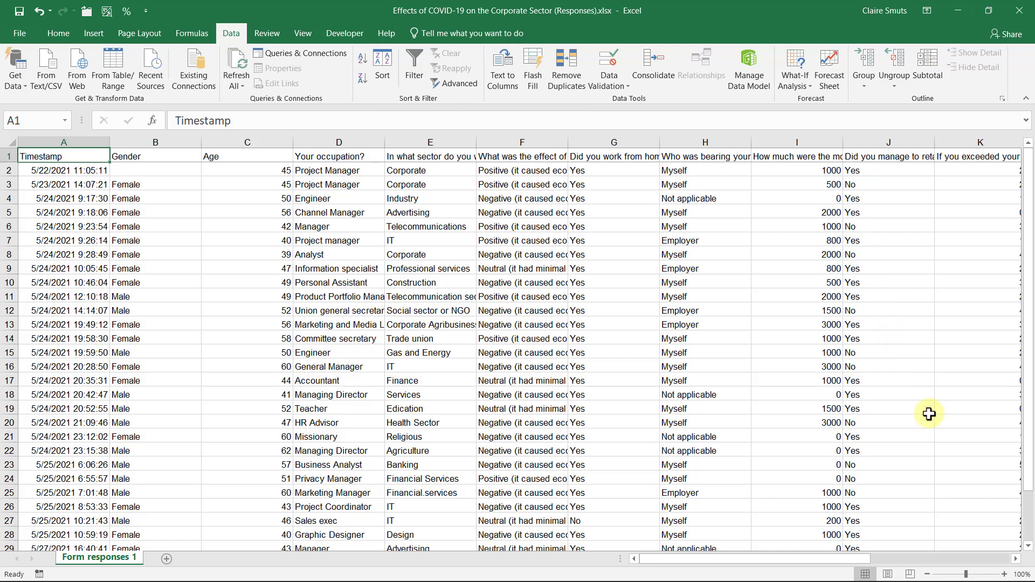
mouse_move(1016, 560)
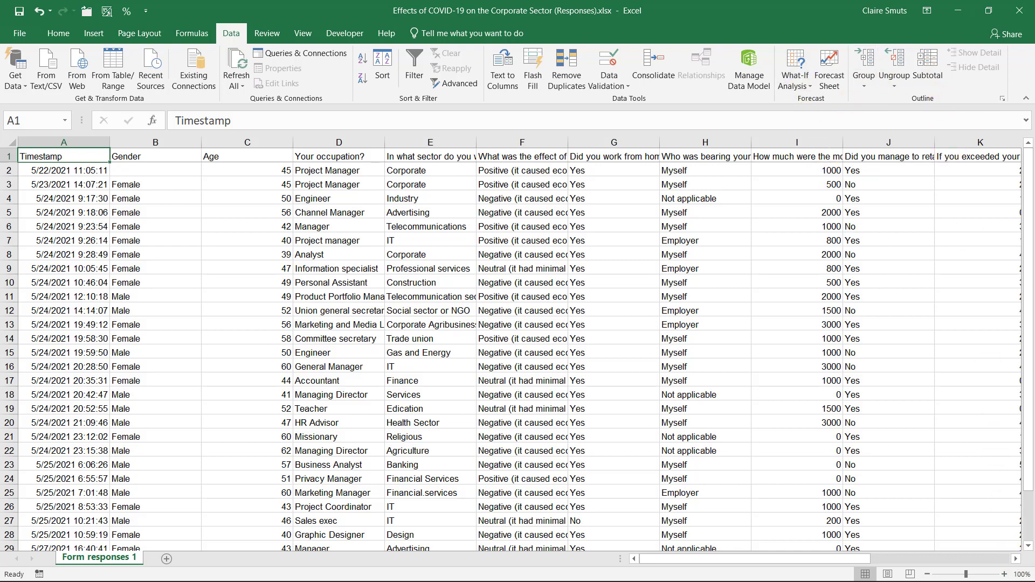
mouse_move(1006, 558)
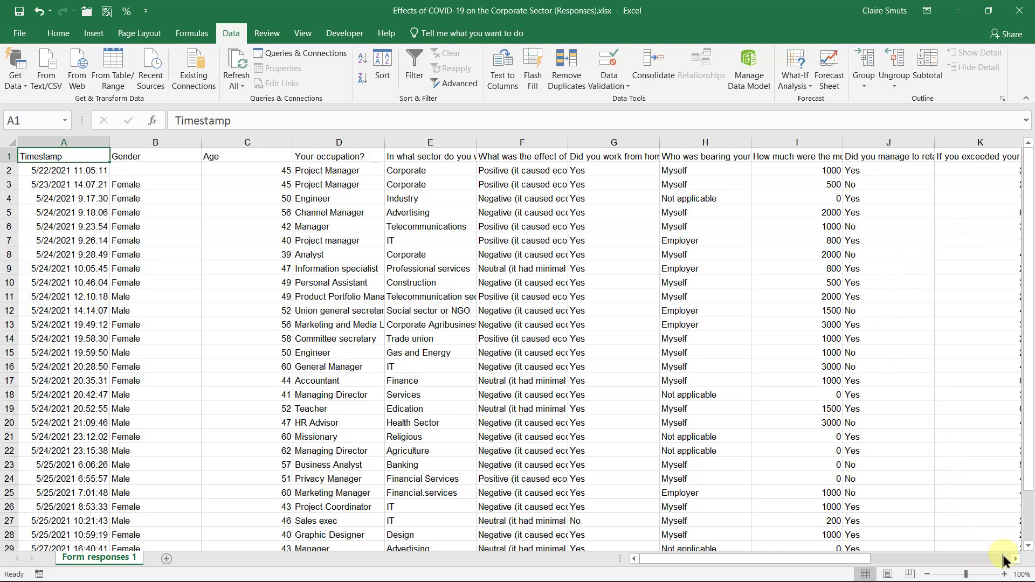
mouse_move(1012, 560)
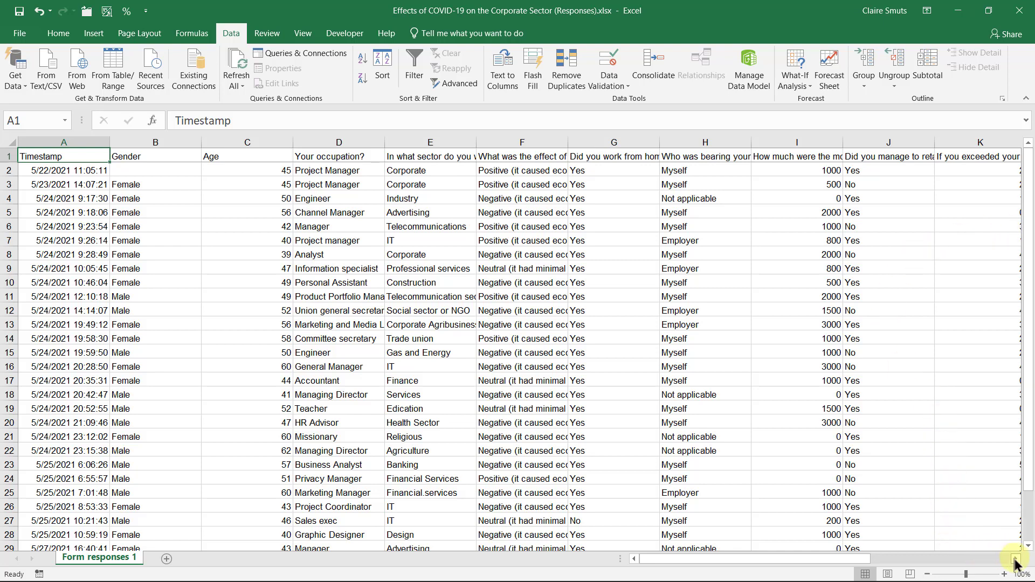
Select the monthly additional expenses column (column I) to move it.
scroll("right", 3)
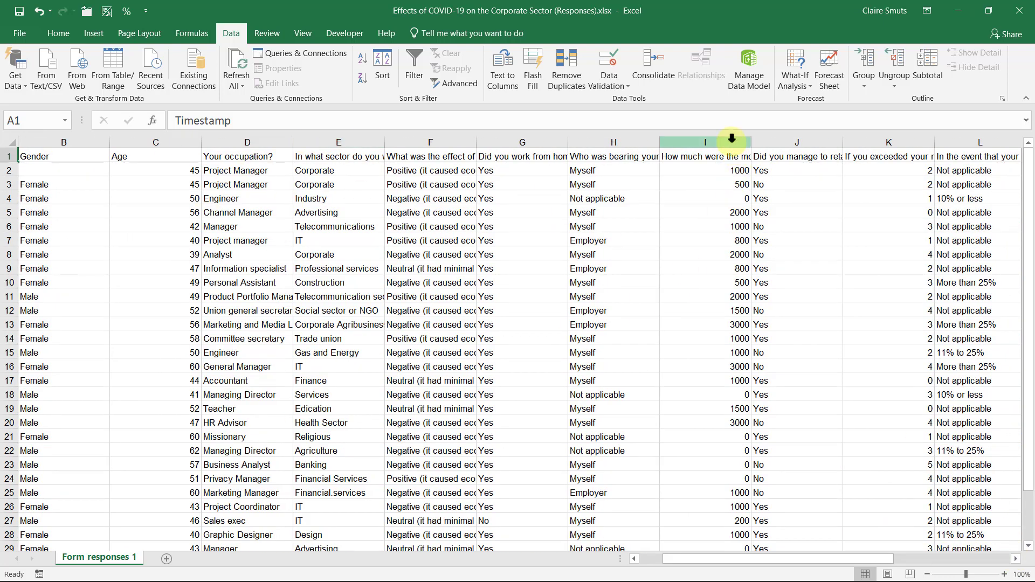
left_click(704, 142)
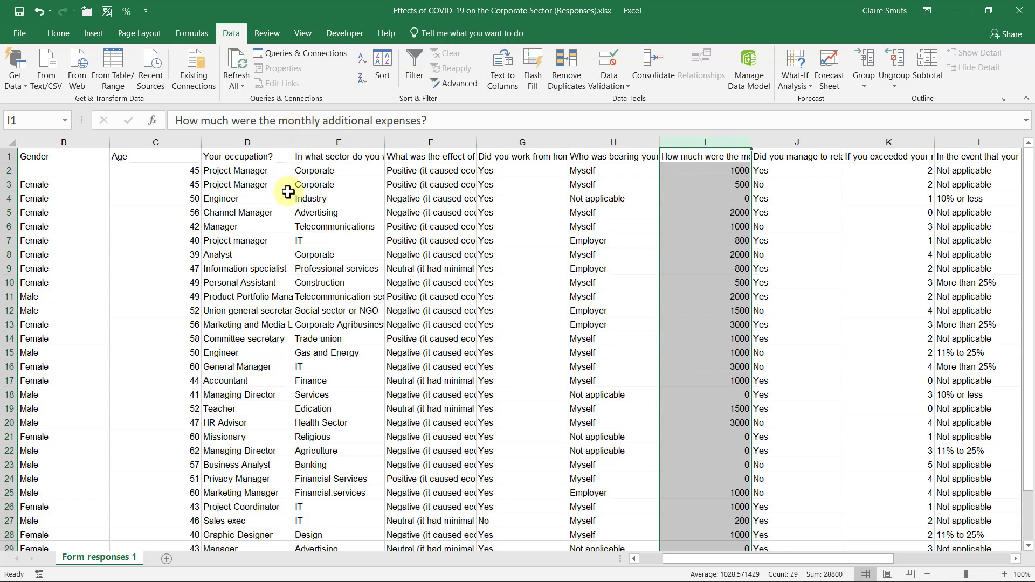
mouse_move(155, 154)
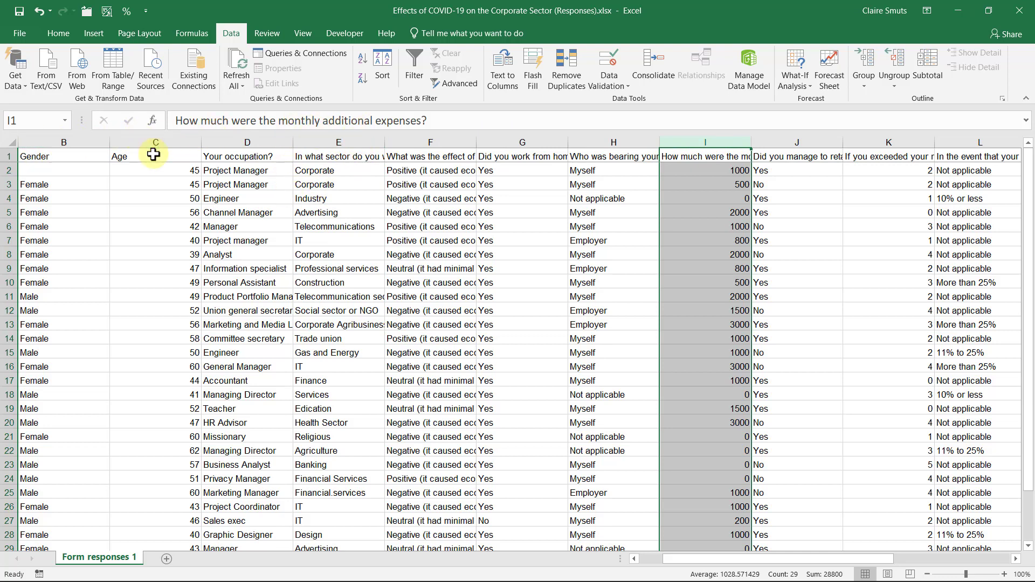
mouse_move(298, 170)
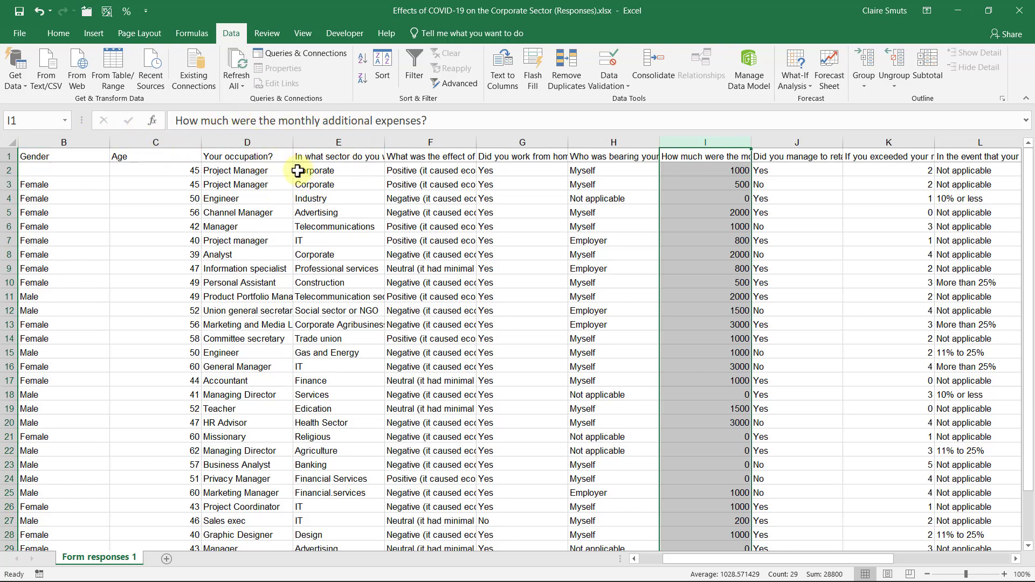
mouse_move(660, 142)
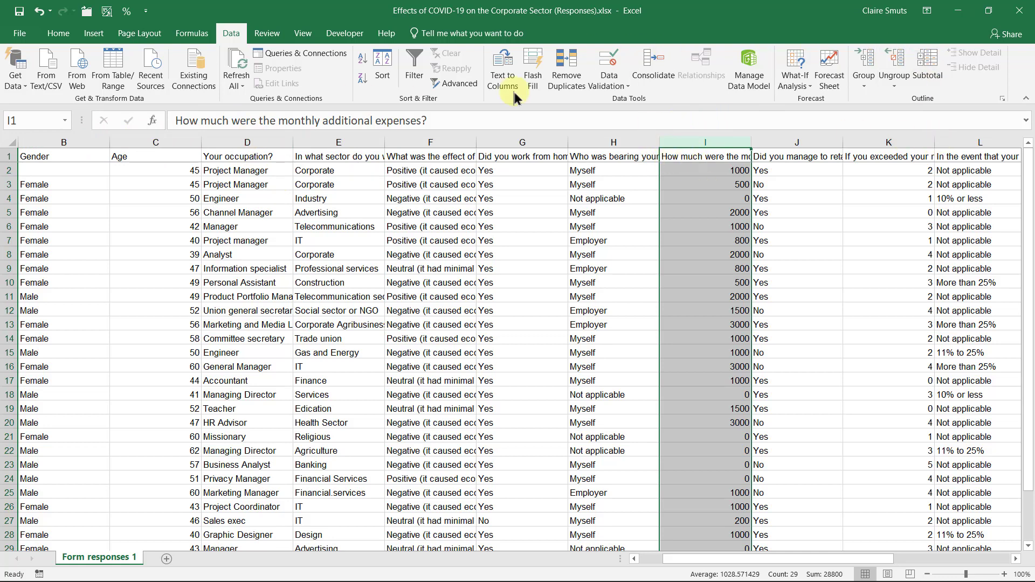
mouse_move(662, 150)
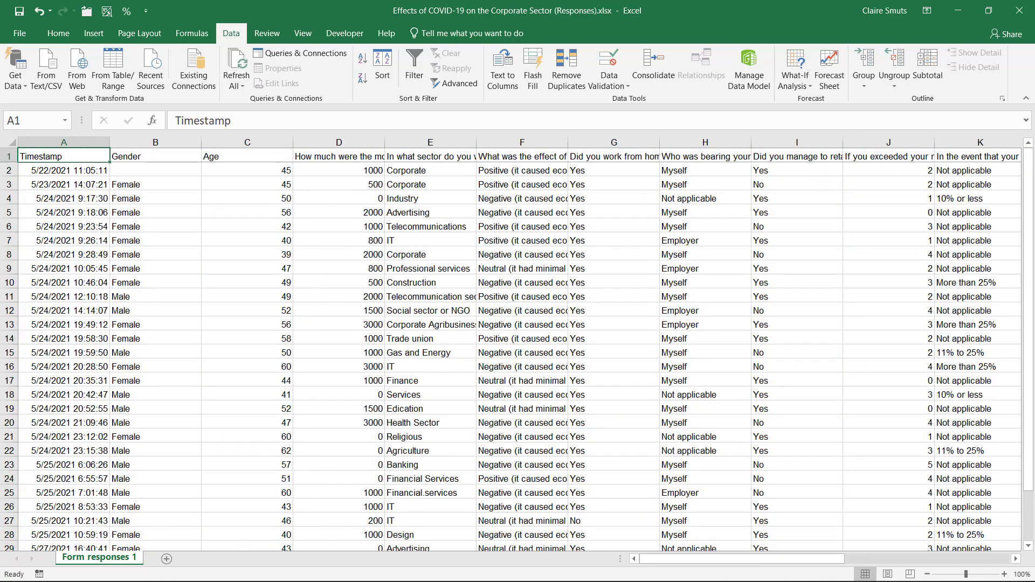
mouse_move(222, 203)
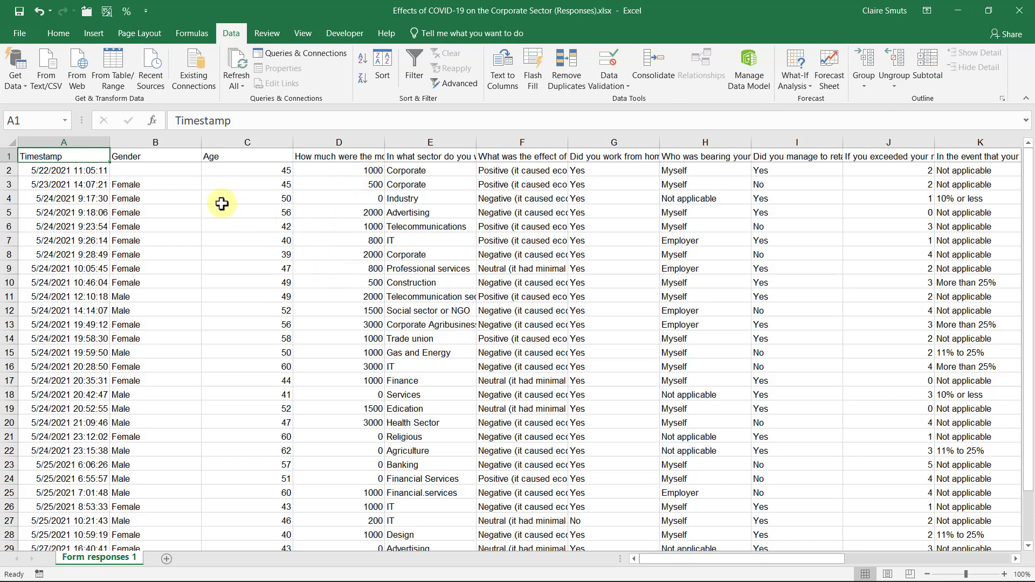
mouse_move(858, 185)
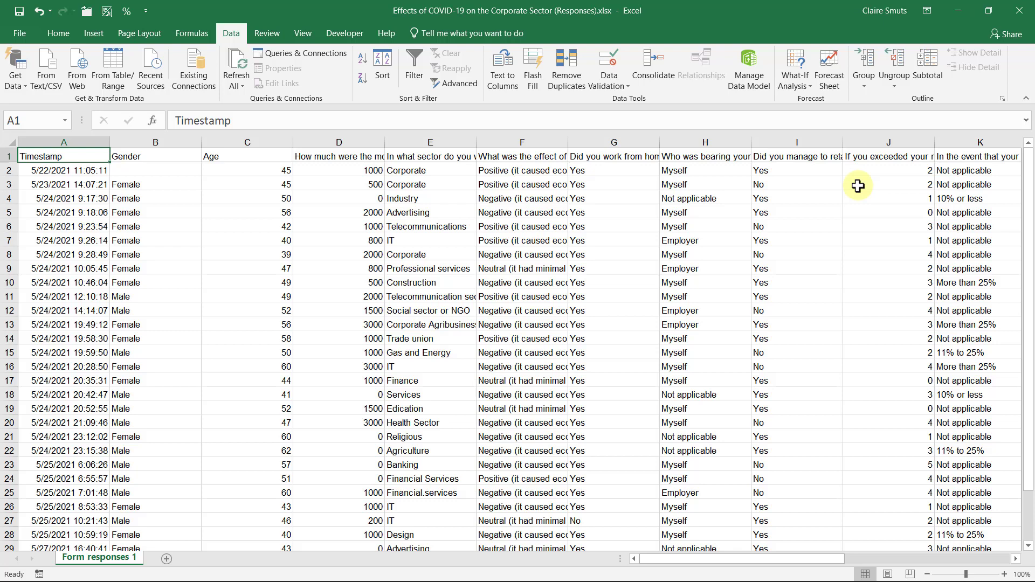
mouse_move(852, 164)
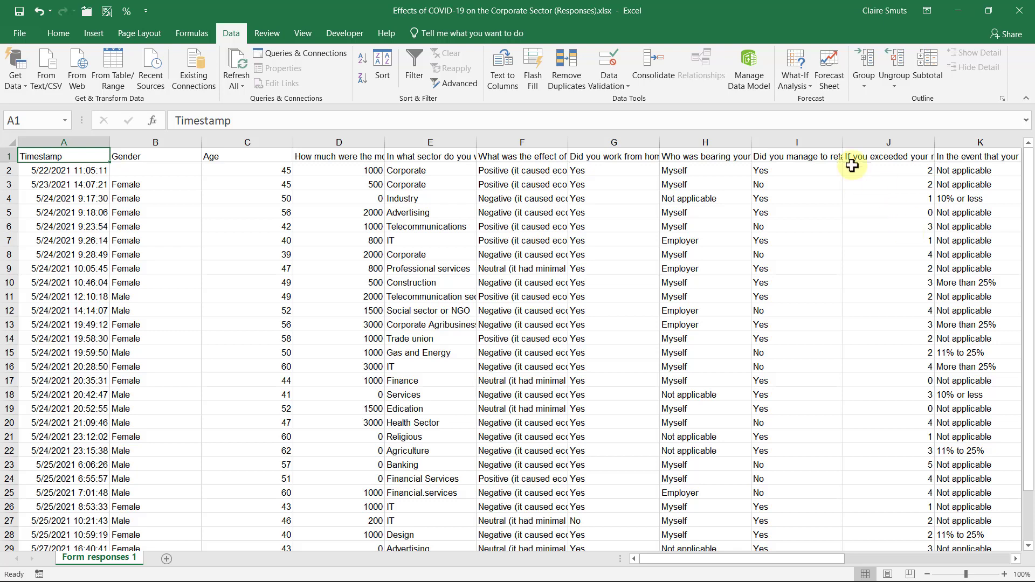
mouse_move(595, 486)
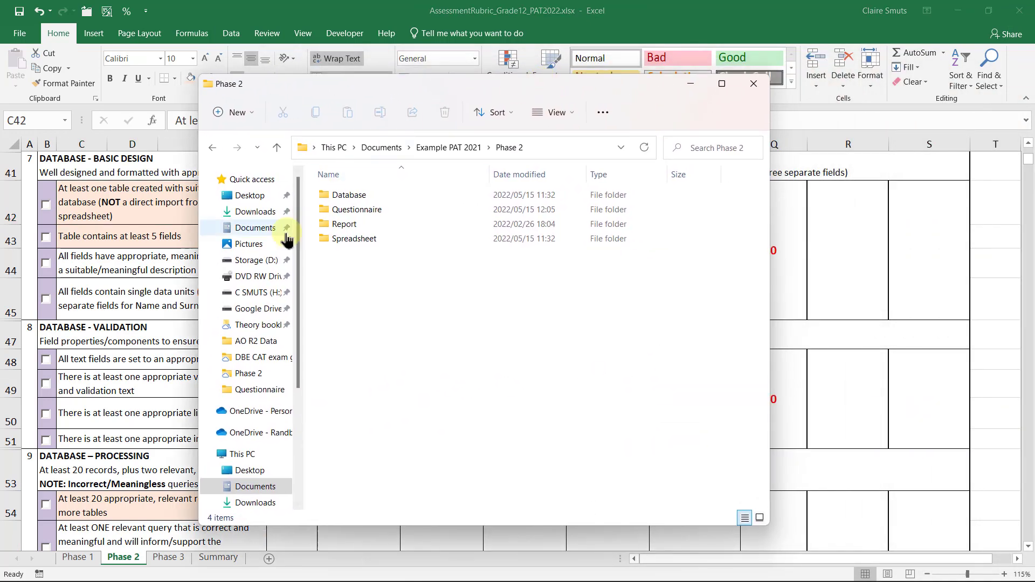
Copy the Excel survey workbook from the Questionnaire folder.
double_click(356, 210)
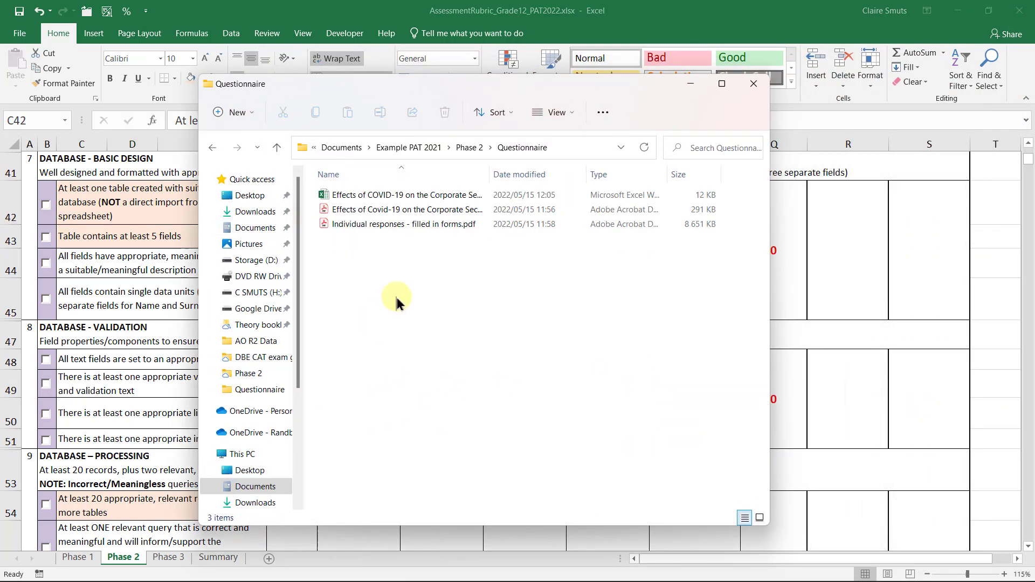
left_click(406, 194)
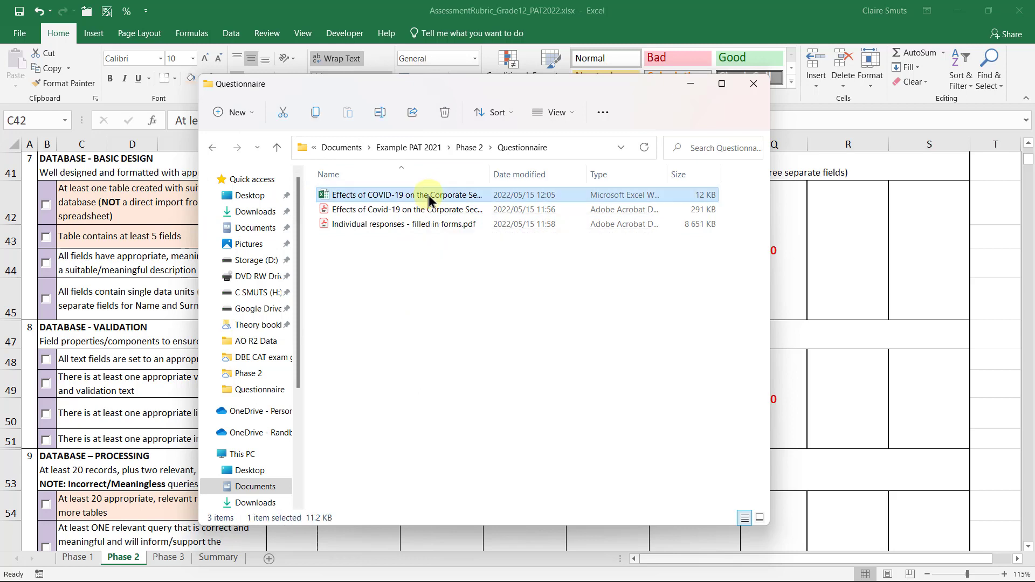
right_click(426, 195)
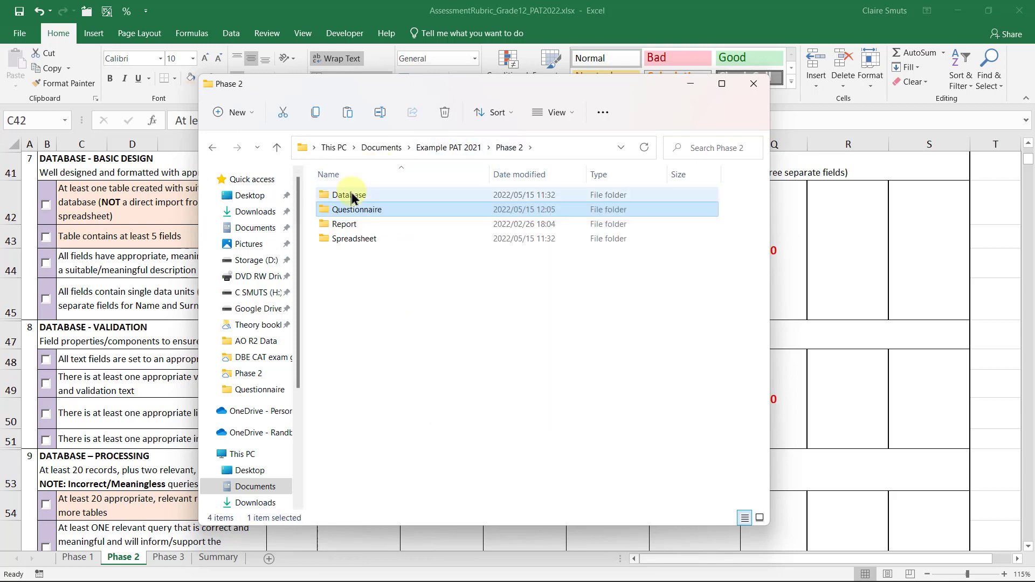
Paste the workbook into the empty Database folder.
double_click(348, 195)
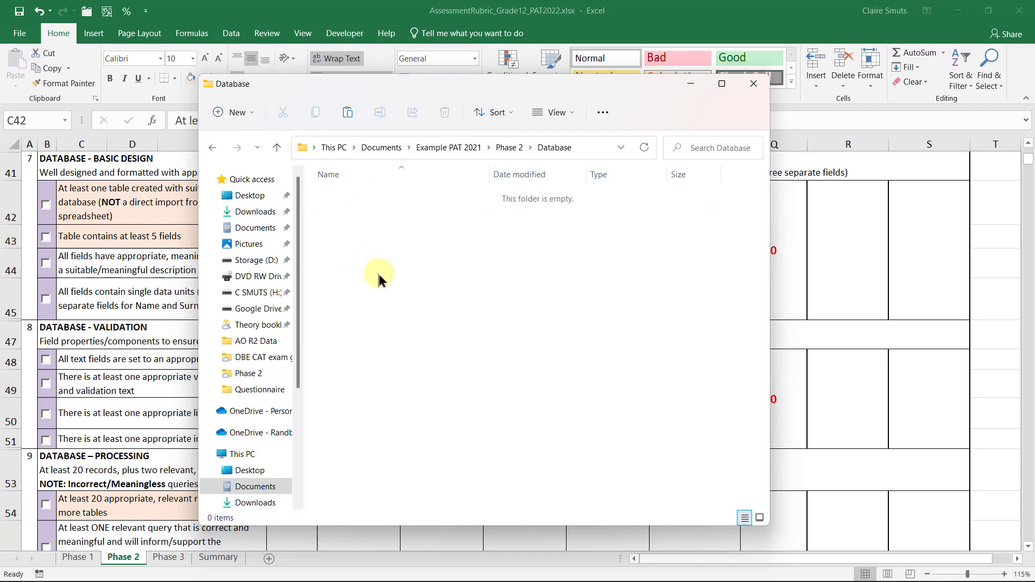
right_click(379, 275)
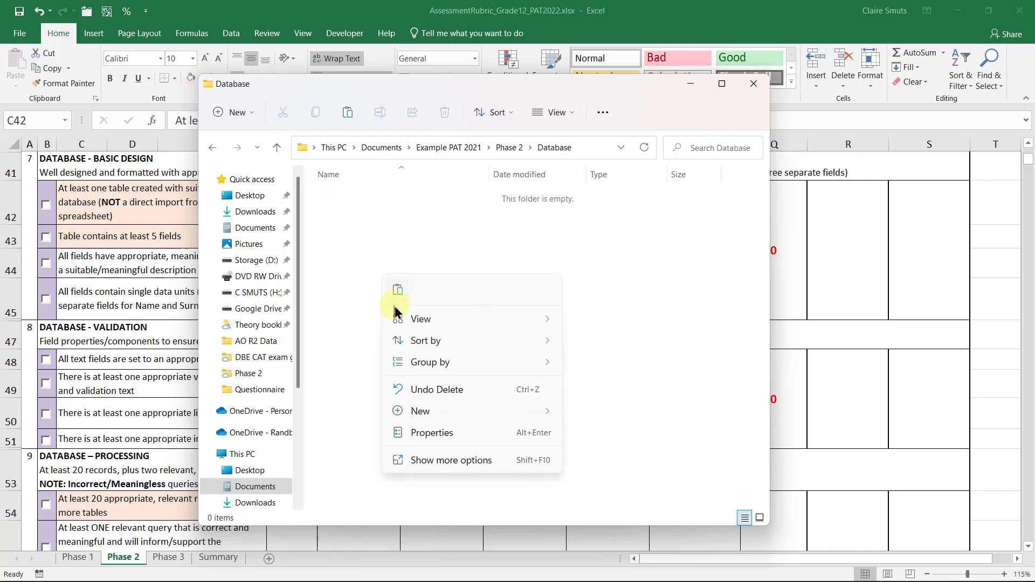
mouse_move(398, 290)
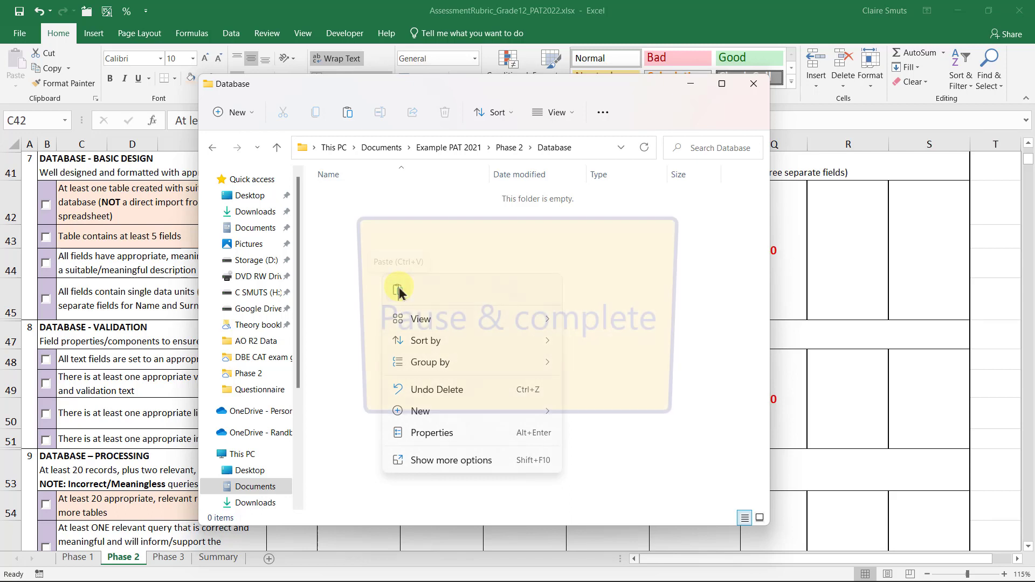
left_click(397, 289)
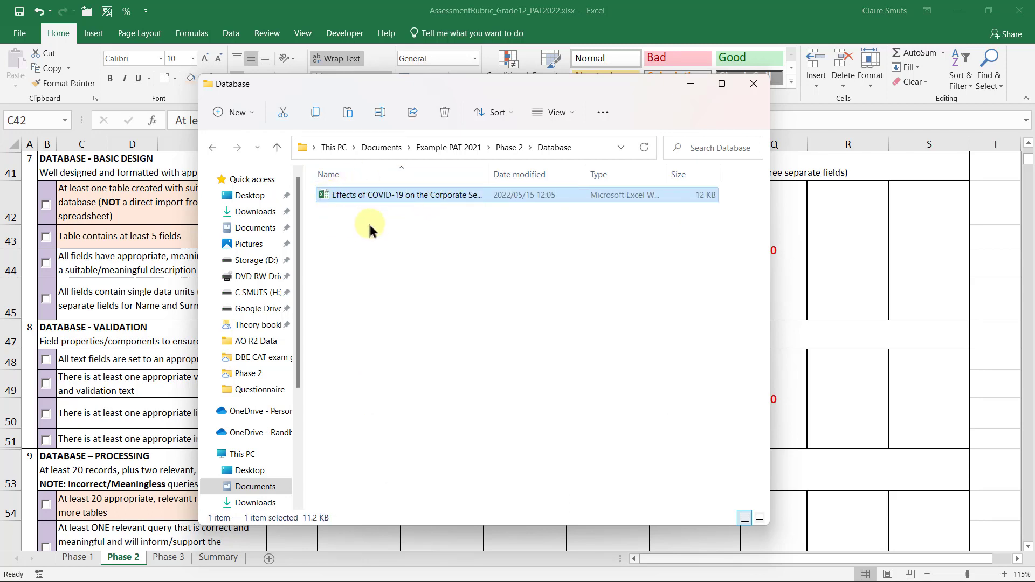
mouse_move(371, 195)
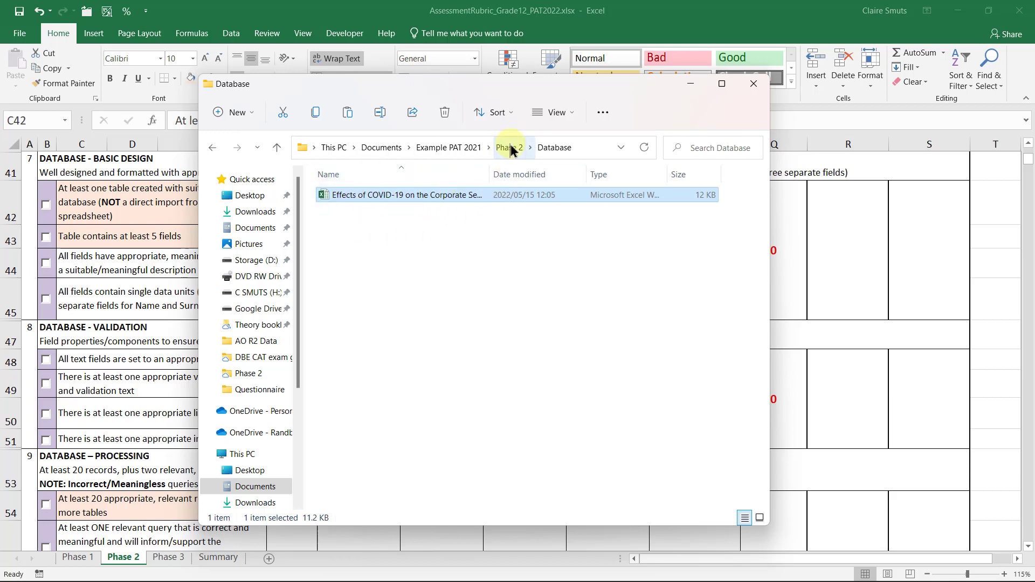
Paste the Effects of COVID-19 workbook into Phase 2's Spreadsheet folder.
left_click(507, 148)
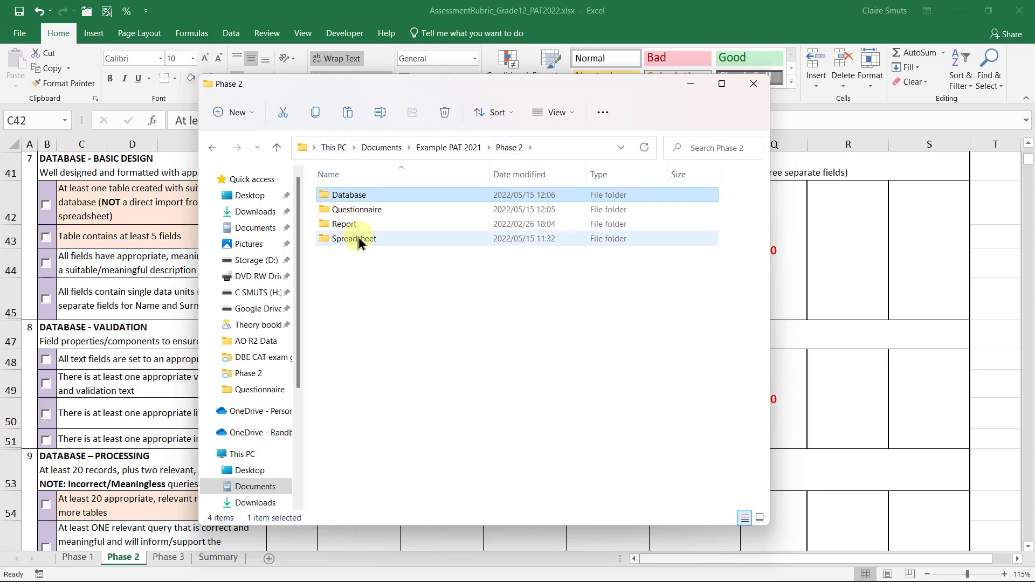
double_click(354, 238)
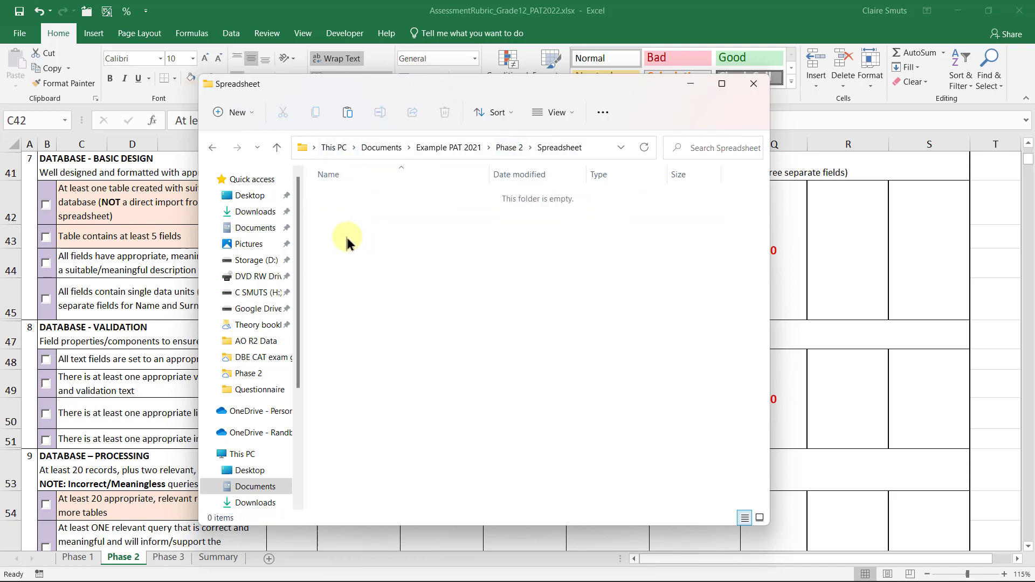
right_click(347, 238)
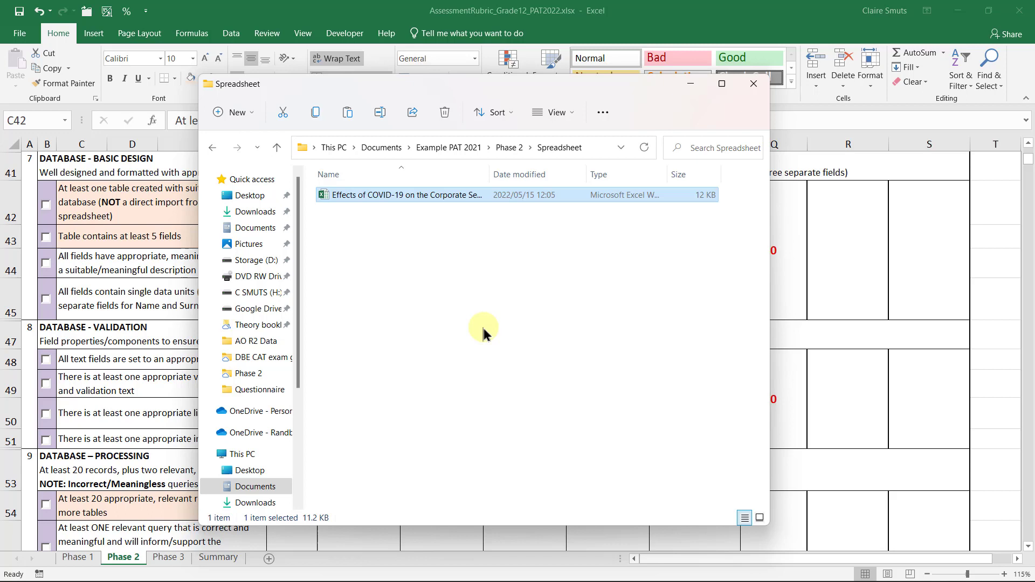
mouse_move(478, 313)
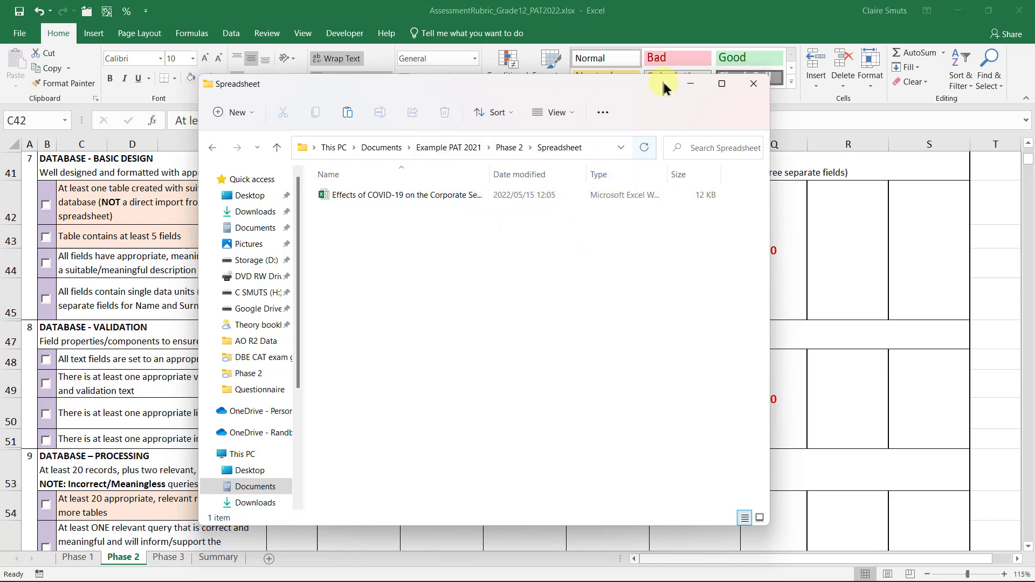
mouse_move(690, 84)
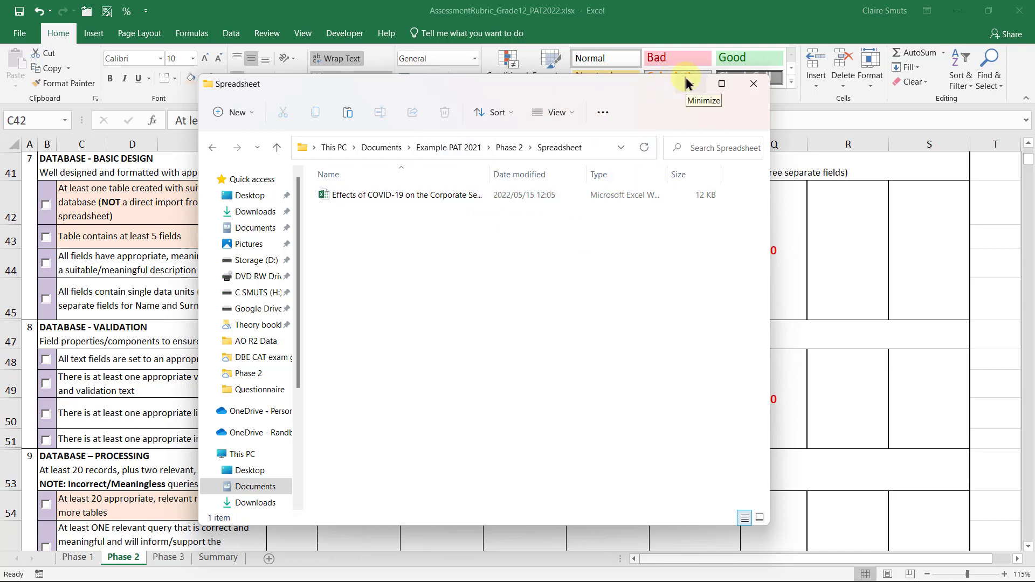
Minimize File Explorer and scroll the rubric past the 25 completed questionnaires criterion.
left_click(753, 83)
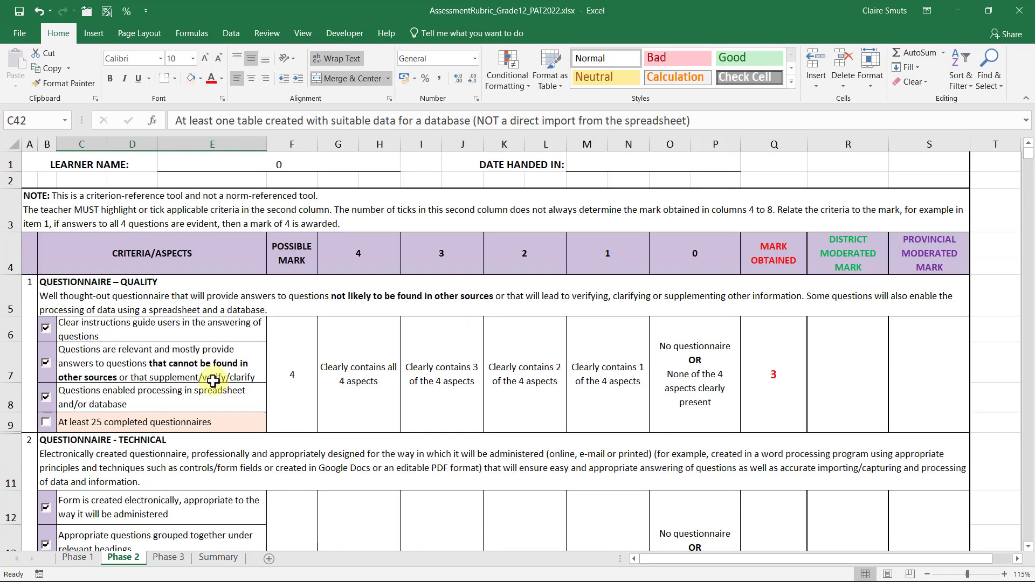
scroll("down", 3)
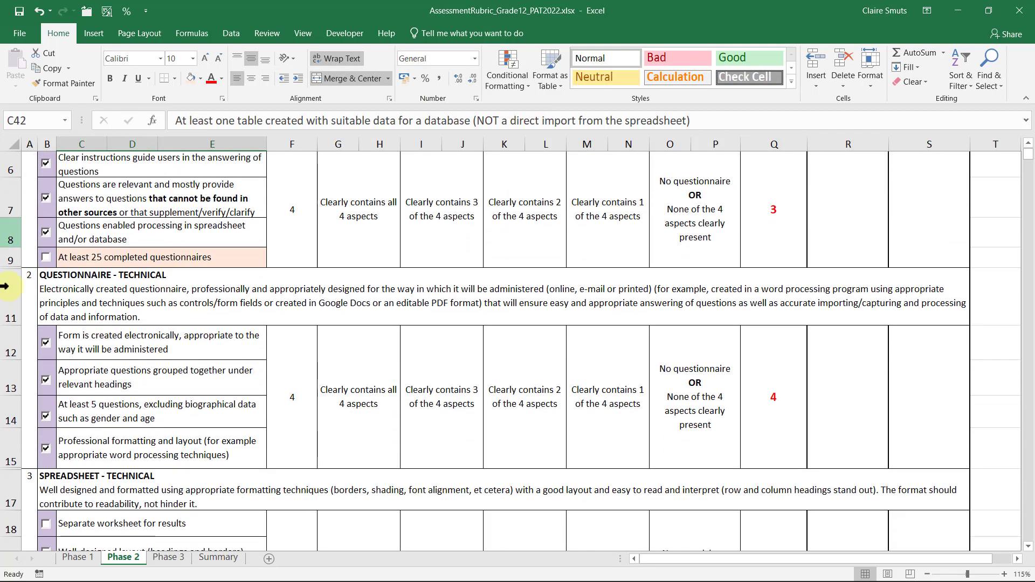
left_click(151, 258)
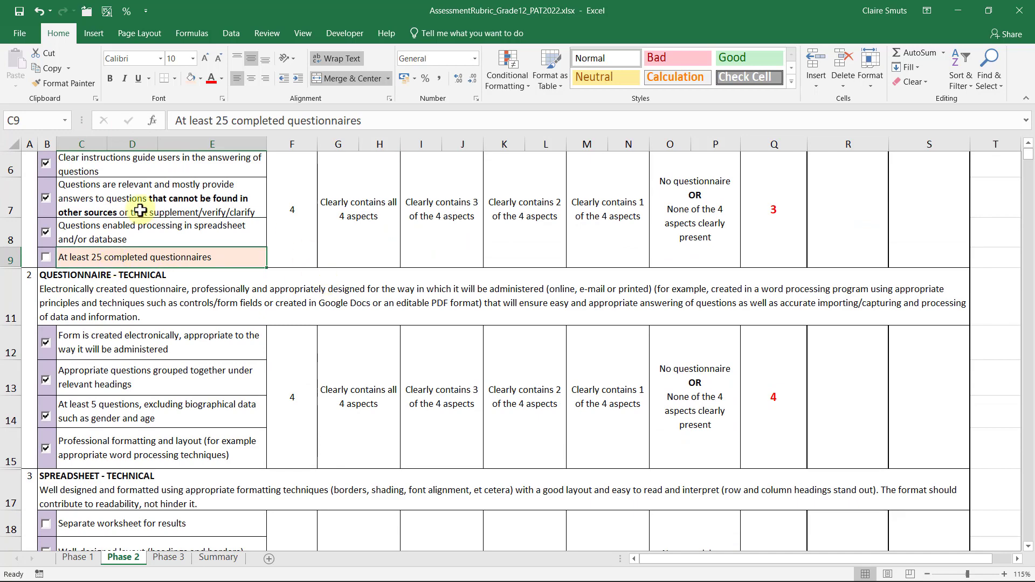
scroll("down", 3)
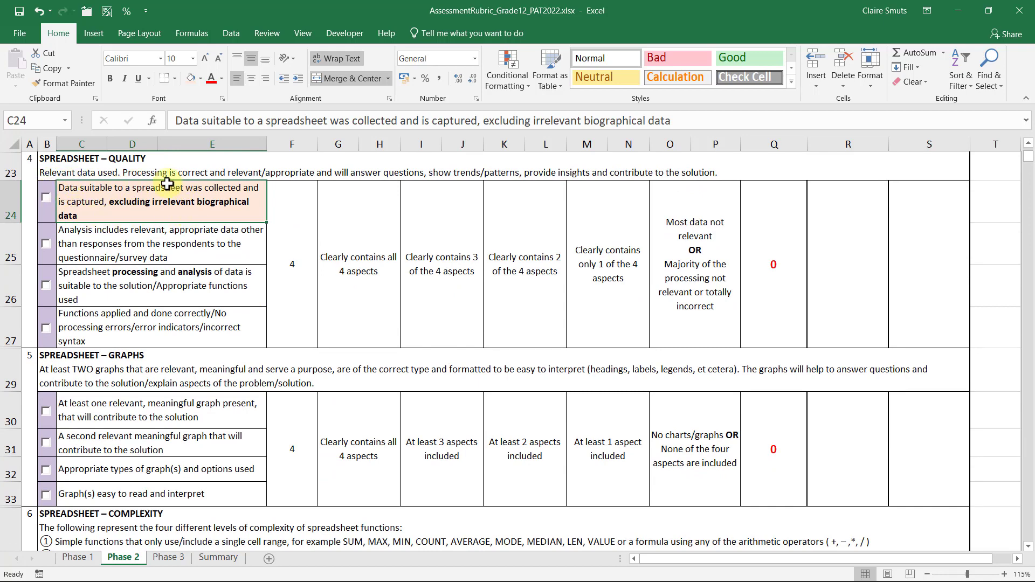
mouse_move(124, 208)
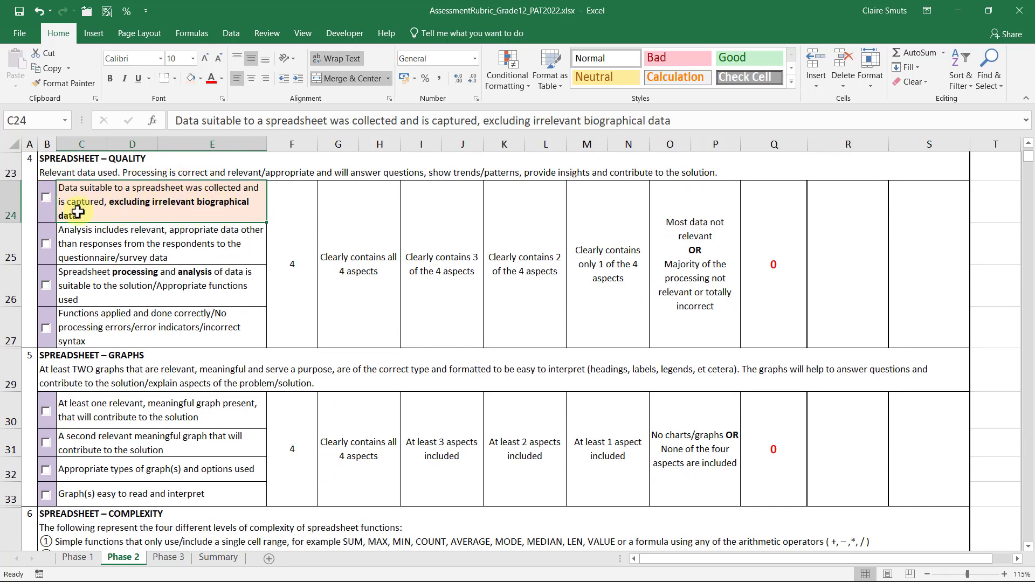
mouse_move(311, 197)
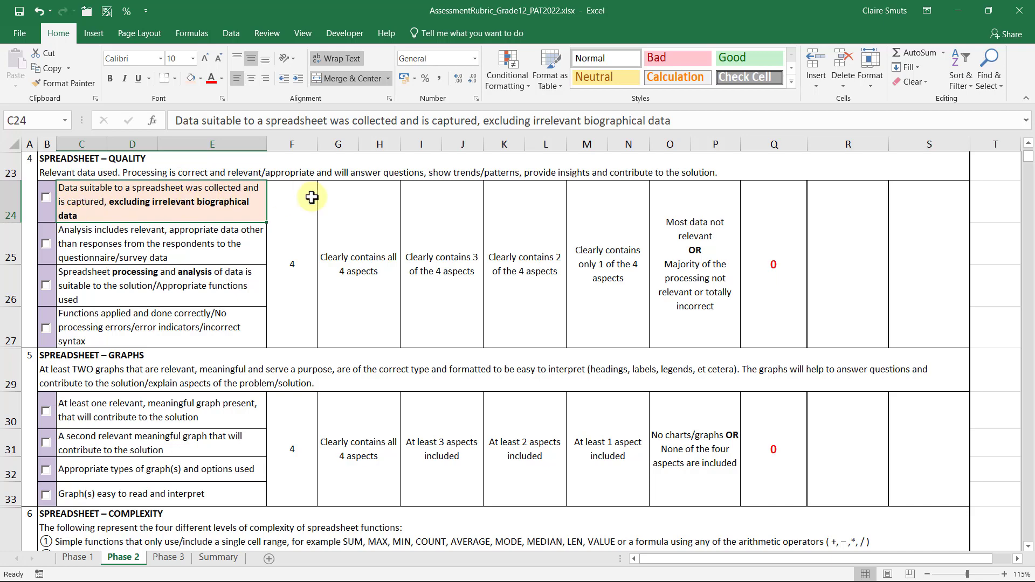
mouse_move(40, 201)
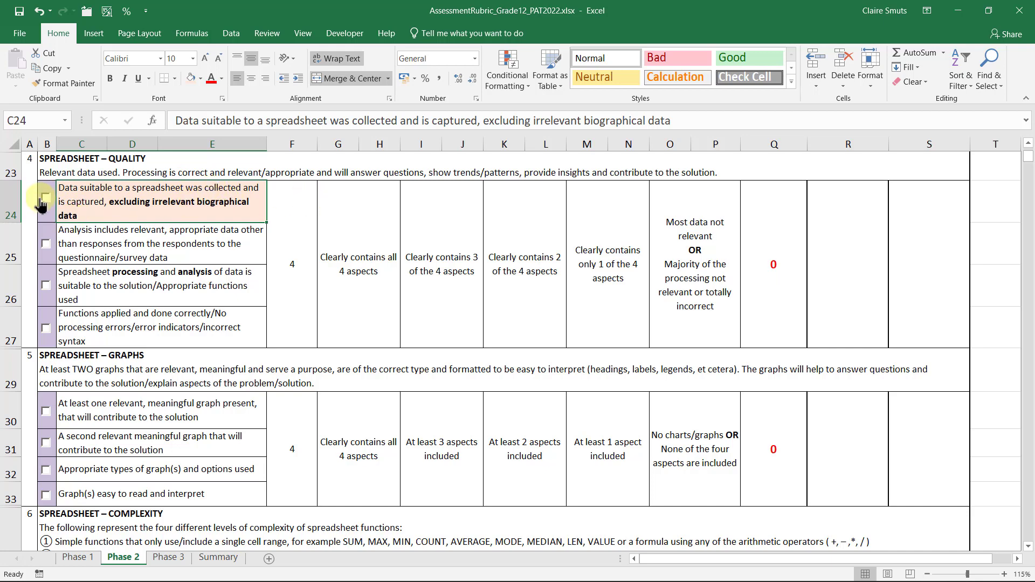
mouse_move(153, 202)
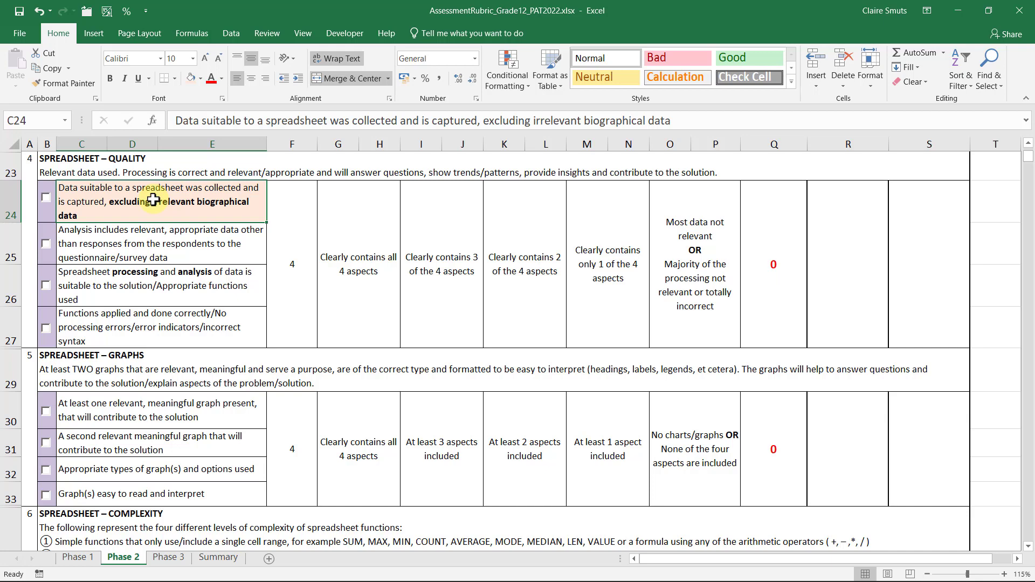
mouse_move(84, 171)
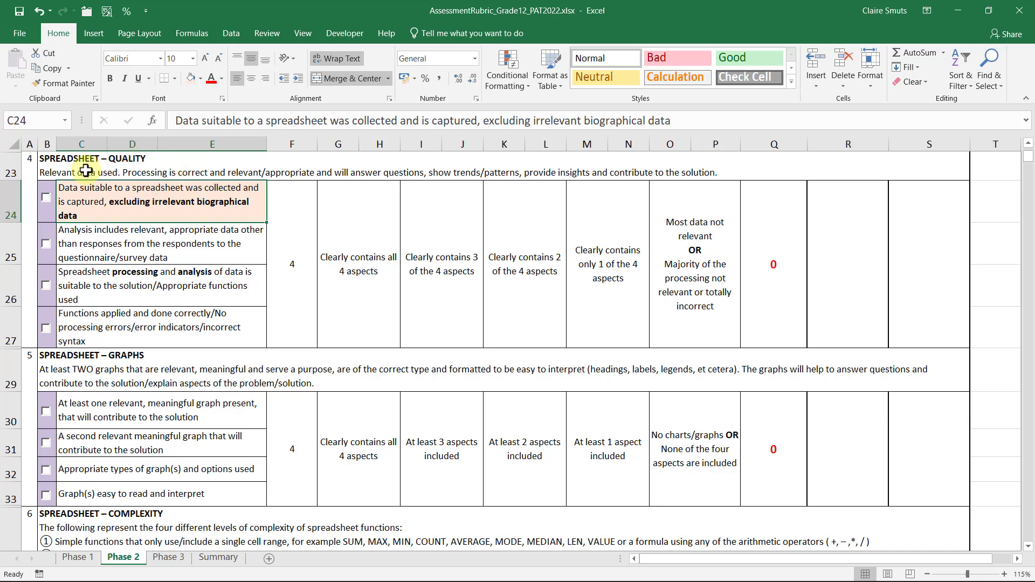
mouse_move(132, 193)
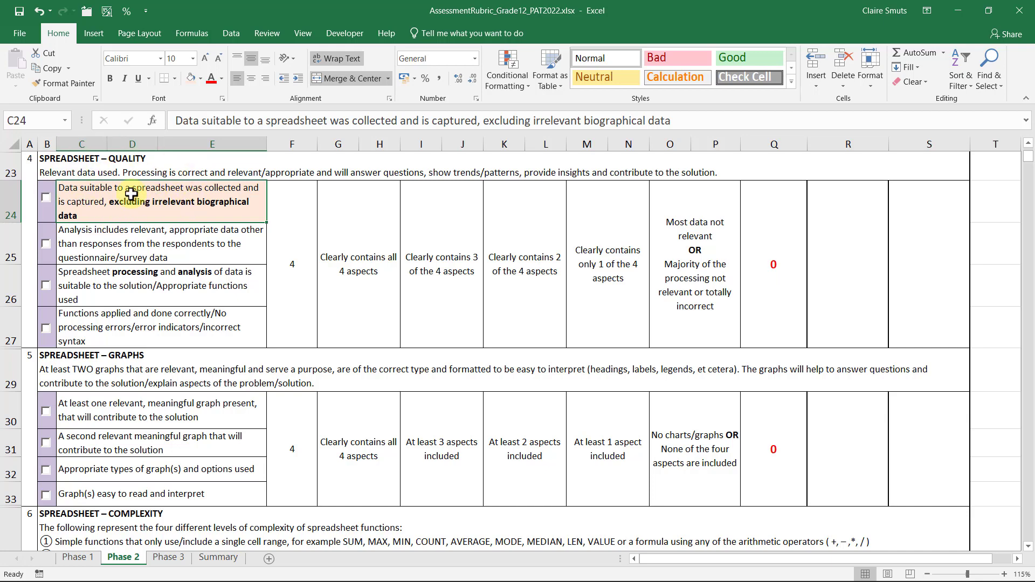
scroll("down", 3)
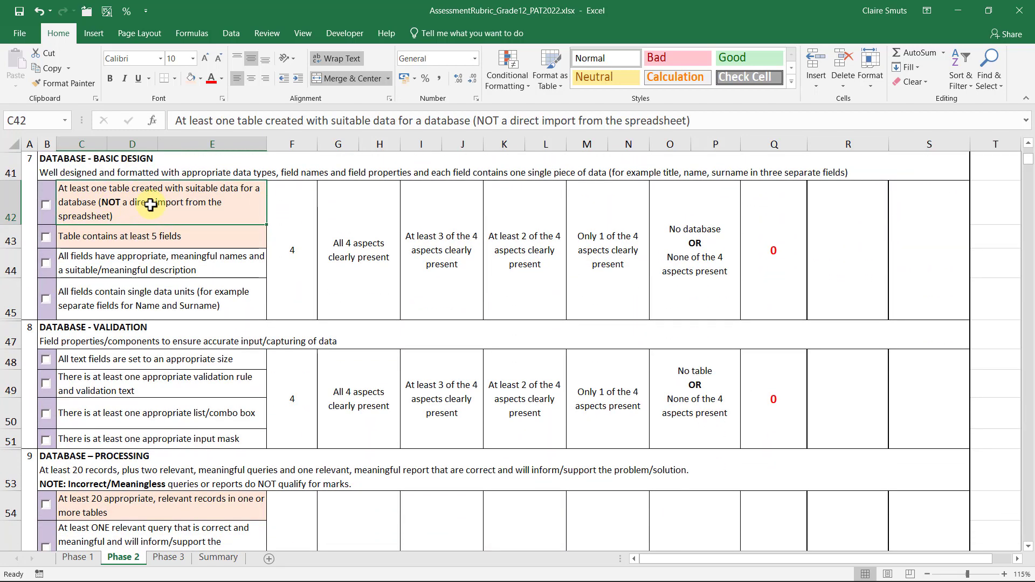
mouse_move(157, 193)
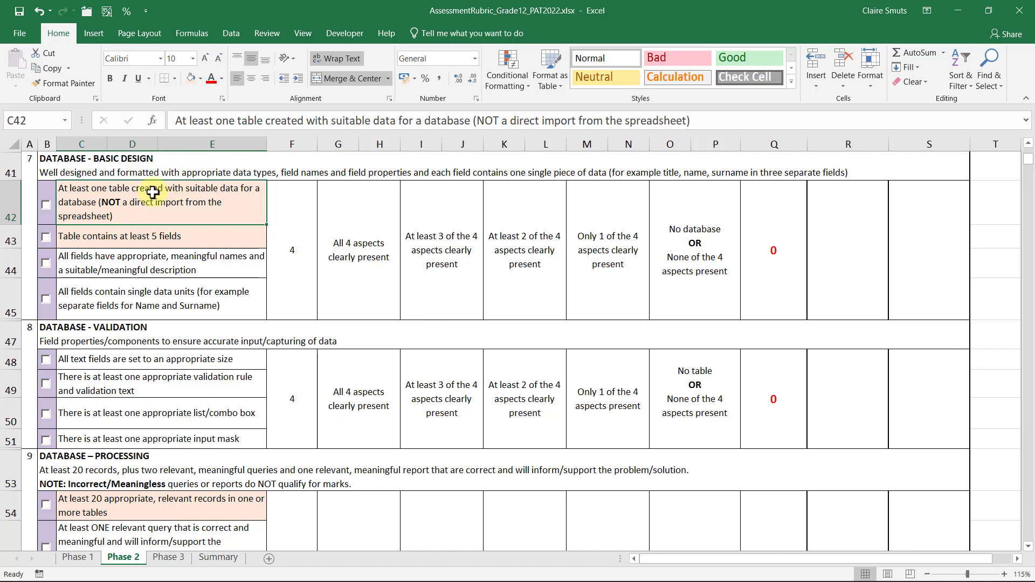
mouse_move(357, 197)
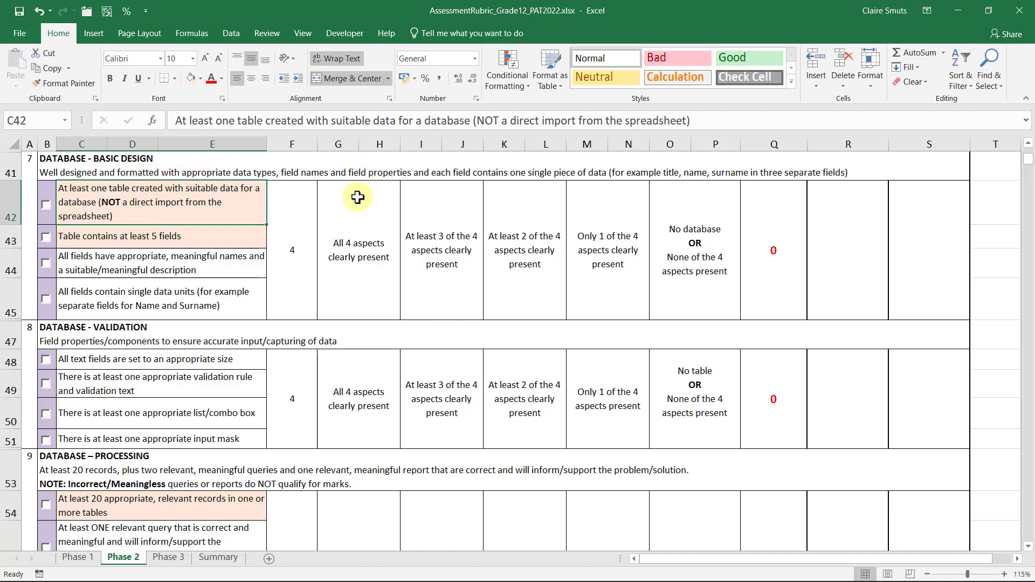
left_click(161, 236)
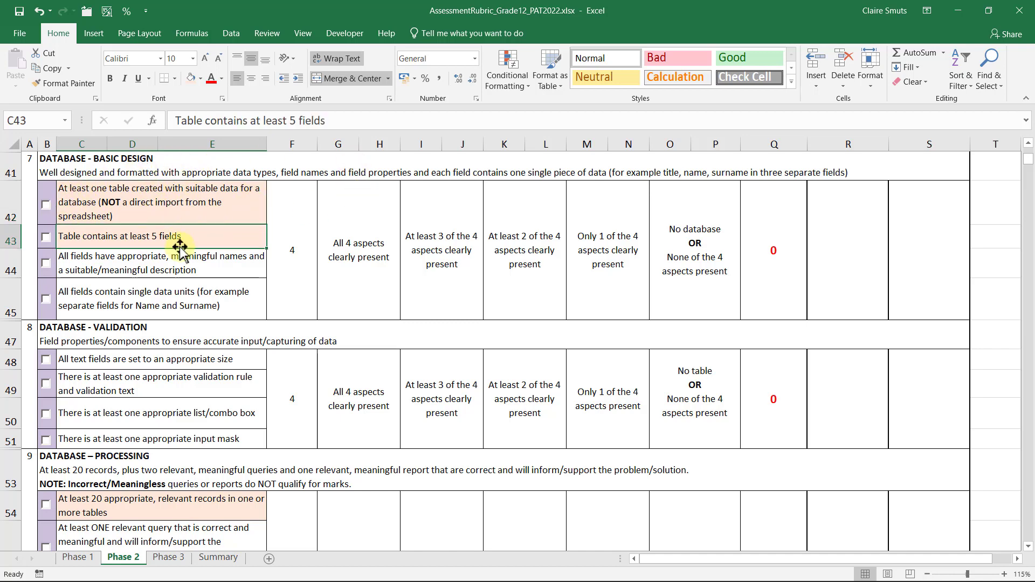
mouse_move(114, 207)
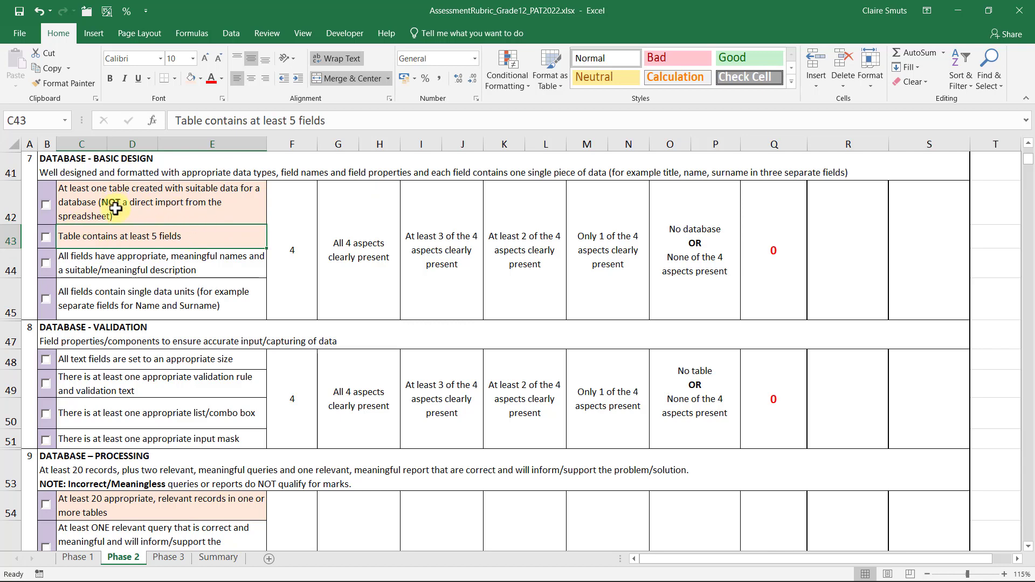
scroll("down", 3)
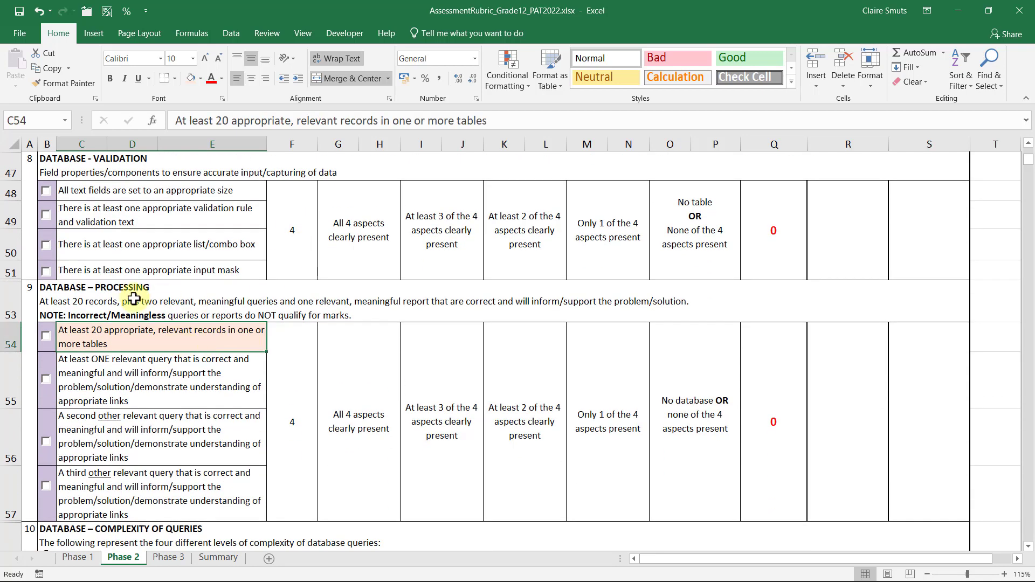
mouse_move(122, 298)
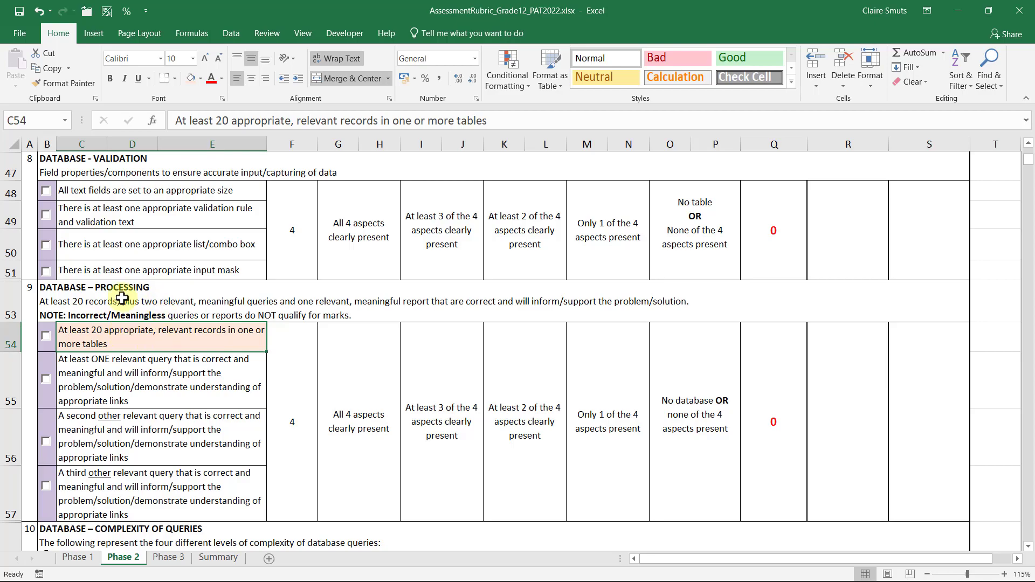